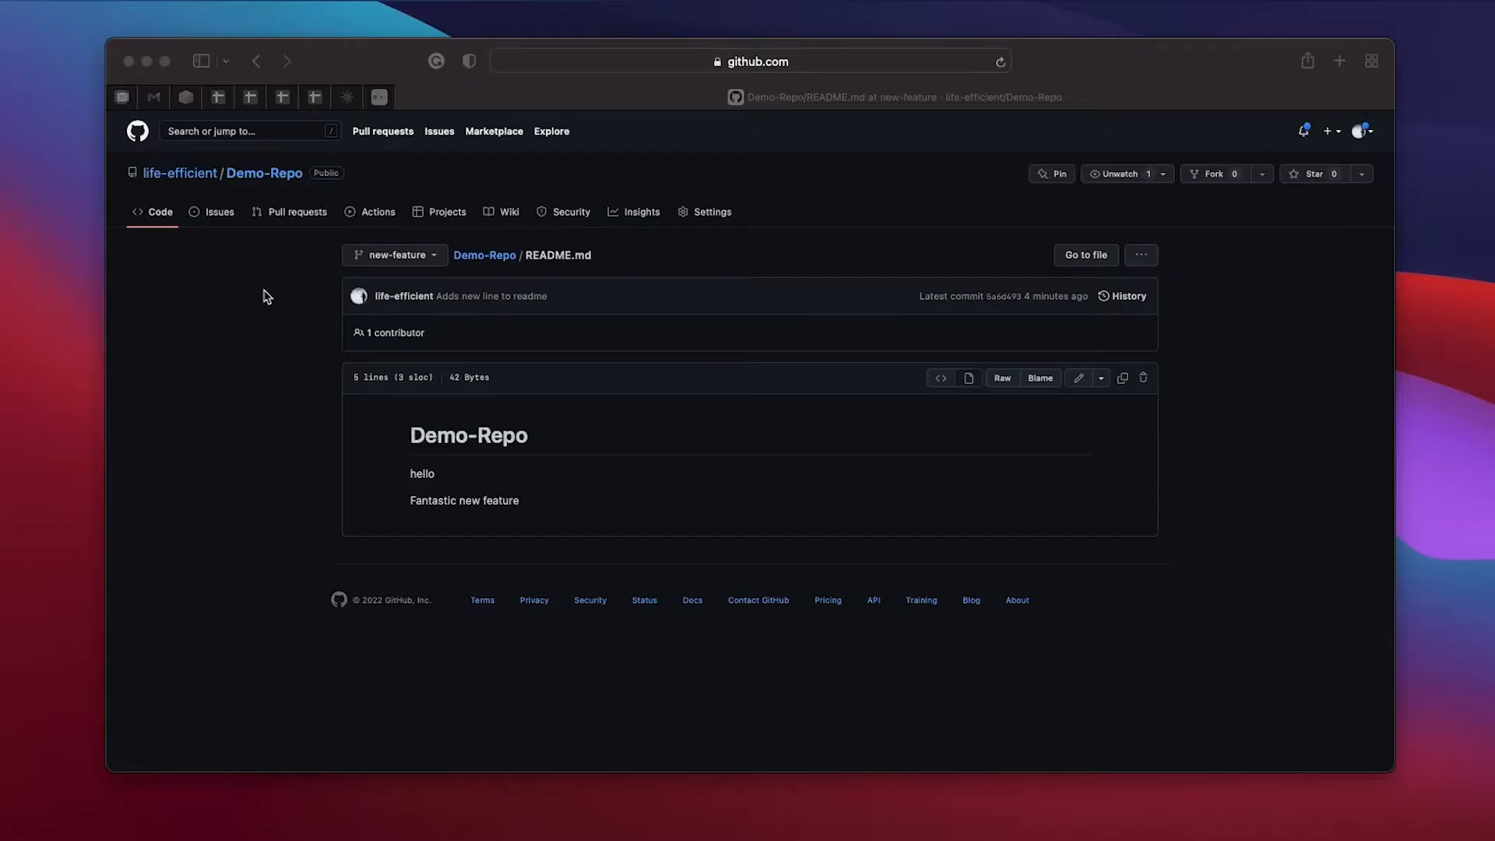
{"action": "mouse_move", "coordinate": [217, 326]}
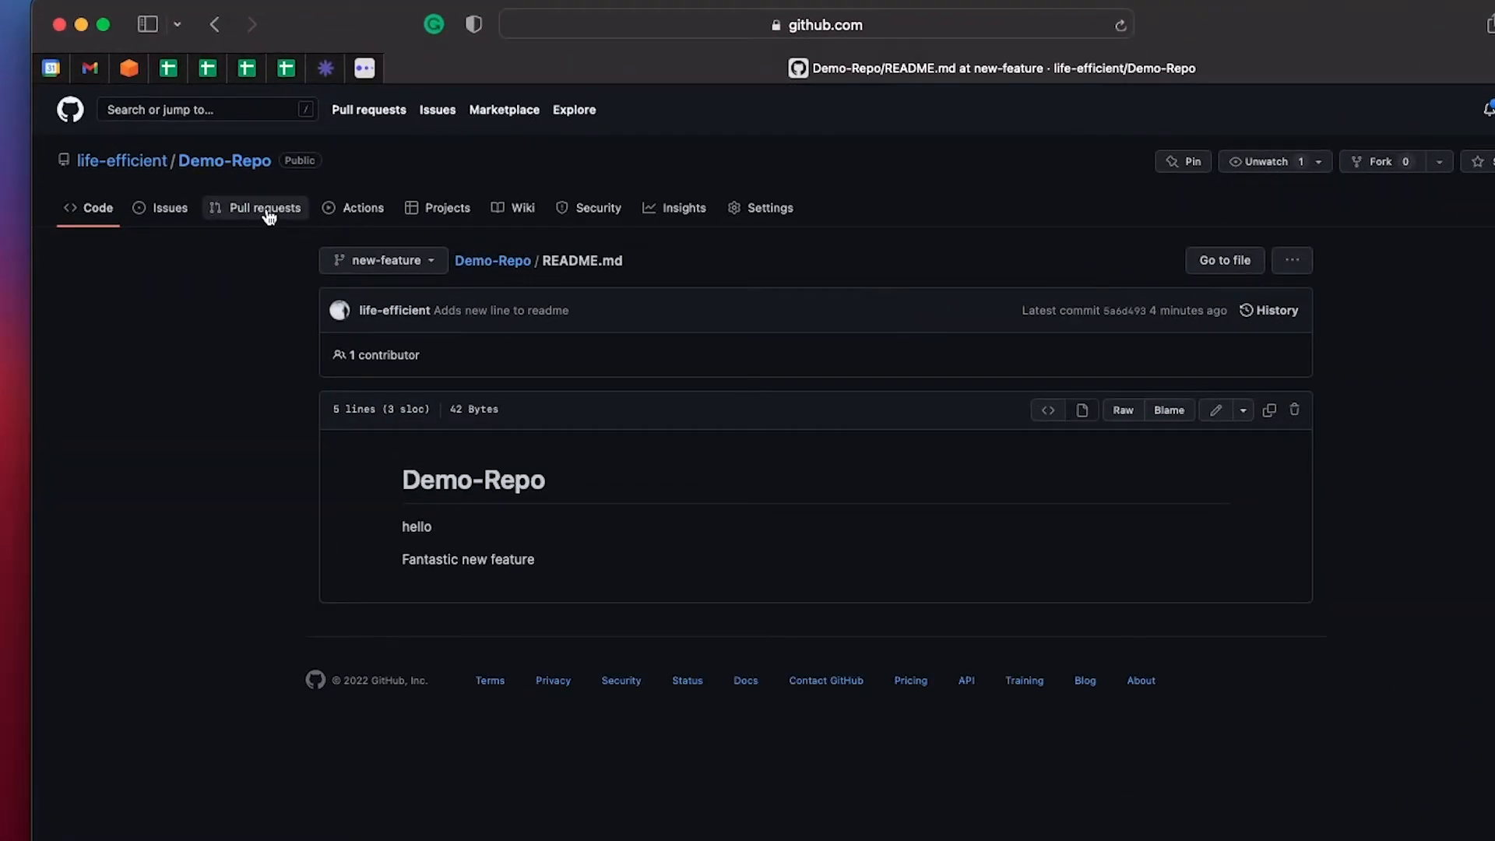
Step: Go to Demo-Repo's pull requests page, which lists no pull requests yet
{"action": "left_click", "coordinate": [263, 208]}
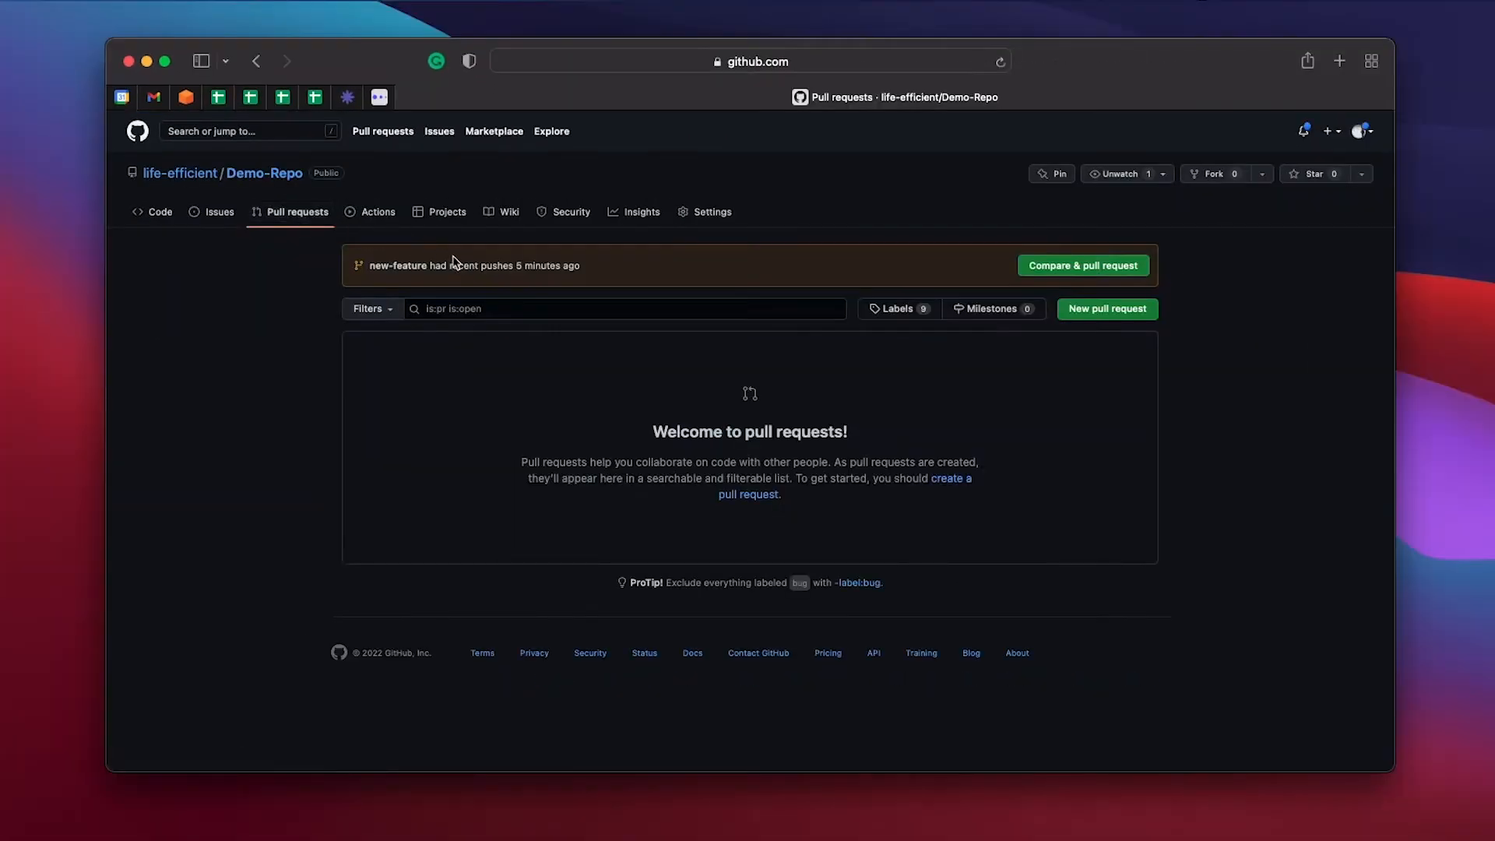
{"action": "mouse_move", "coordinate": [438, 251]}
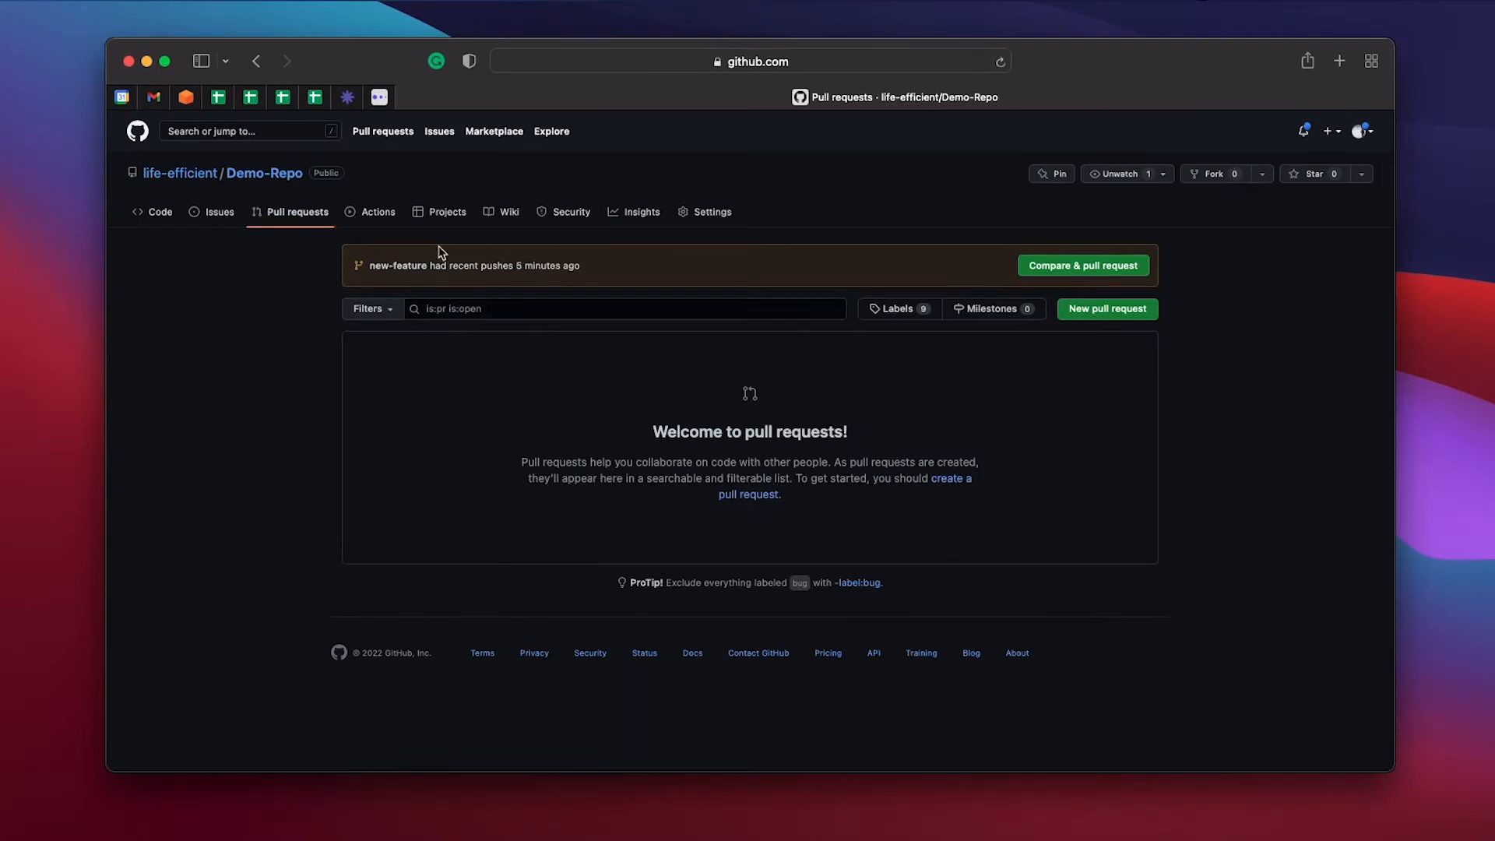
{"action": "mouse_move", "coordinate": [784, 286]}
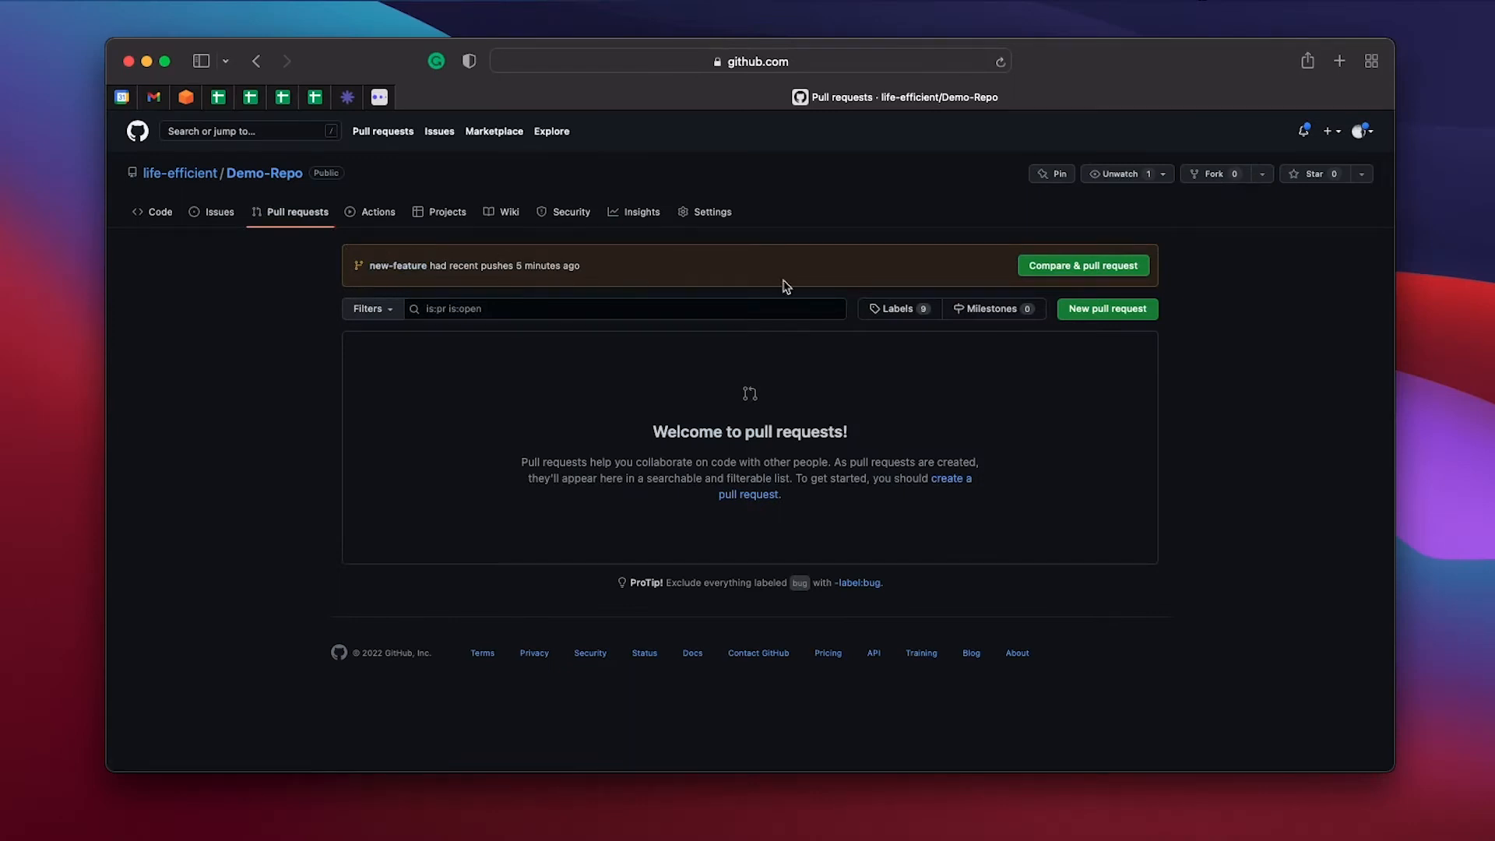
{"action": "mouse_move", "coordinate": [1103, 276]}
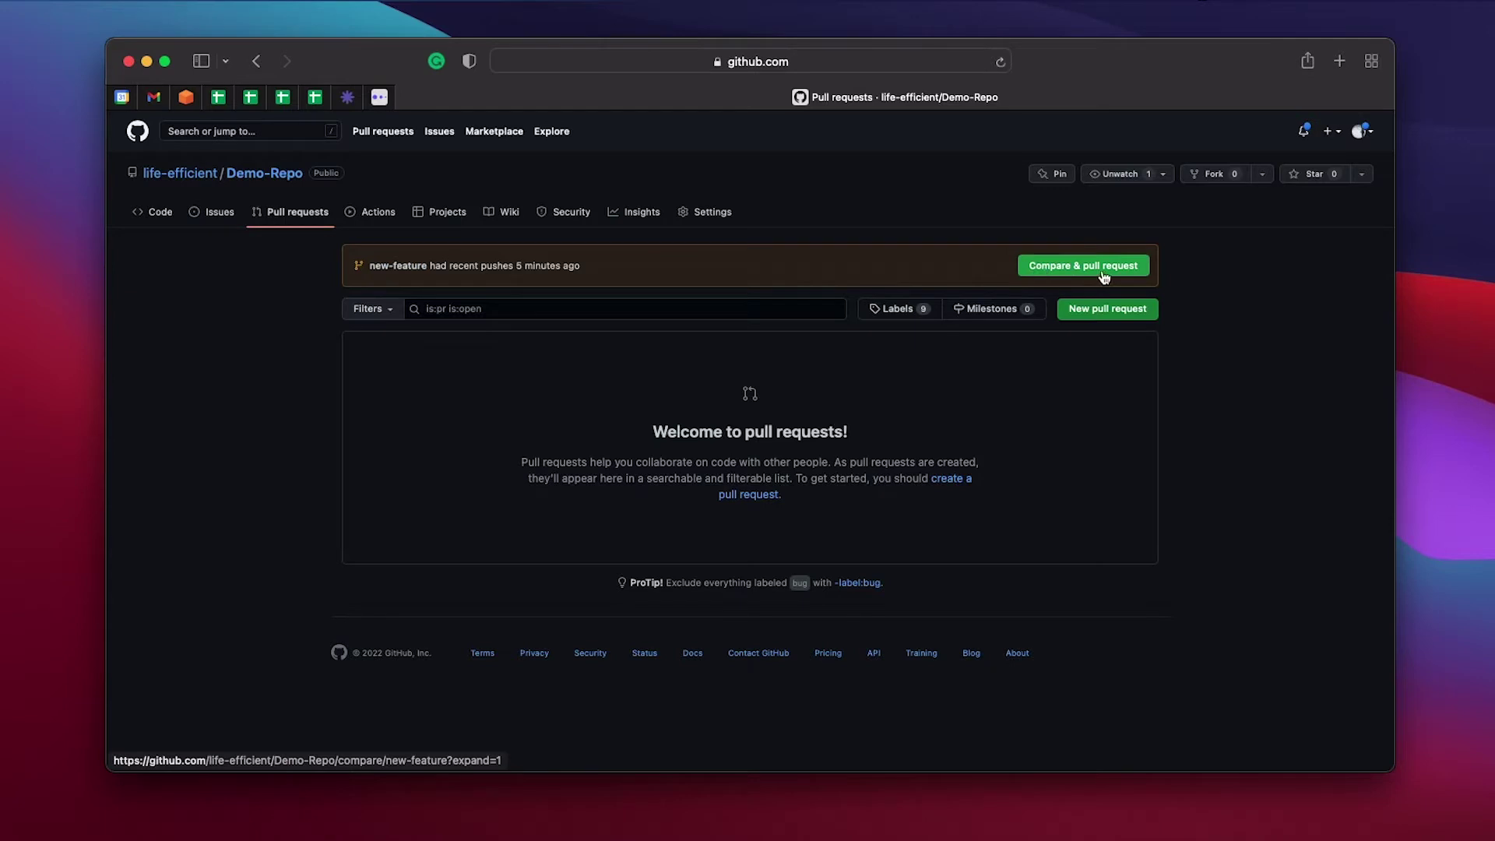
{"action": "mouse_move", "coordinate": [435, 268]}
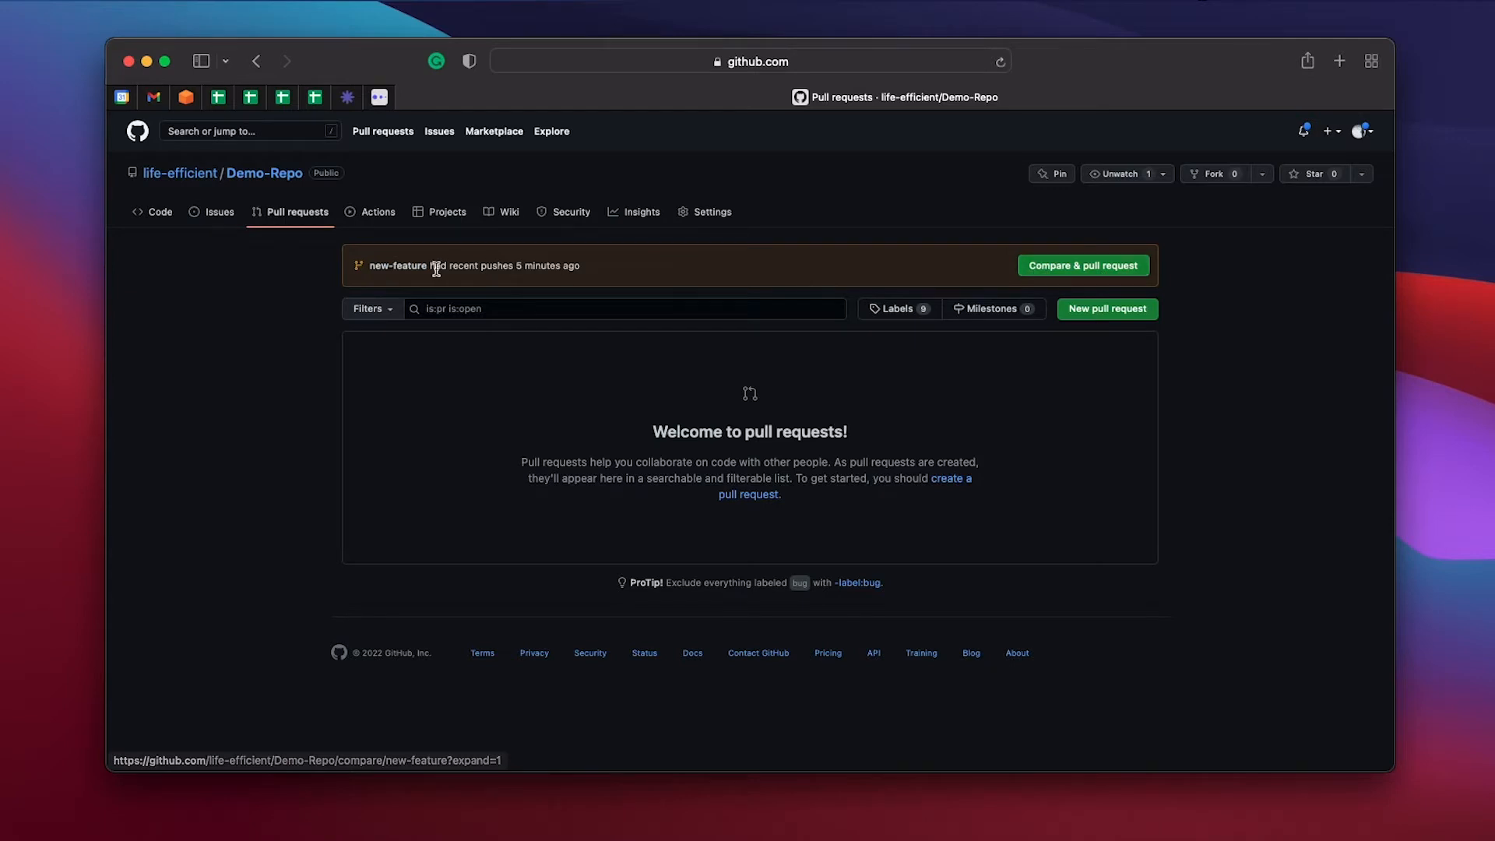
{"action": "mouse_move", "coordinate": [479, 278]}
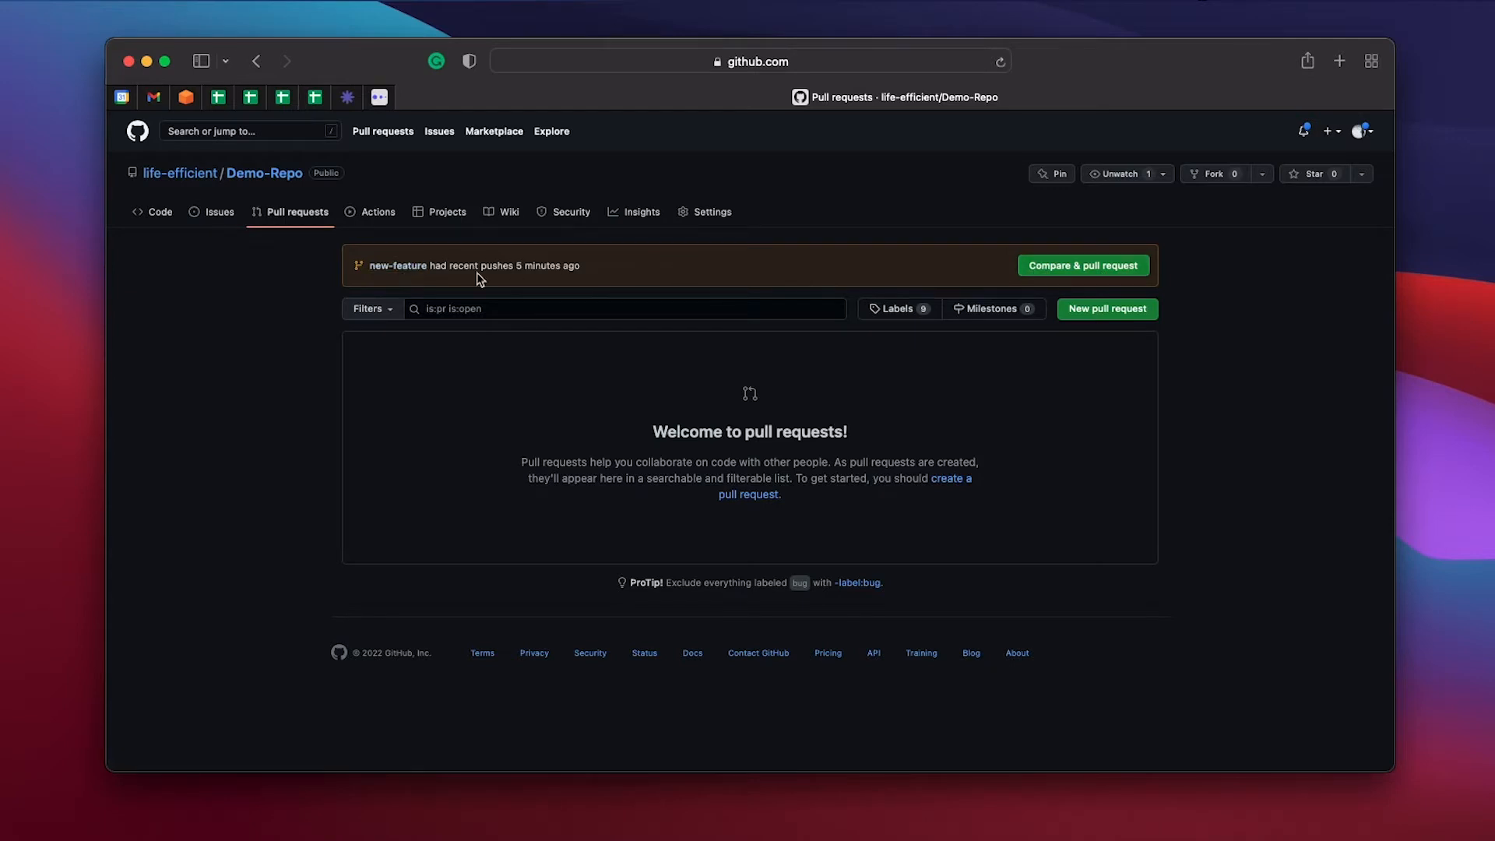
{"action": "mouse_move", "coordinate": [1107, 308]}
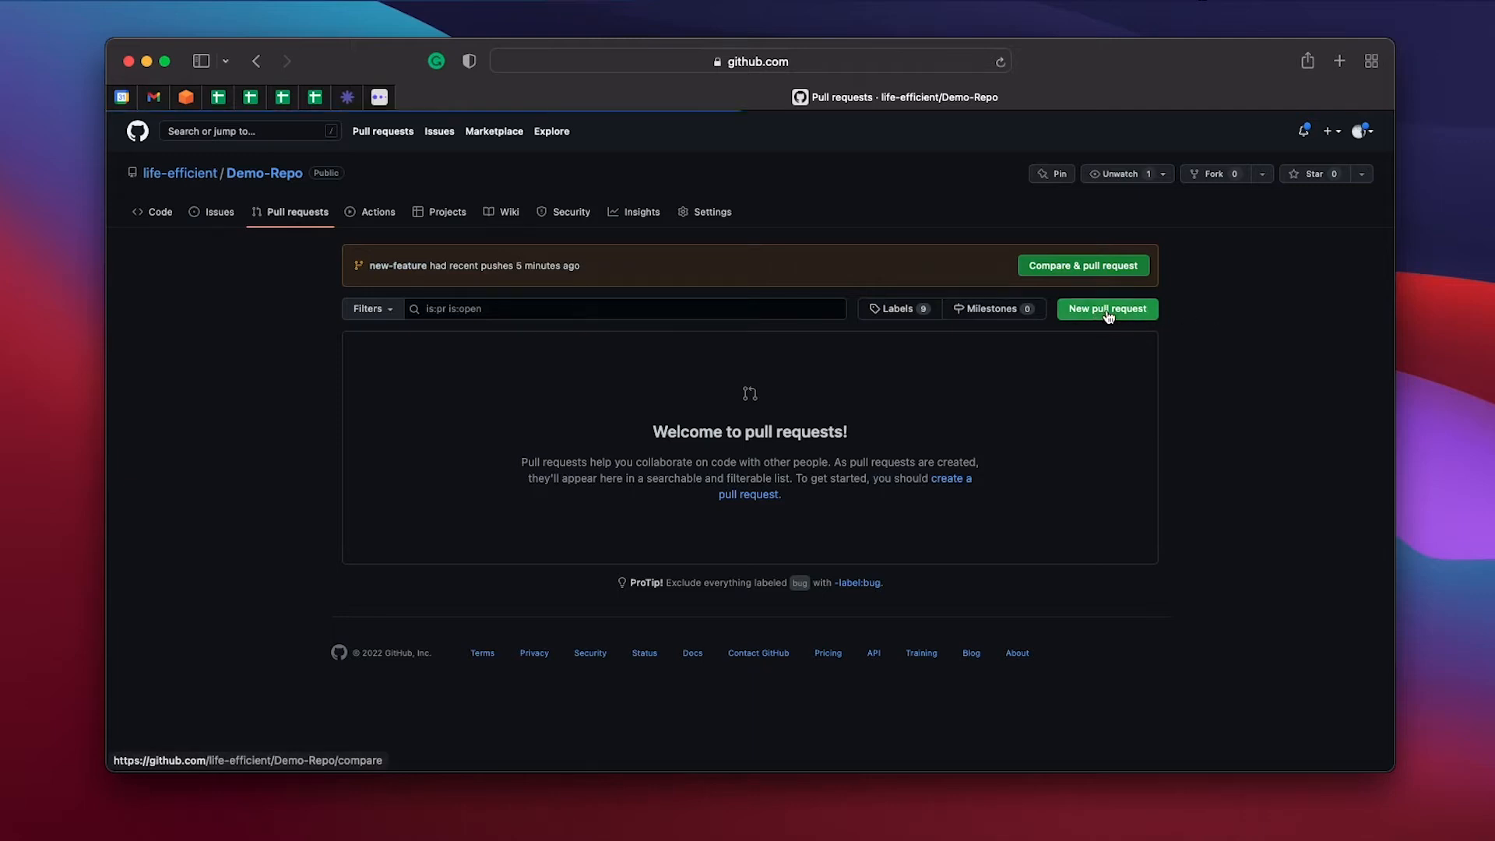
Step: Start a new pull request comparing the new-feature branch against main
{"action": "left_click", "coordinate": [1105, 308]}
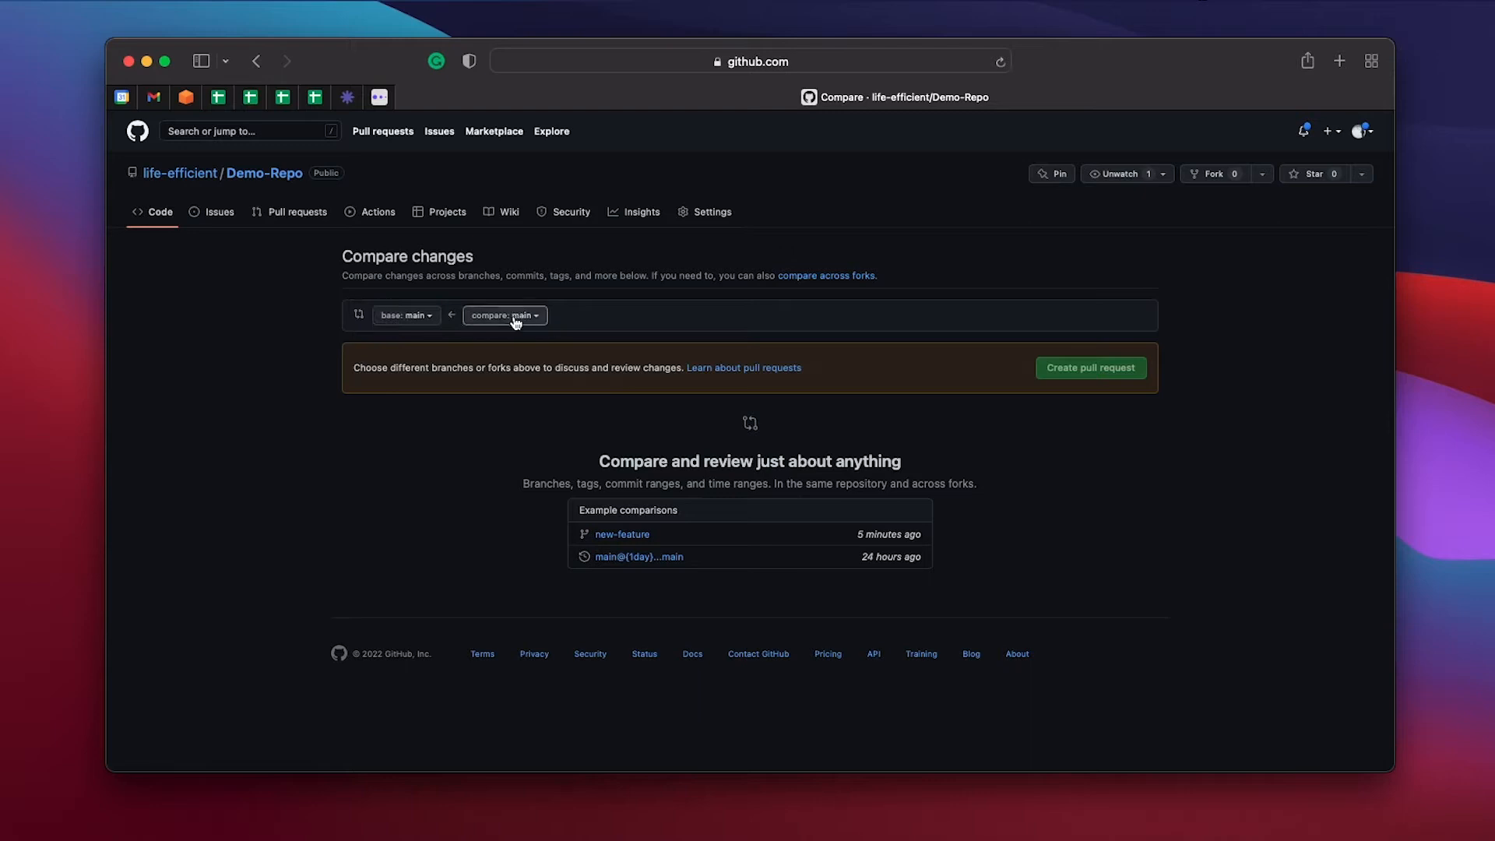
{"action": "mouse_move", "coordinate": [405, 315]}
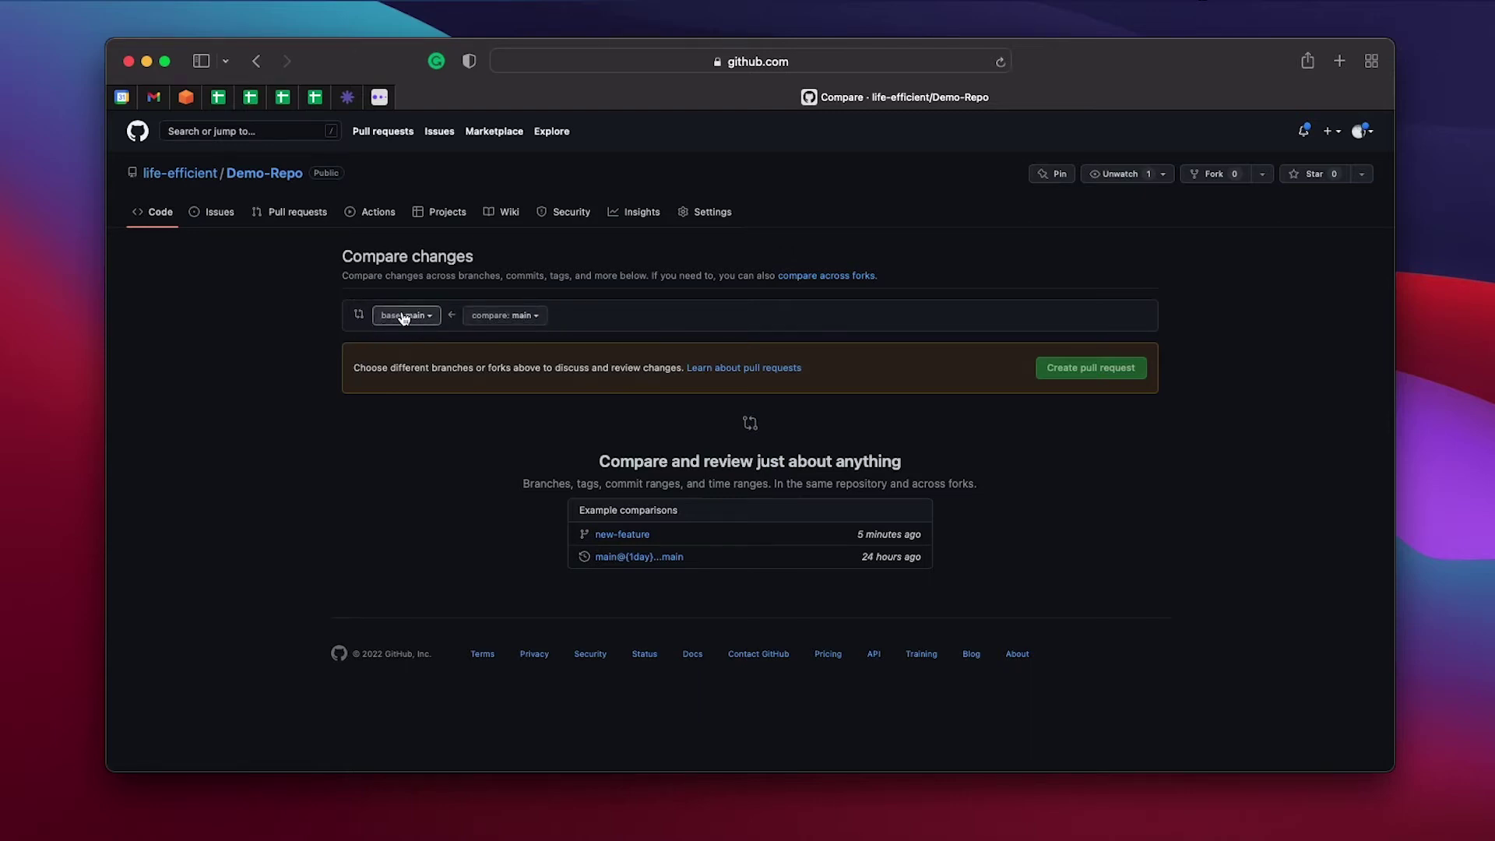
{"action": "left_click", "coordinate": [505, 314]}
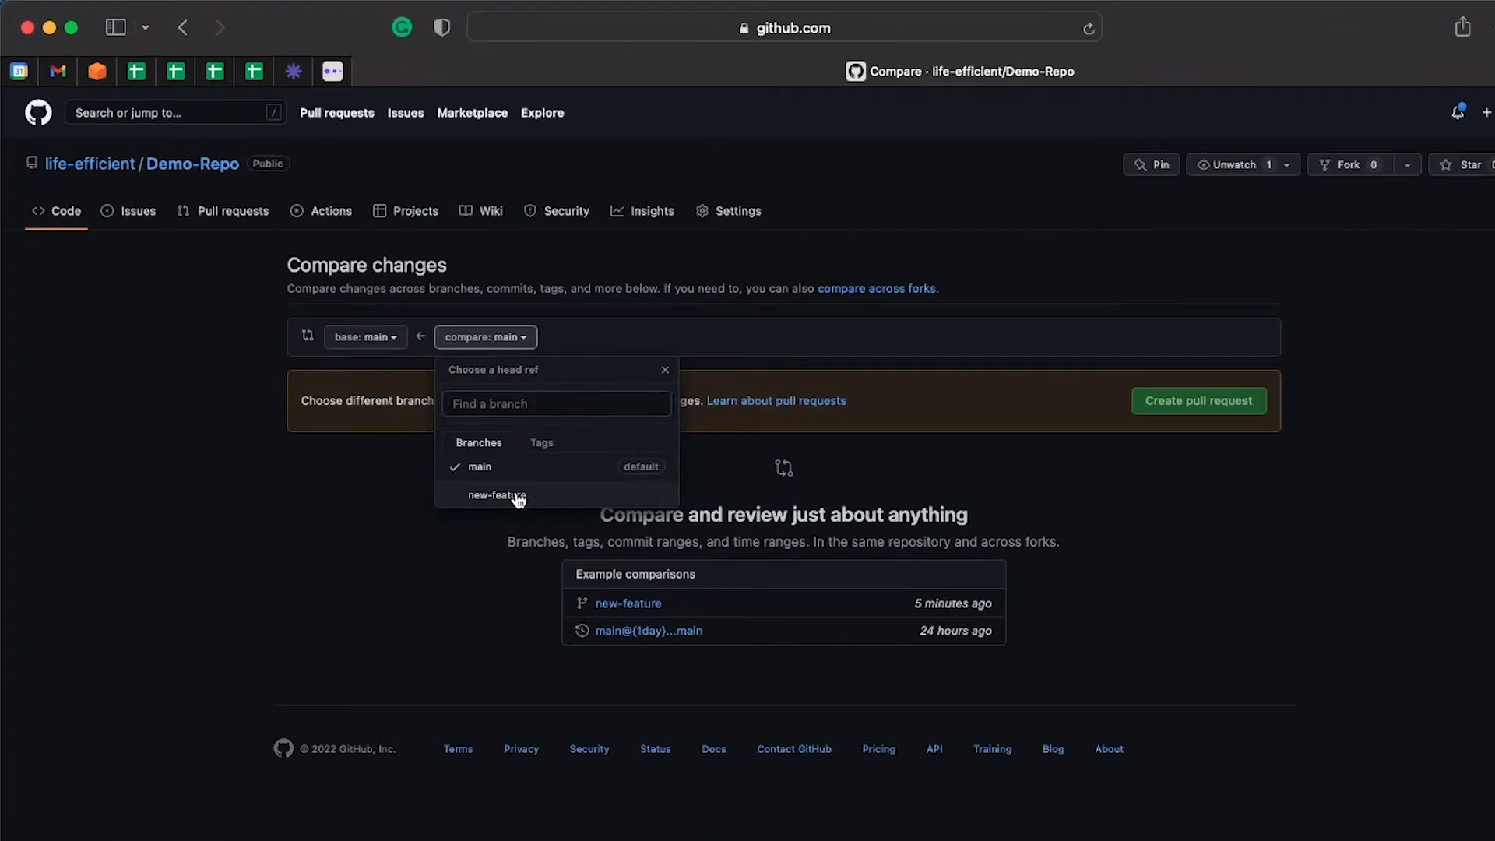
{"action": "left_click", "coordinate": [496, 495]}
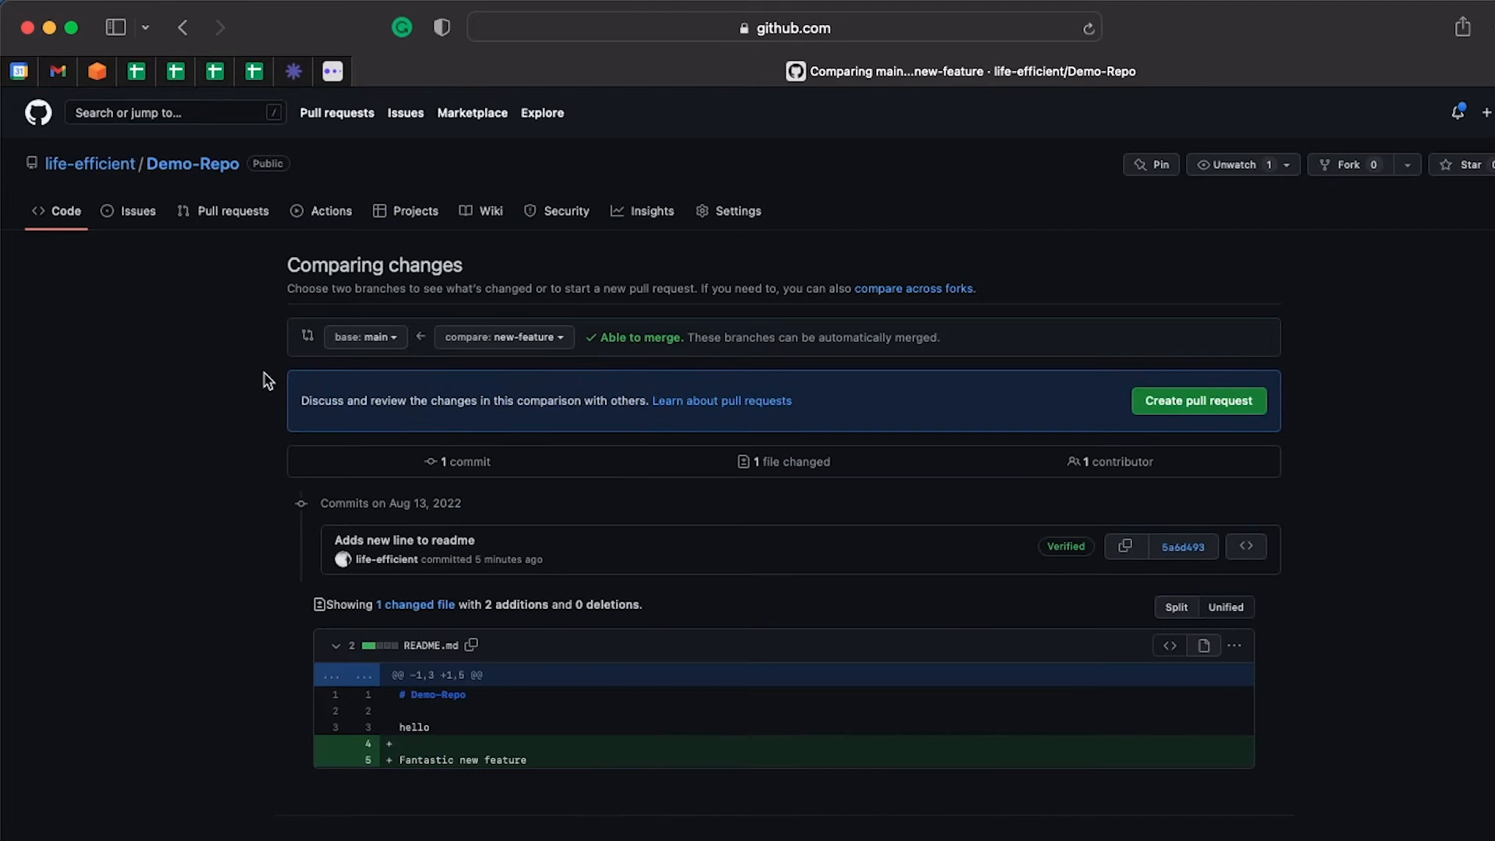
{"action": "mouse_move", "coordinate": [660, 379]}
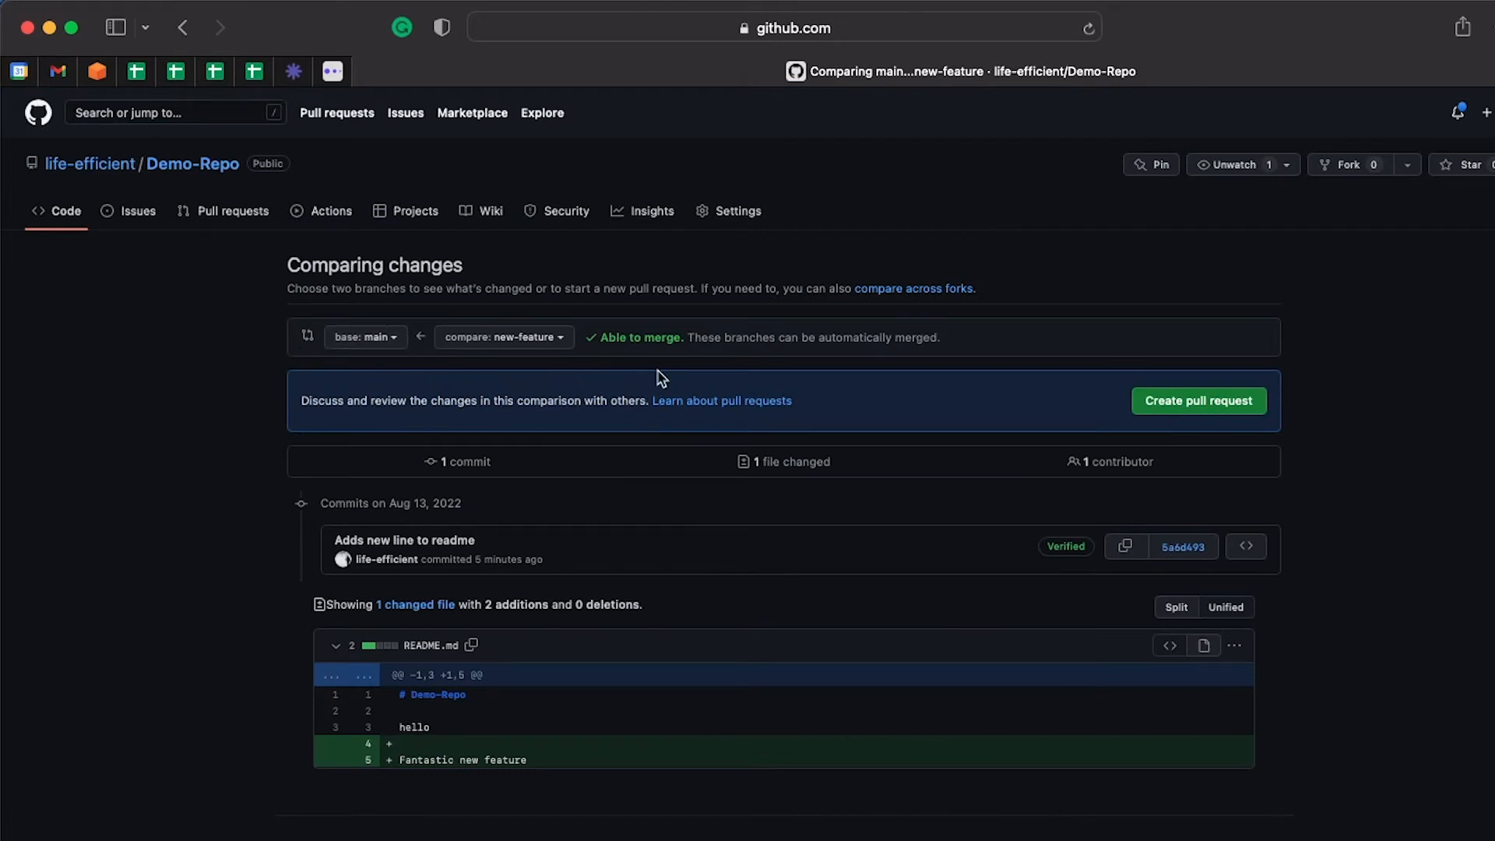
{"action": "mouse_move", "coordinate": [551, 742]}
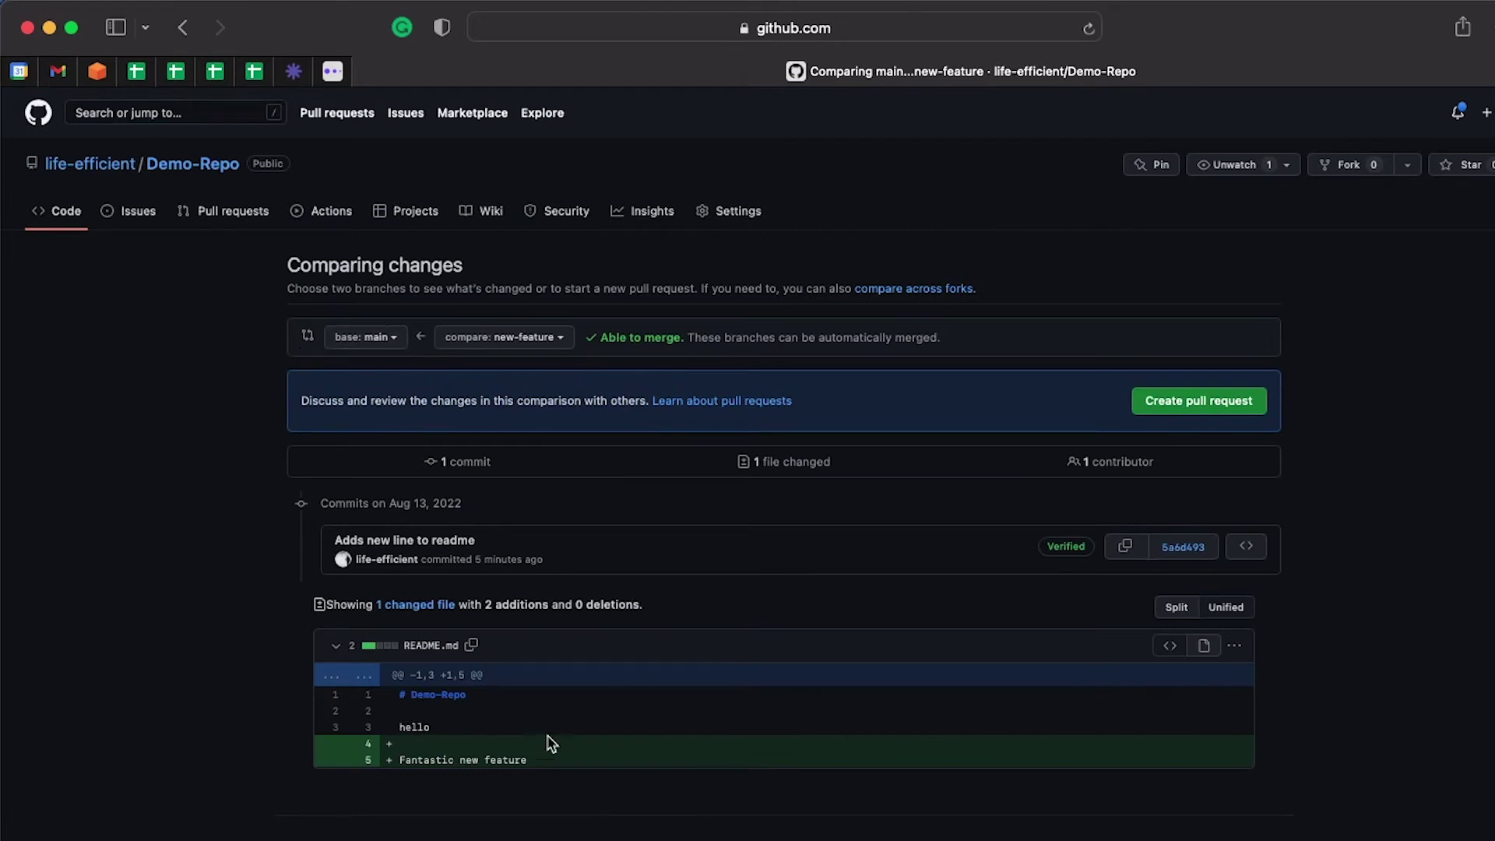
Step: Open the pull request form for new-feature into main, titled 'Adds new line to readme'
{"action": "left_click", "coordinate": [1197, 401]}
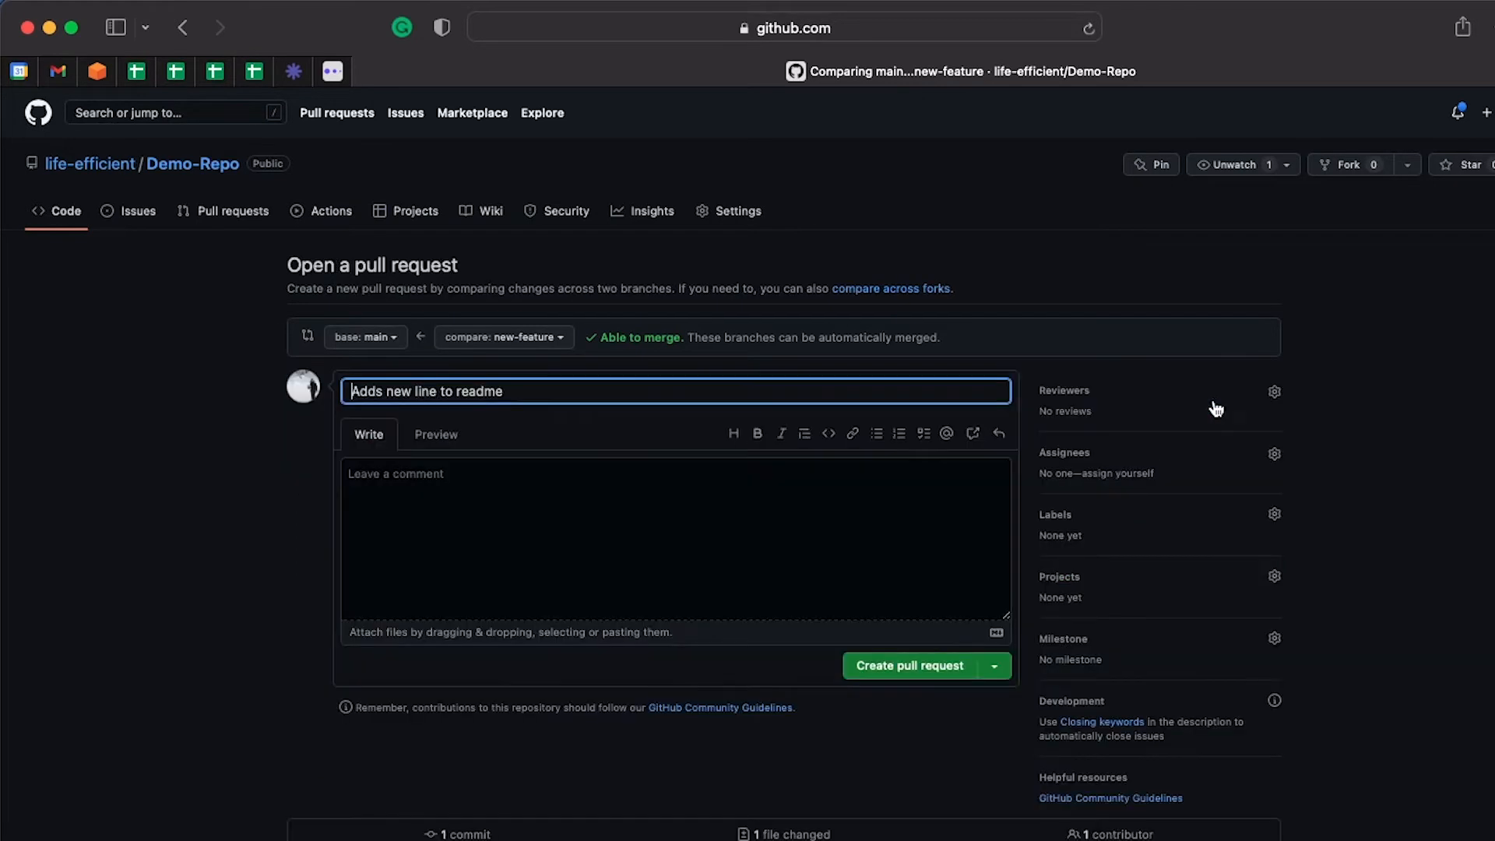
{"action": "mouse_move", "coordinate": [545, 402]}
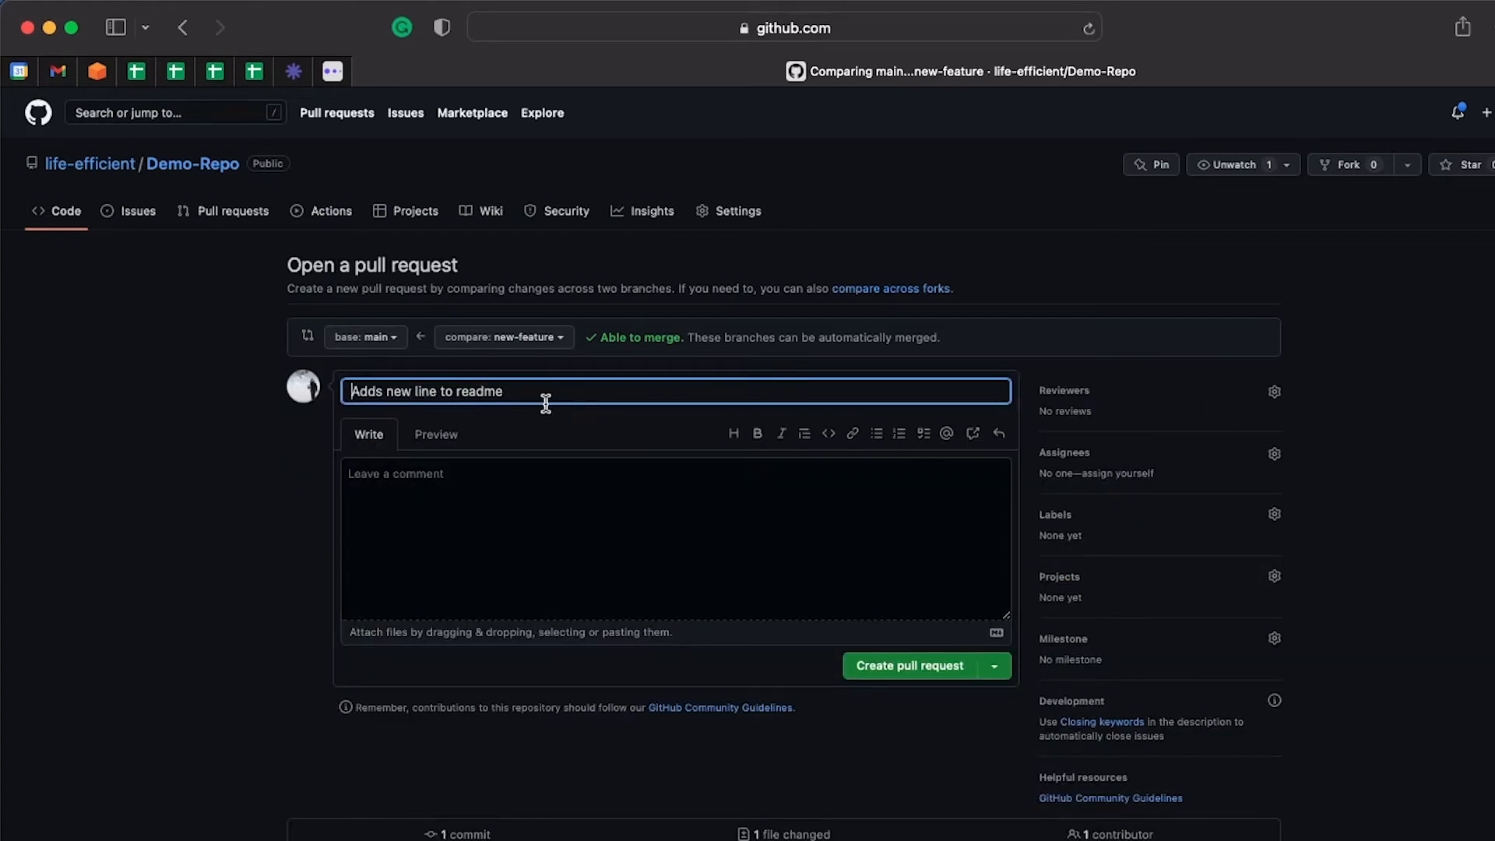
{"action": "mouse_move", "coordinate": [1016, 484]}
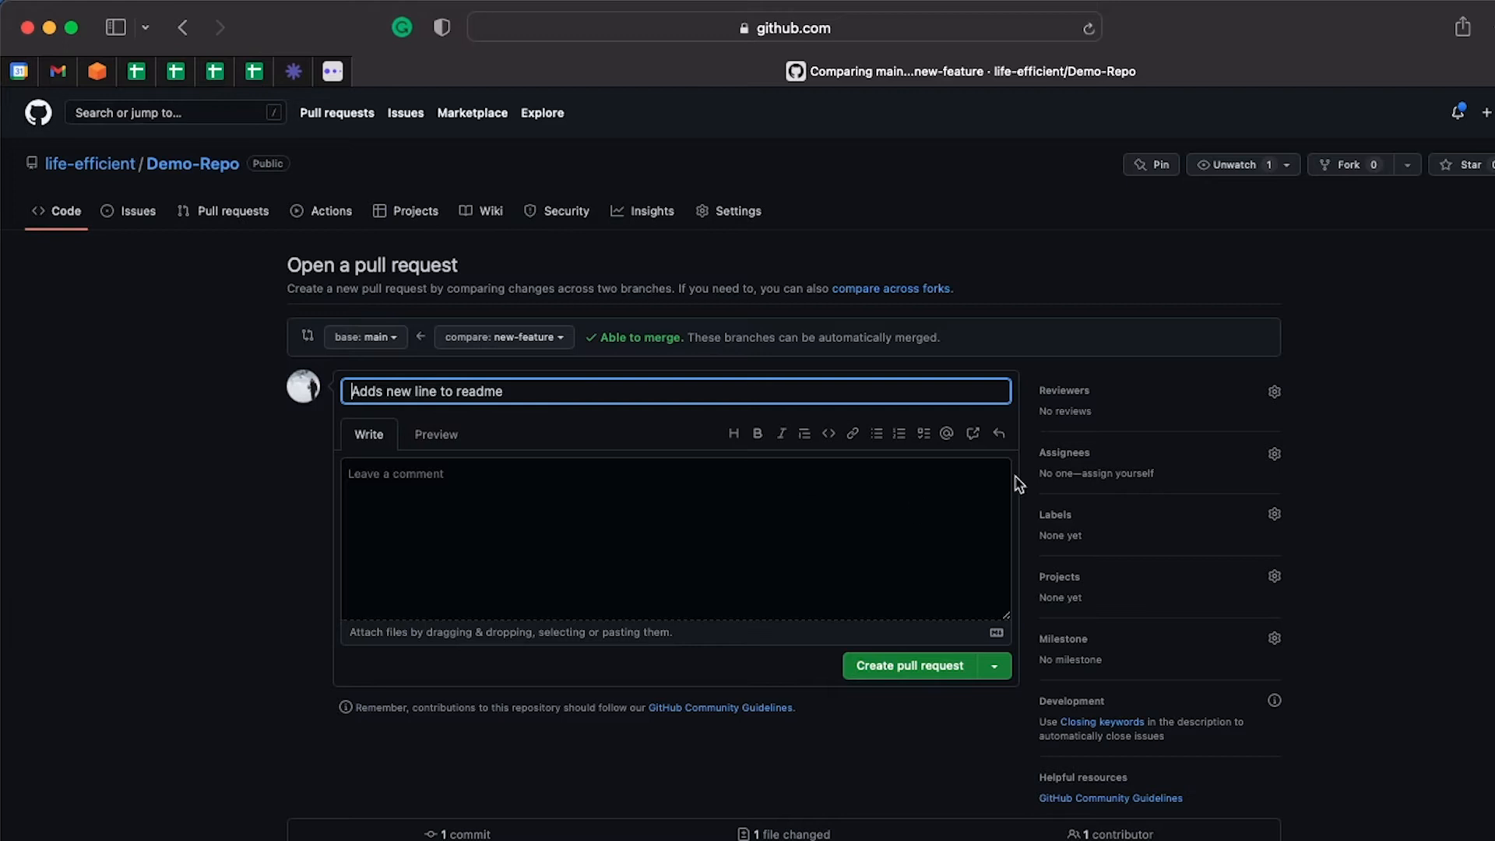
{"action": "mouse_move", "coordinate": [909, 672]}
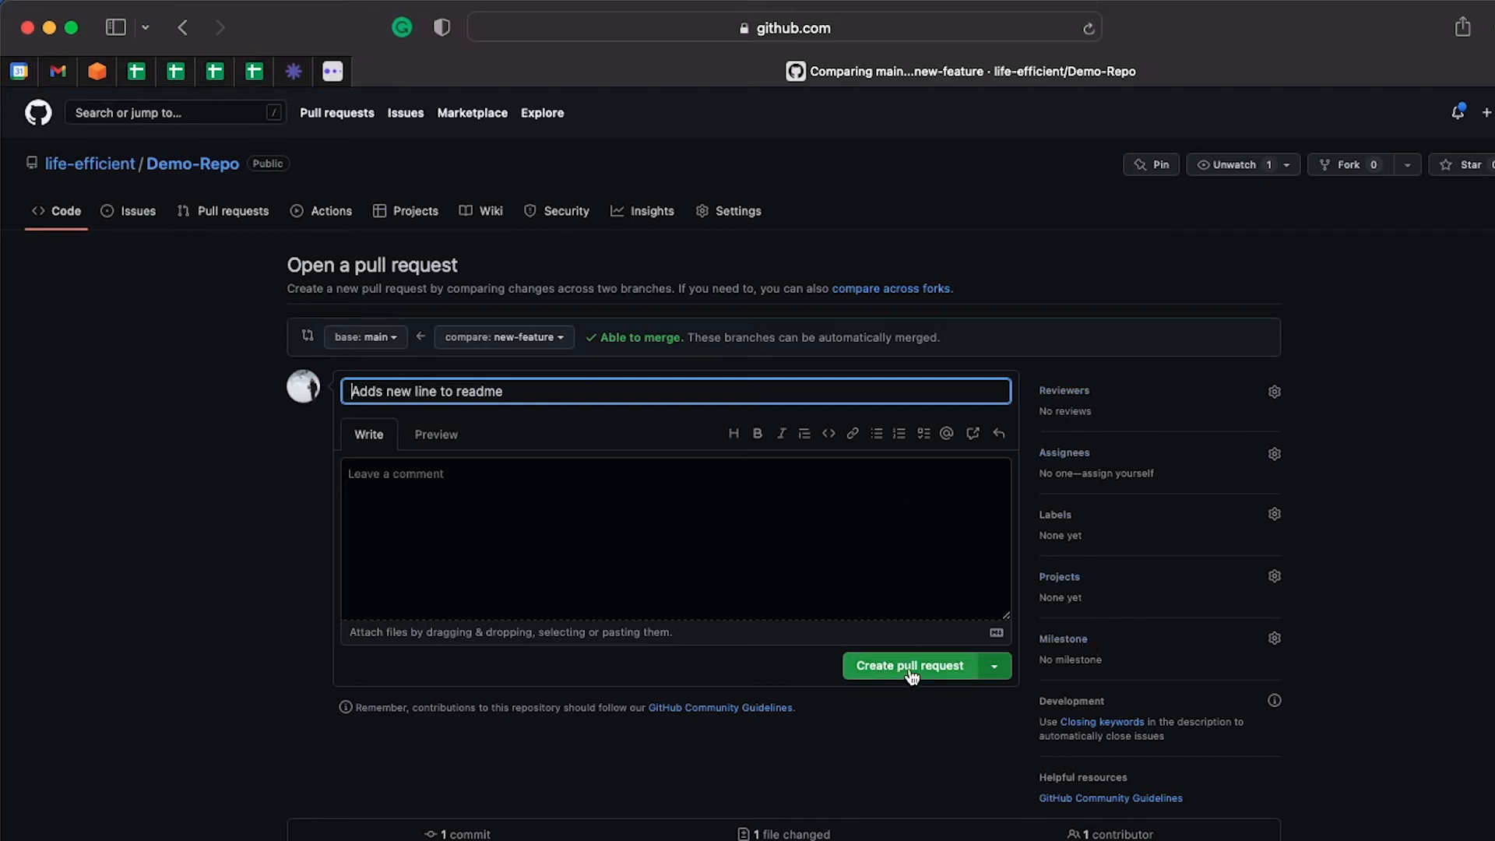
Step: Submit pull request #1 'Adds new line to readme' and view it in the pull request list
{"action": "left_click", "coordinate": [907, 666]}
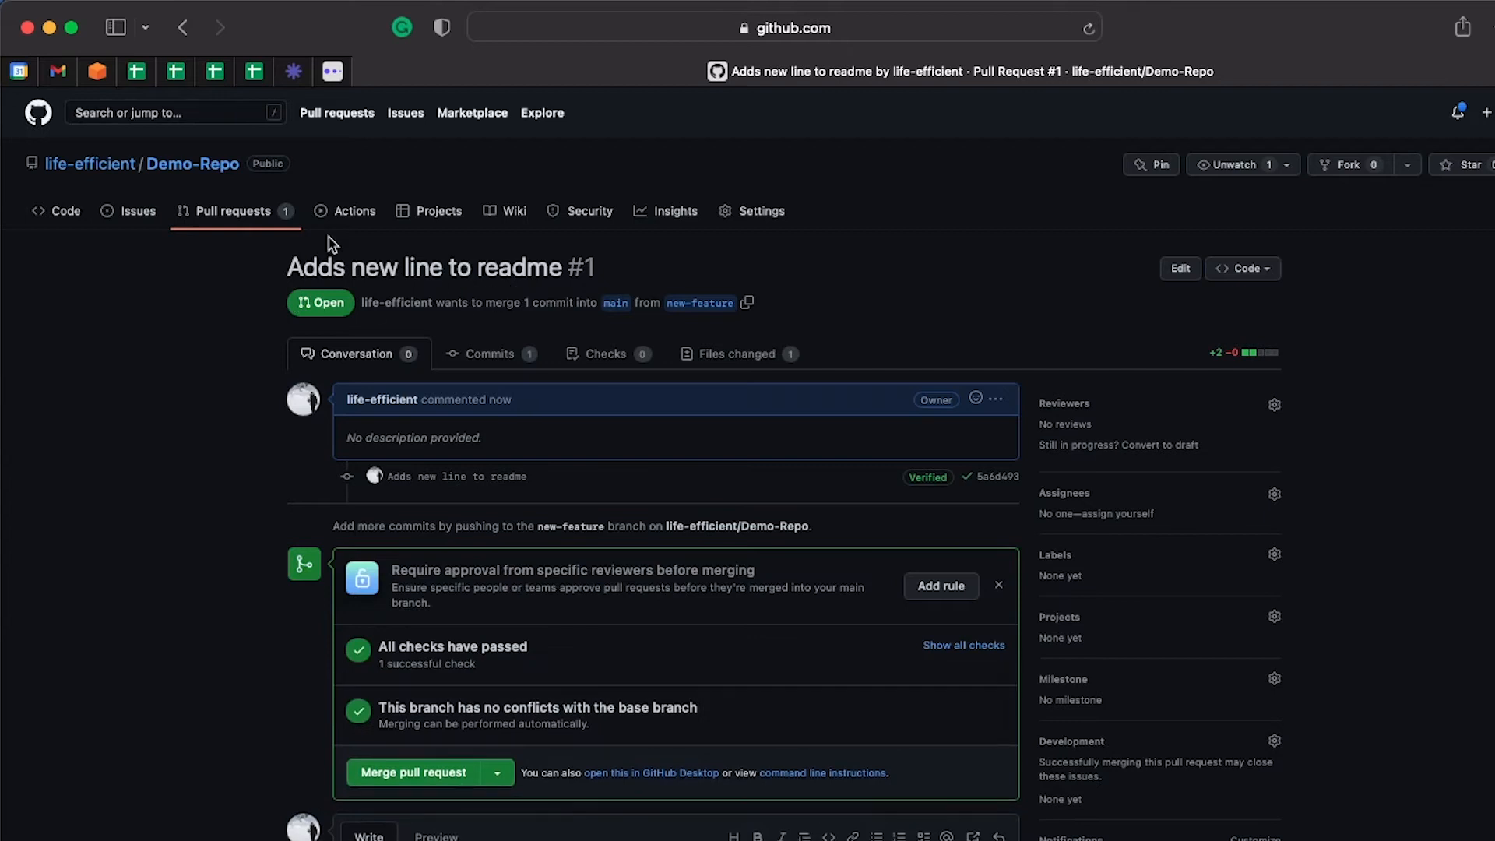
{"action": "left_click", "coordinate": [233, 211]}
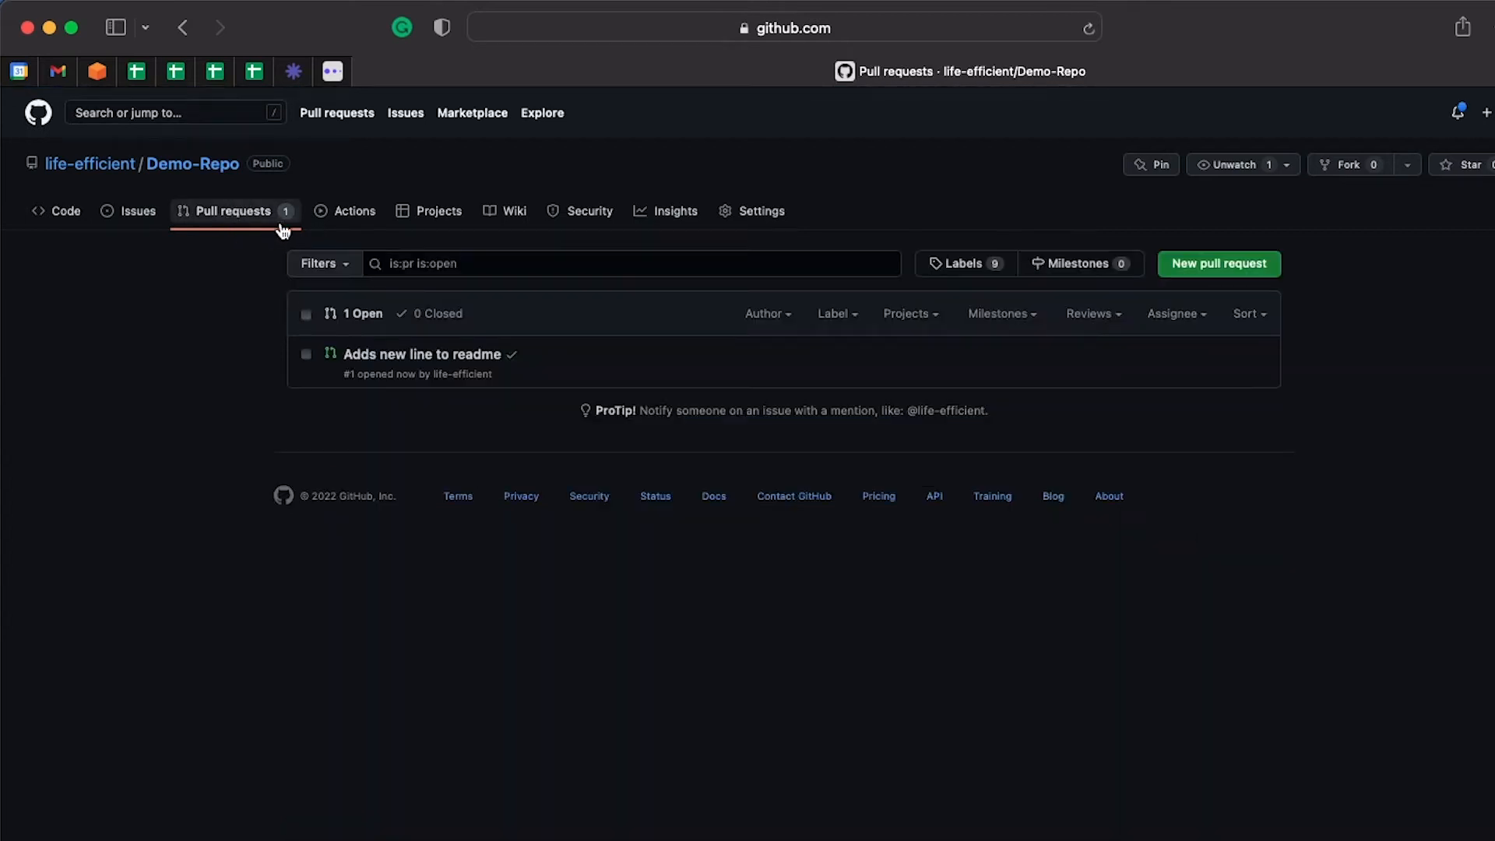
{"action": "mouse_move", "coordinate": [422, 352]}
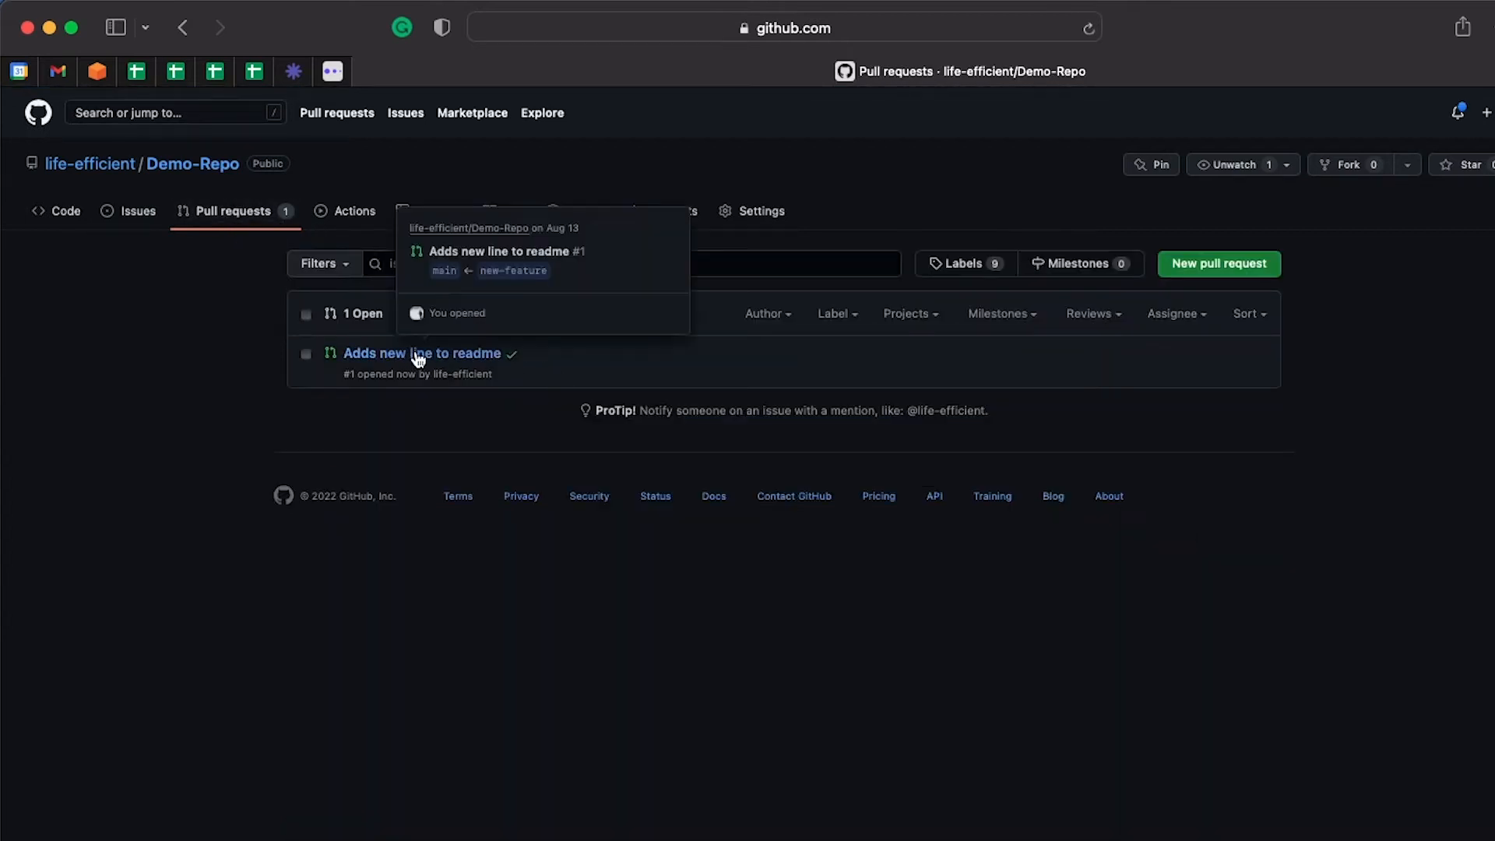
Step: Open pull request #1 and expand its checks to show the successful WIP check
{"action": "left_click", "coordinate": [420, 352]}
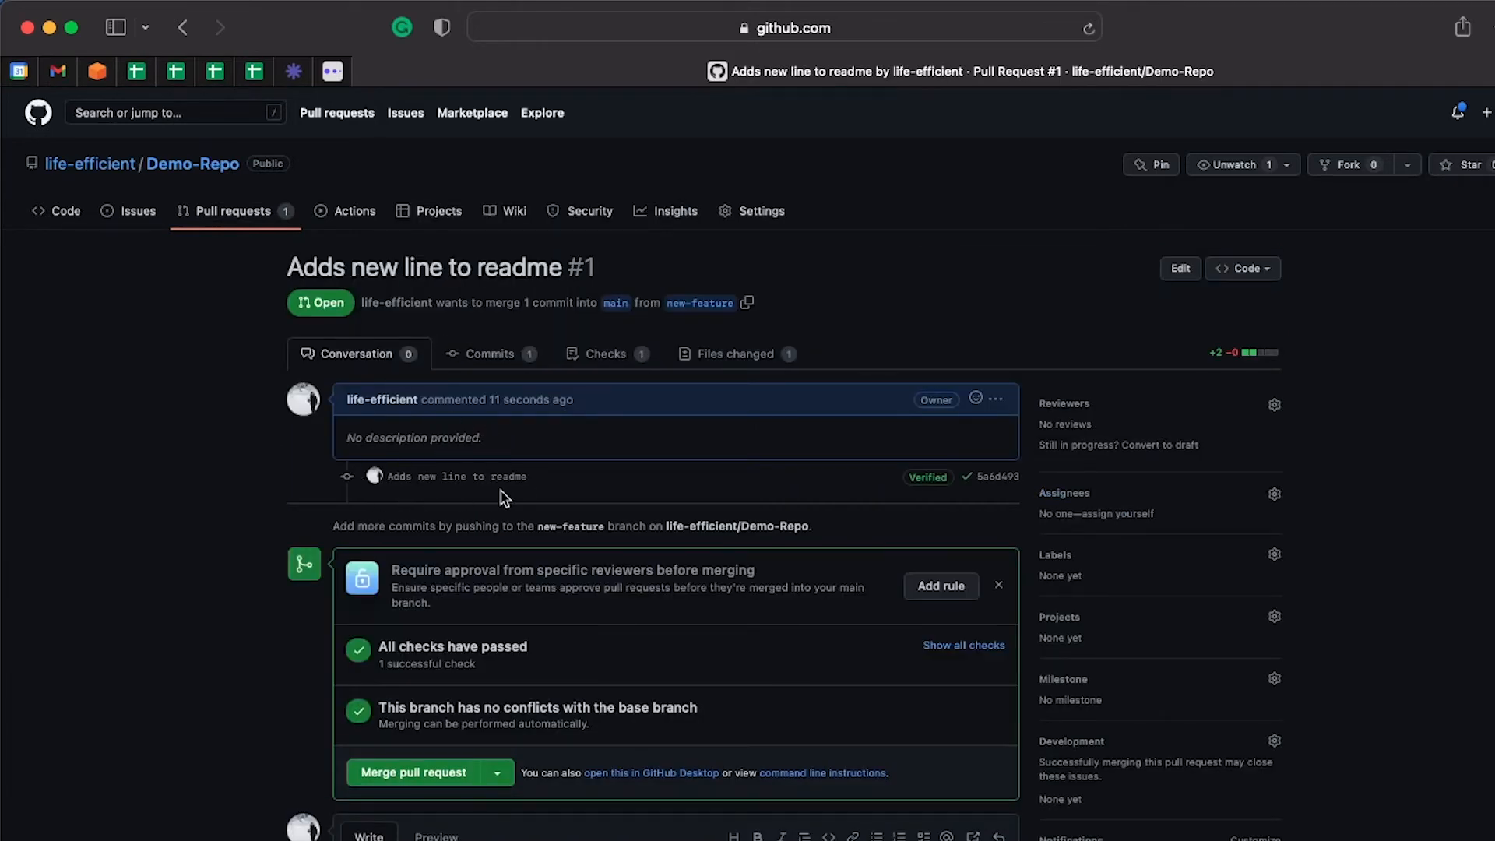
{"action": "mouse_move", "coordinate": [479, 502]}
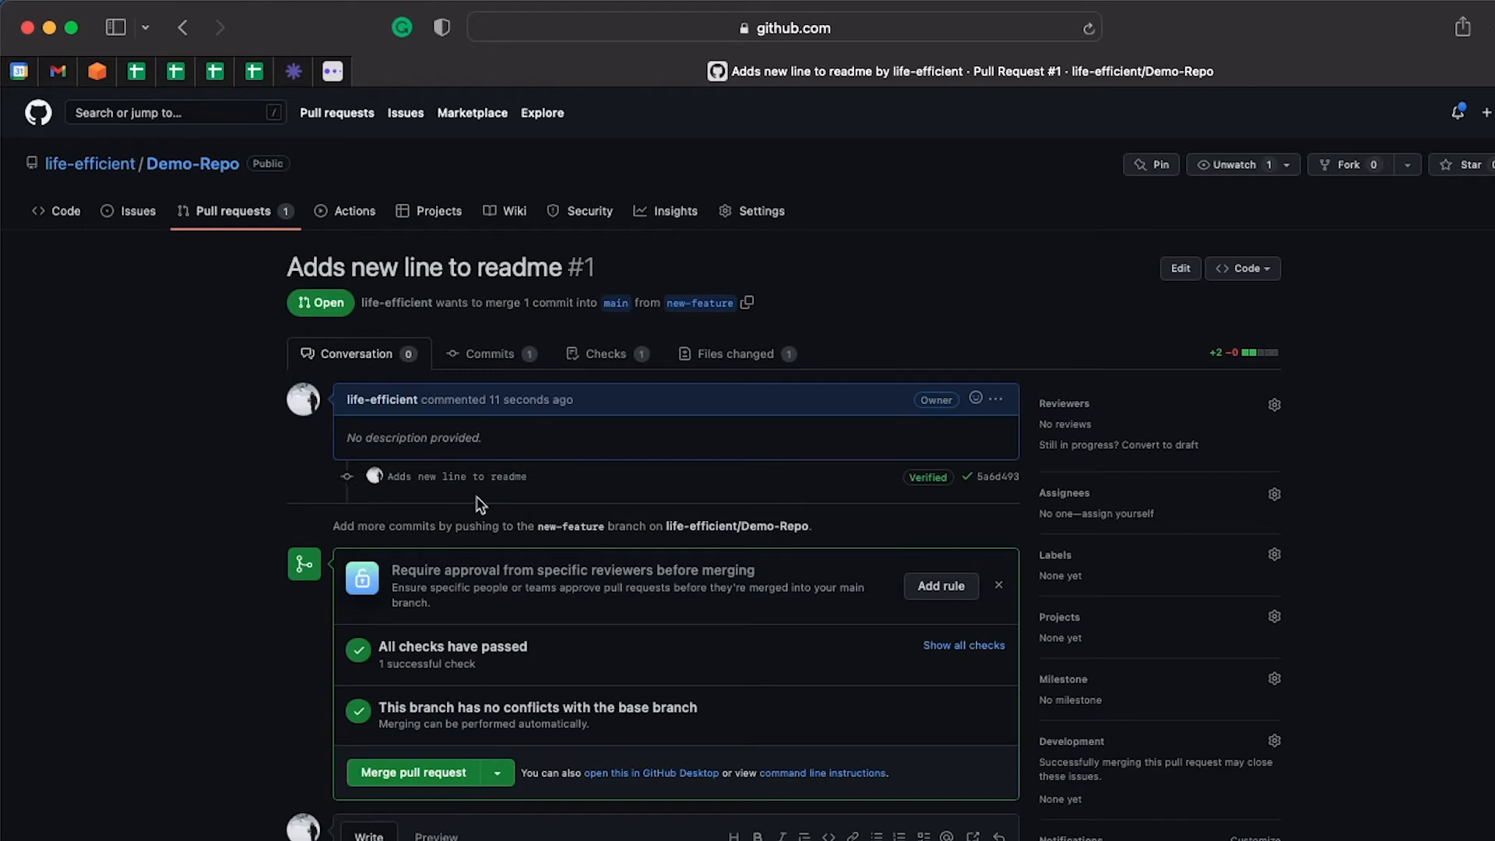
{"action": "mouse_move", "coordinate": [358, 354]}
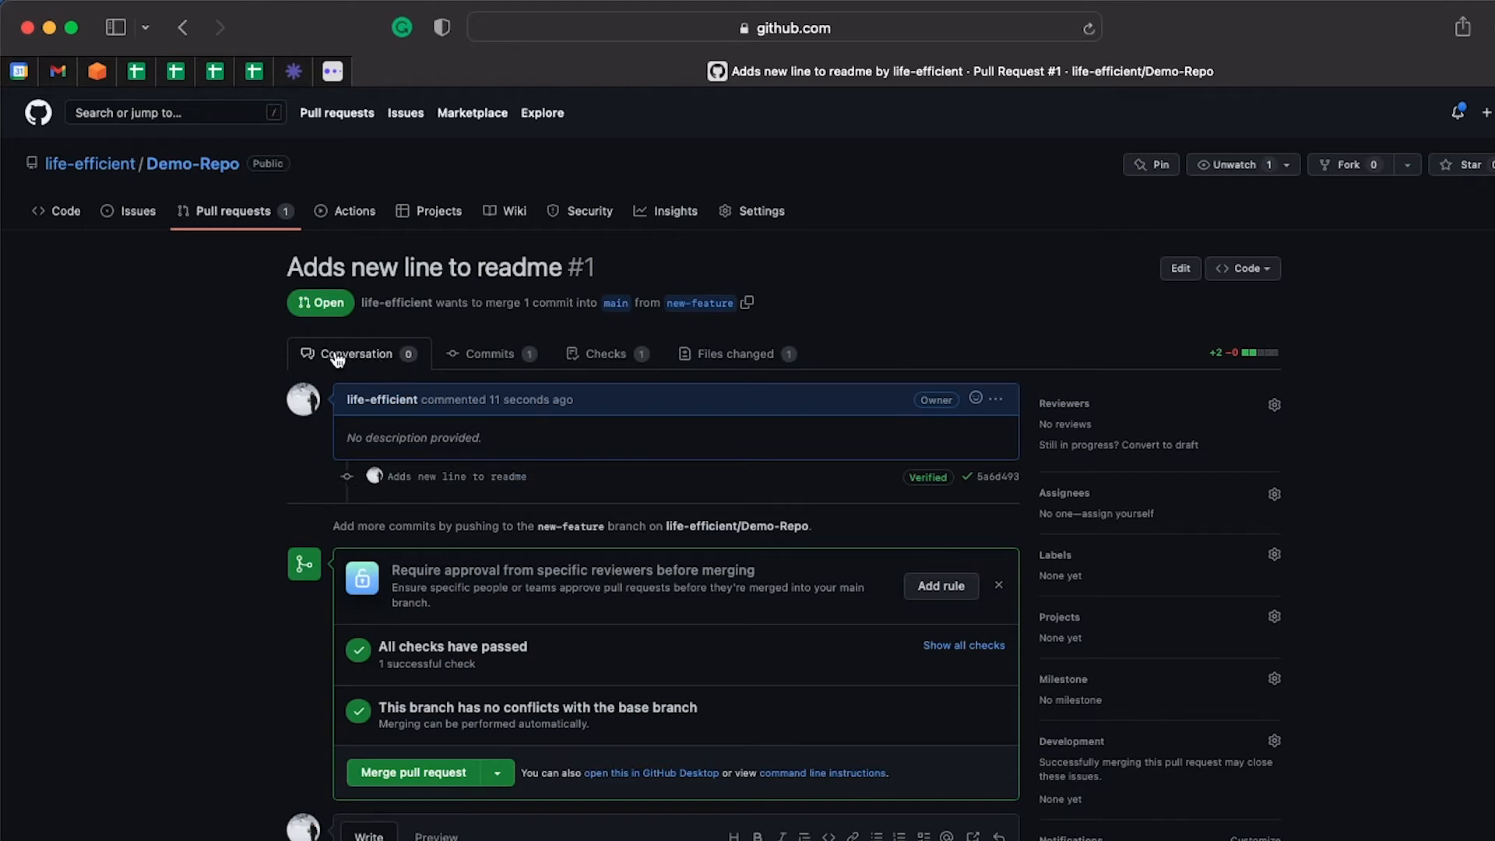
{"action": "scroll", "scroll_direction": "down", "scroll_amount": 3}
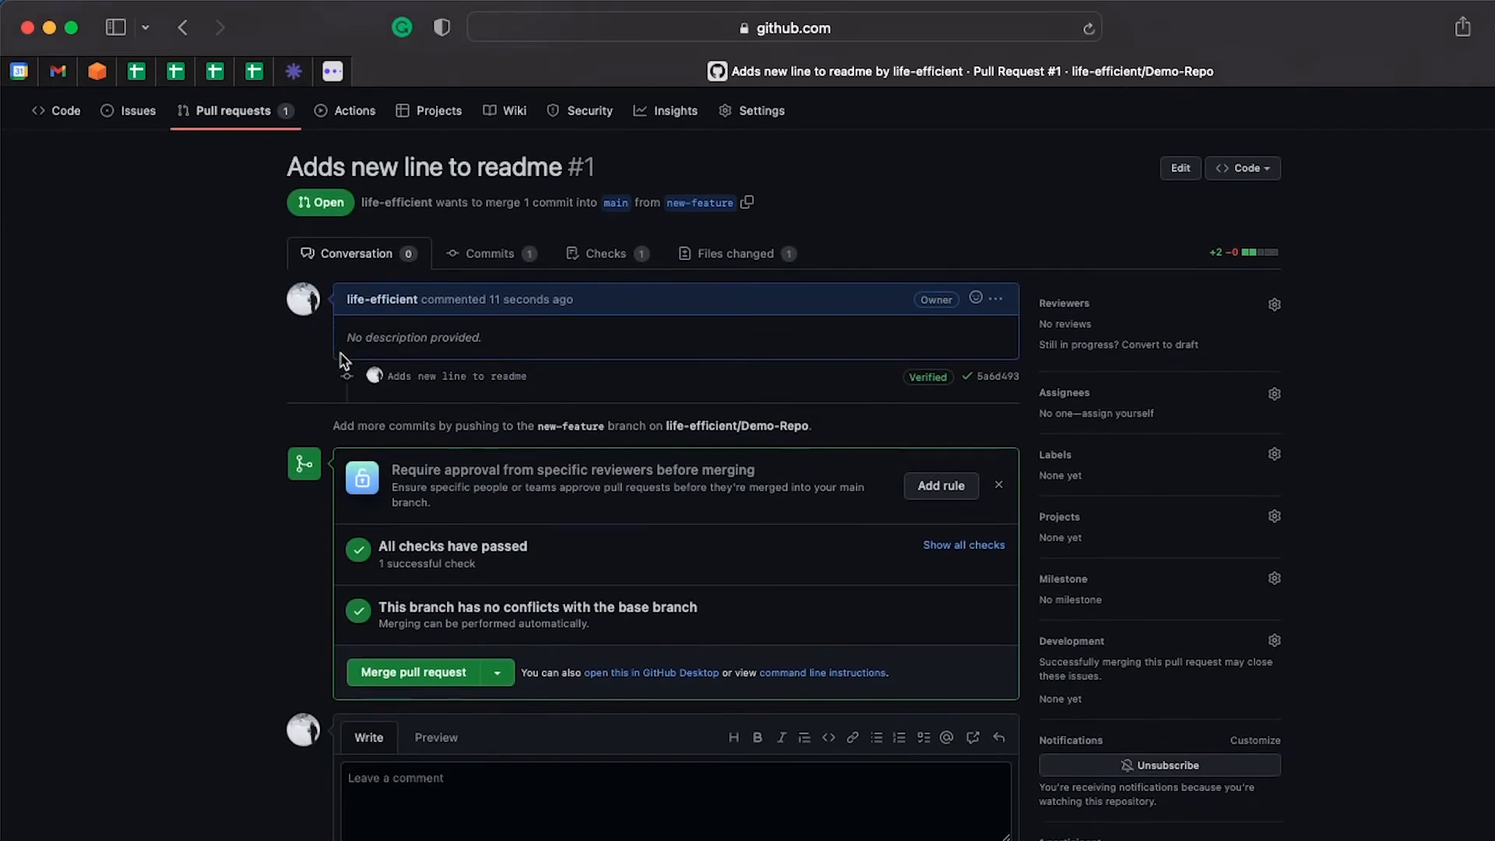
{"action": "scroll", "scroll_direction": "down", "scroll_amount": 3}
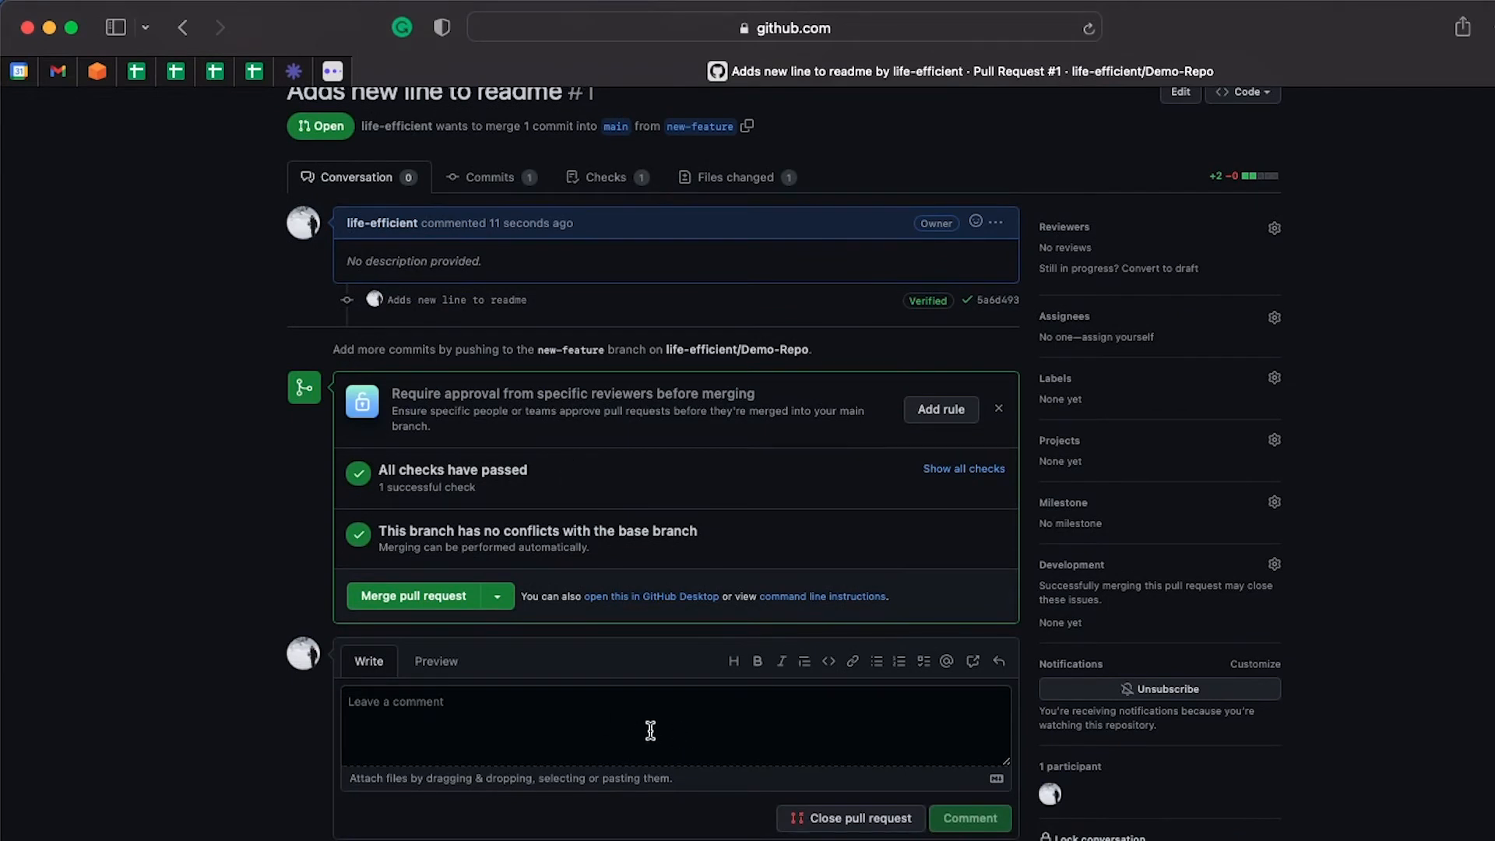
{"action": "scroll", "scroll_direction": "up", "scroll_amount": 3}
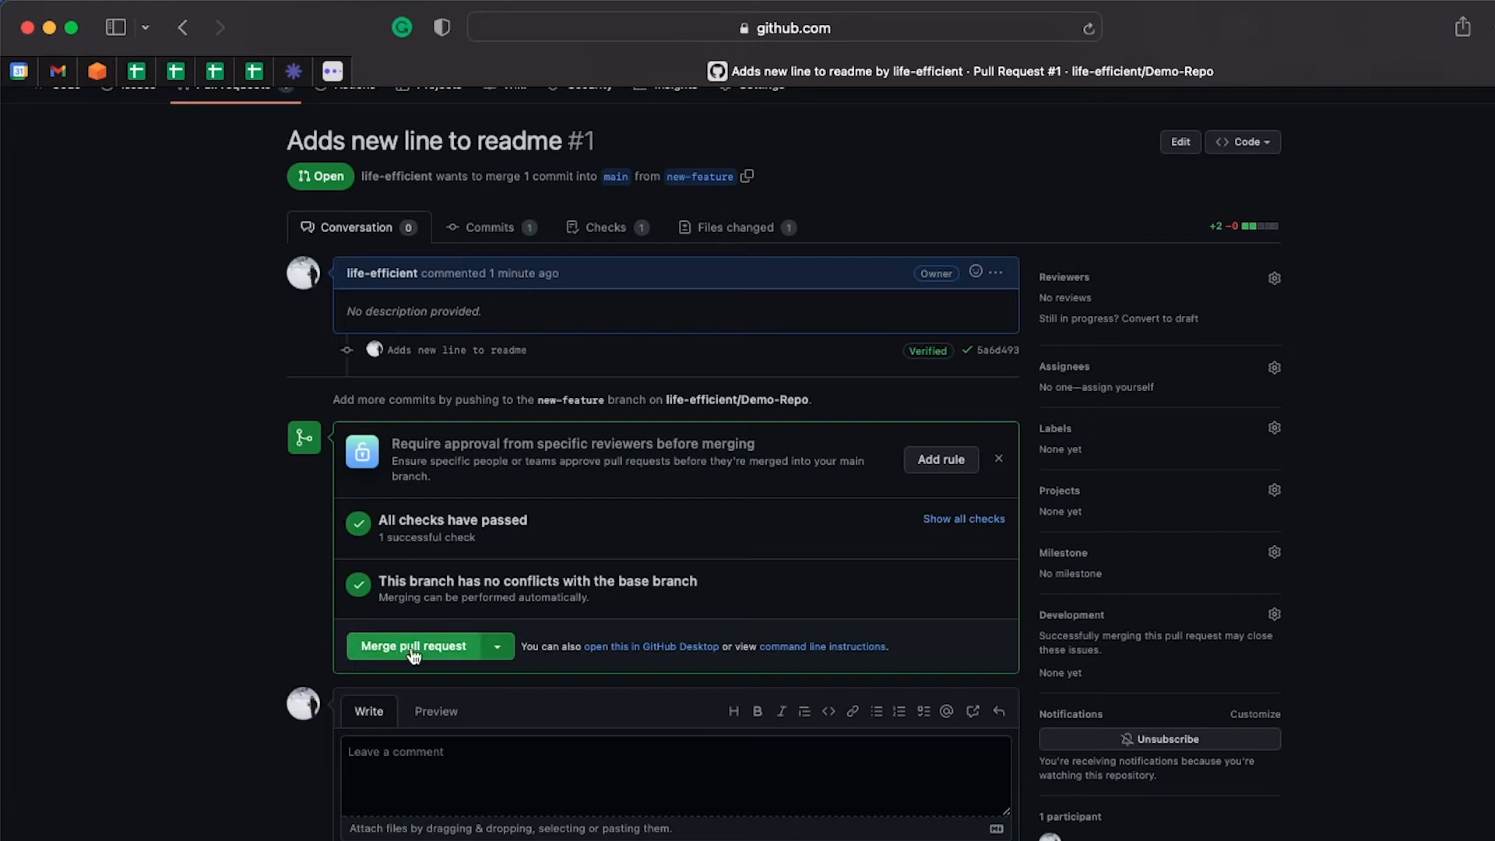
{"action": "mouse_move", "coordinate": [455, 657]}
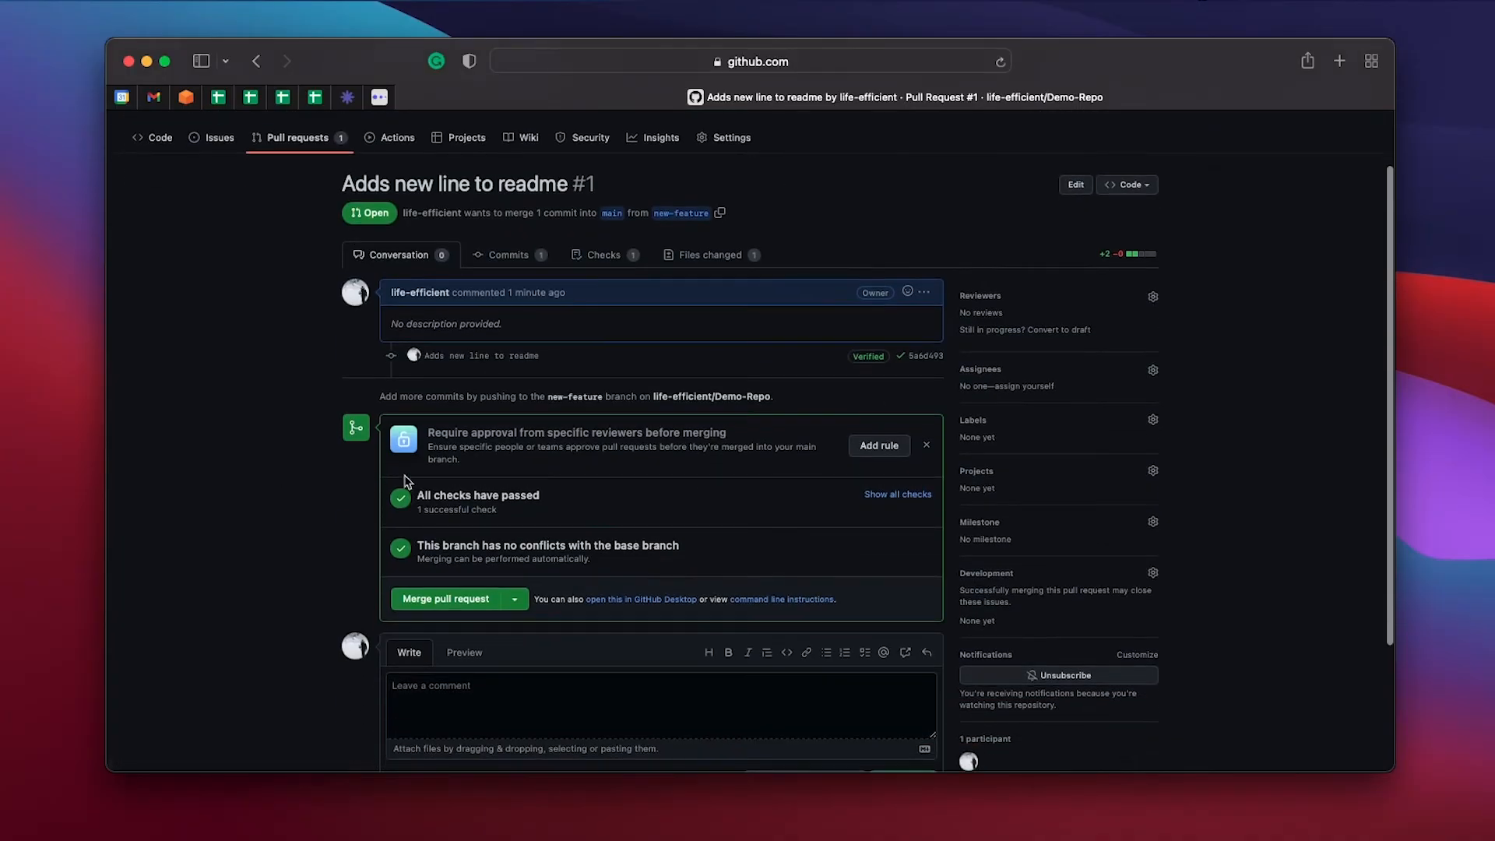
{"action": "mouse_move", "coordinate": [514, 513]}
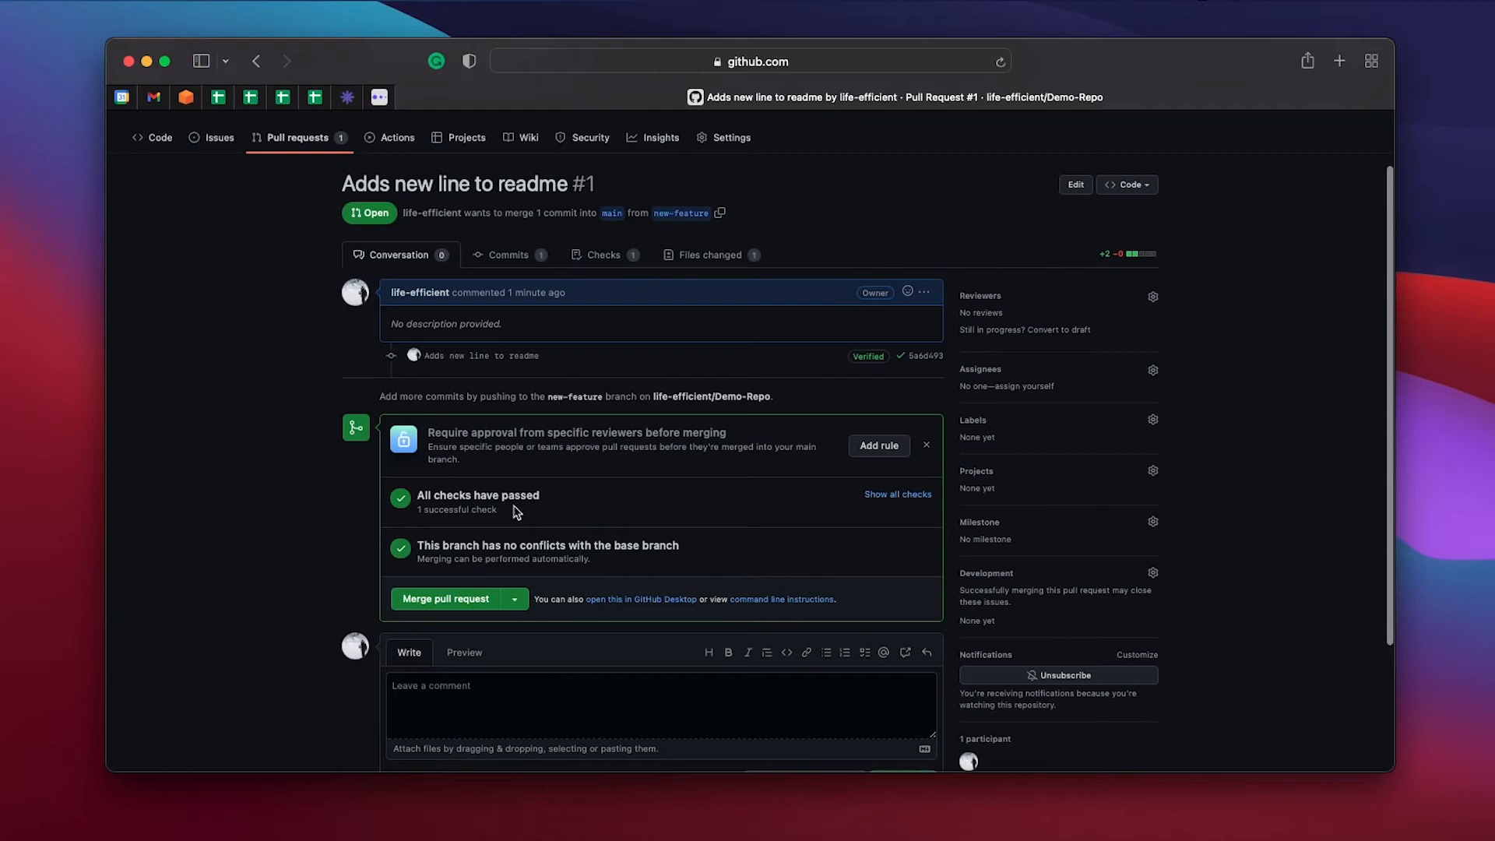
{"action": "mouse_move", "coordinate": [422, 493]}
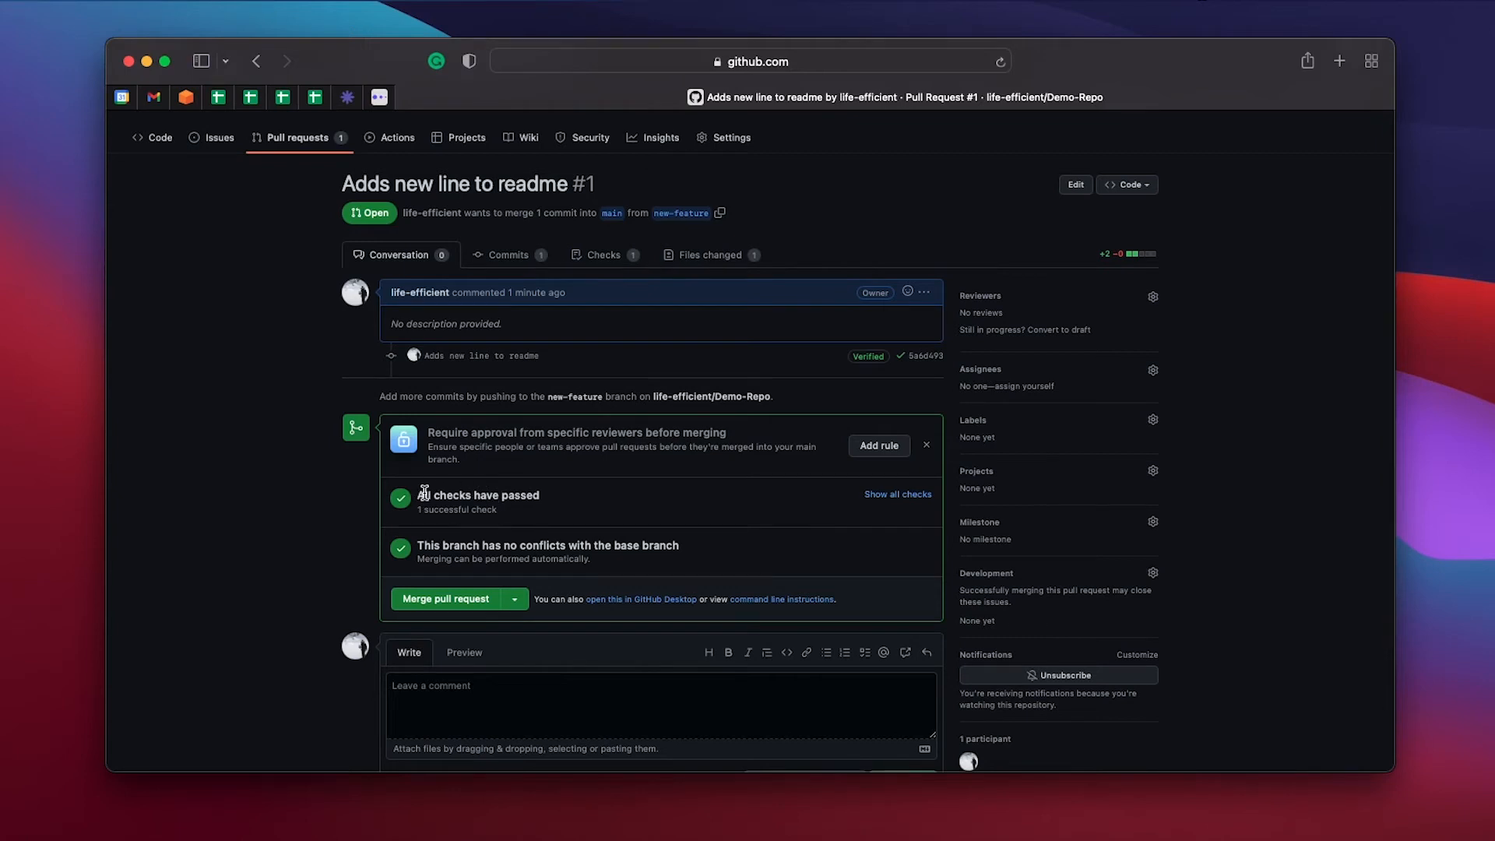
{"action": "mouse_move", "coordinate": [435, 484]}
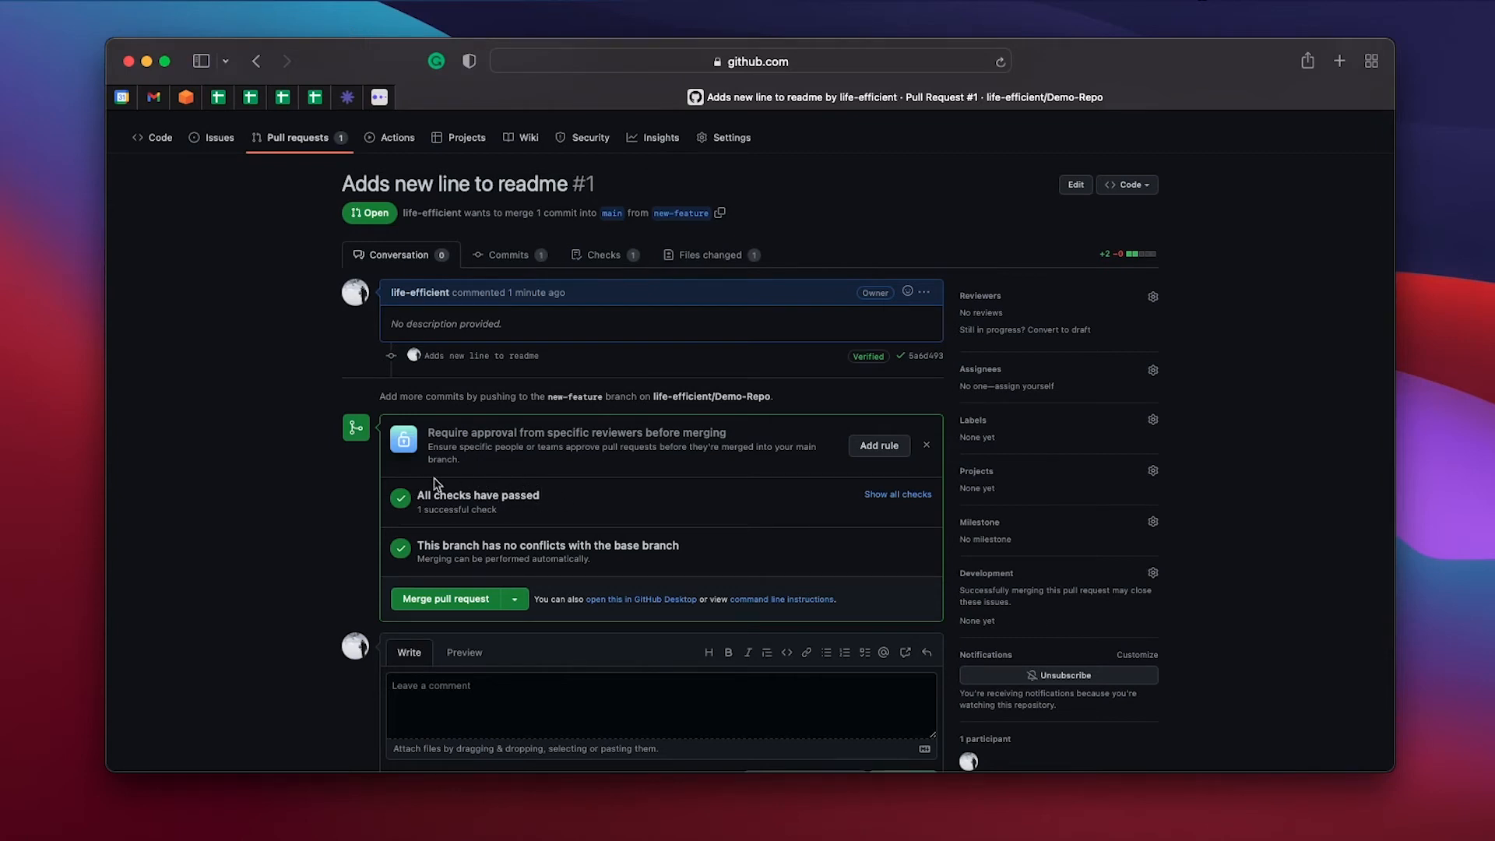
{"action": "mouse_move", "coordinate": [696, 515]}
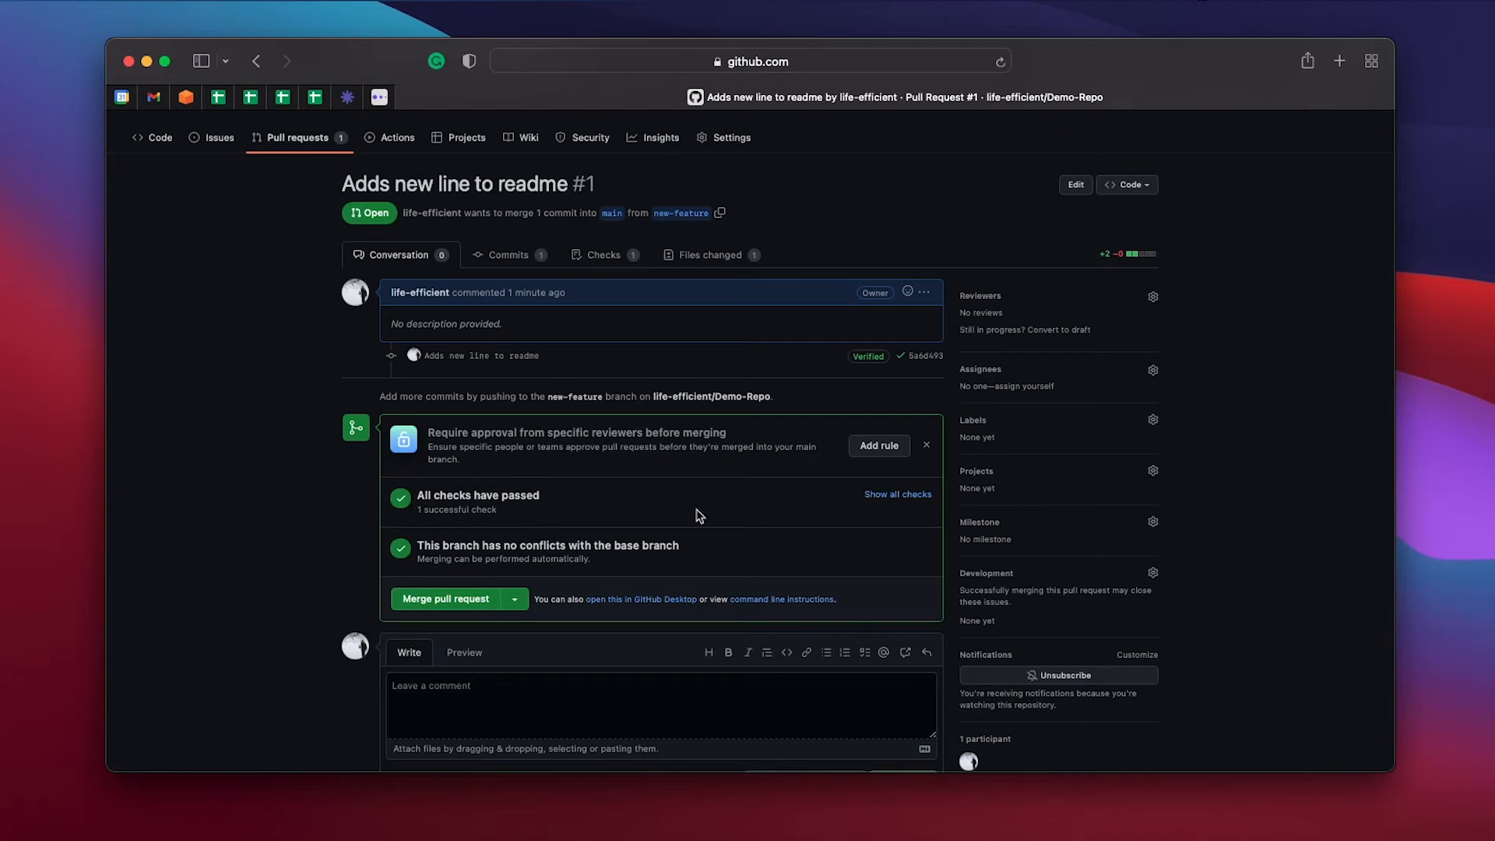
{"action": "left_click", "coordinate": [896, 494]}
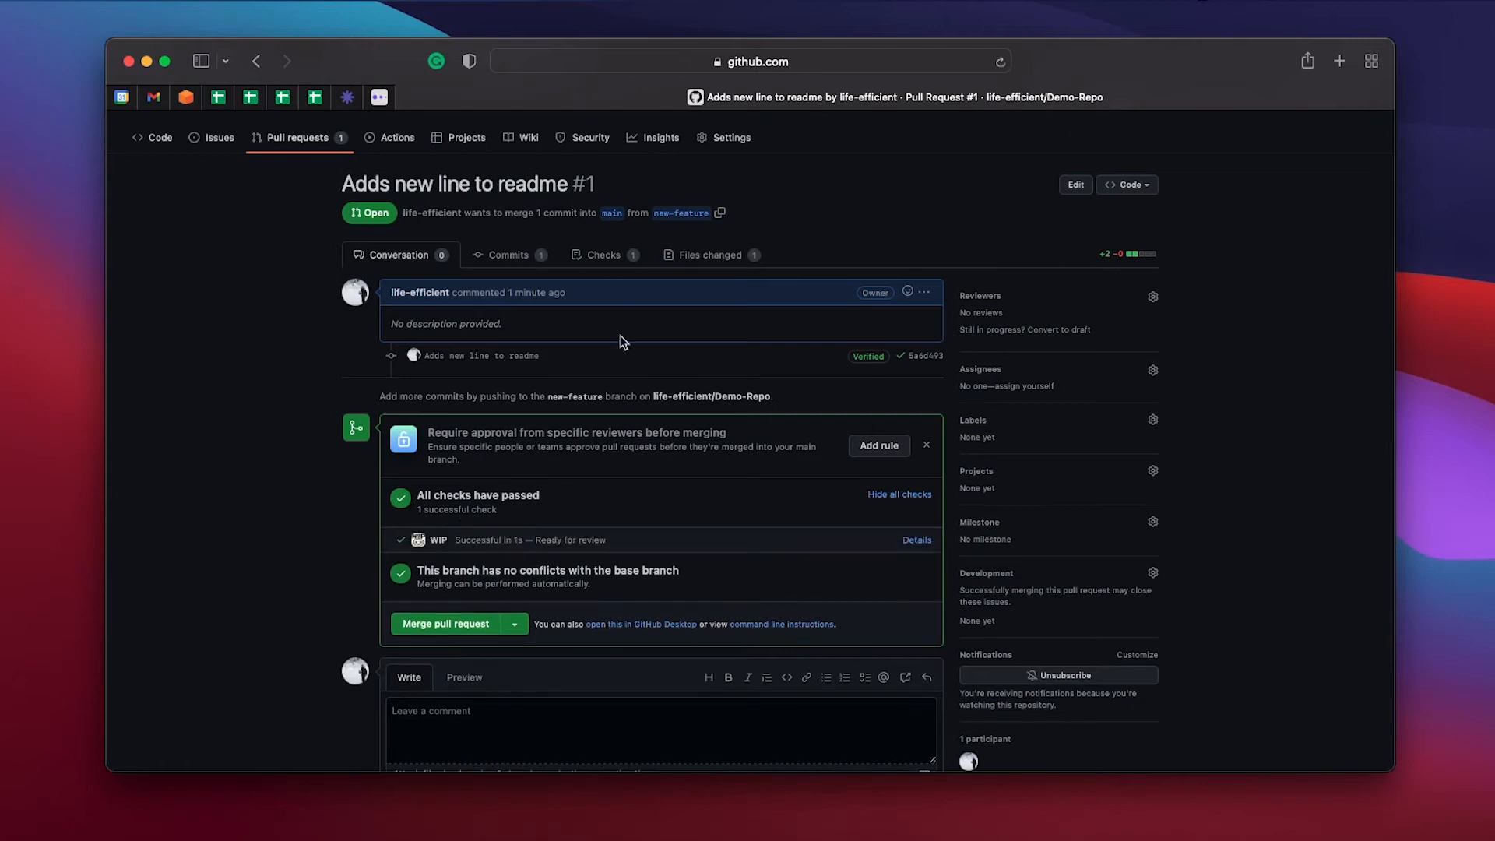
{"action": "mouse_move", "coordinate": [419, 546]}
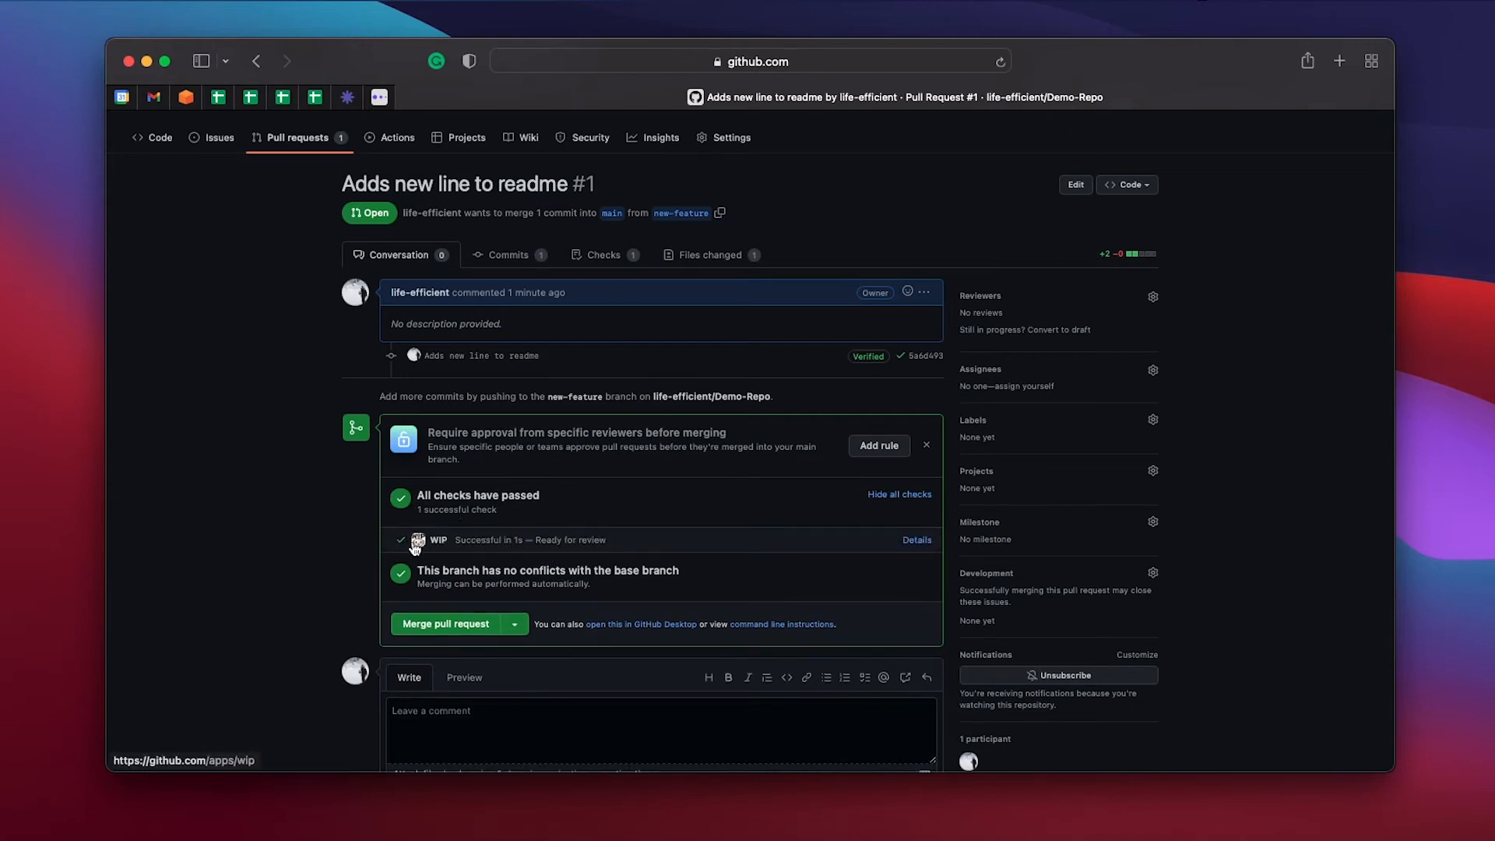
{"action": "mouse_move", "coordinate": [400, 534]}
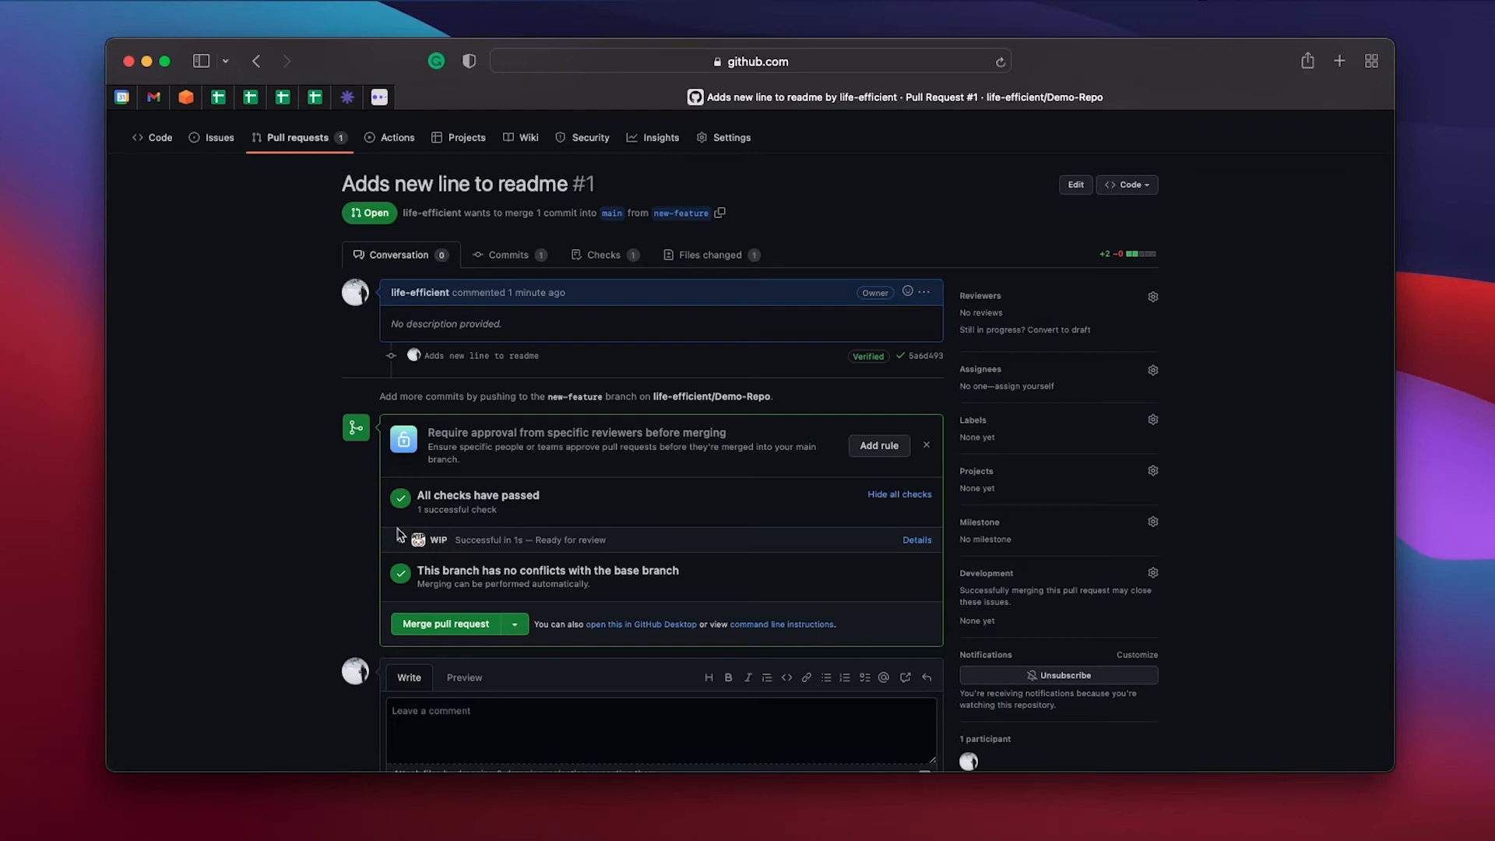
{"action": "mouse_move", "coordinate": [436, 541]}
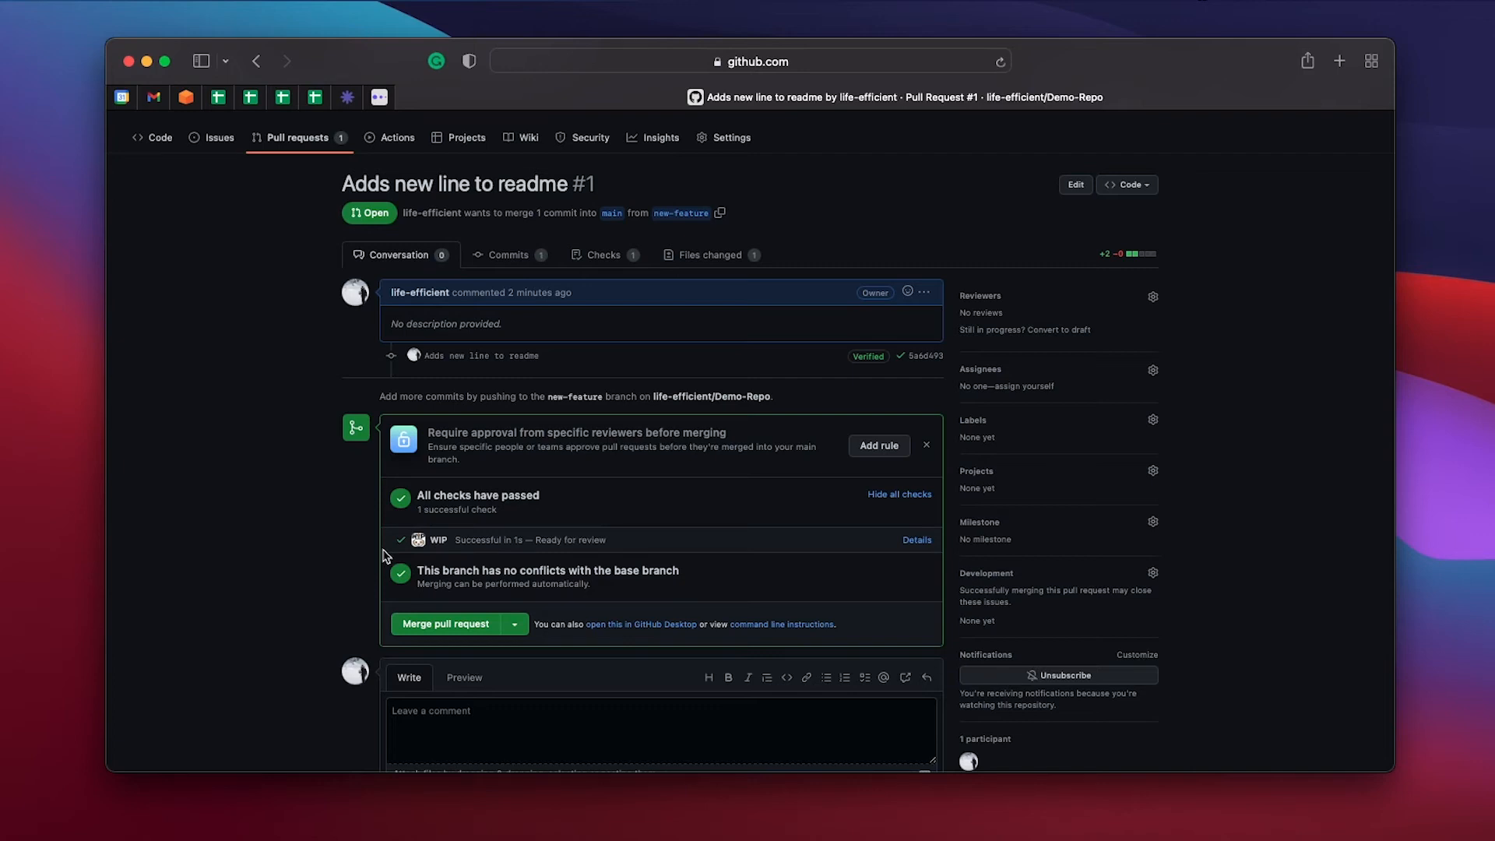
{"action": "mouse_move", "coordinate": [448, 535]}
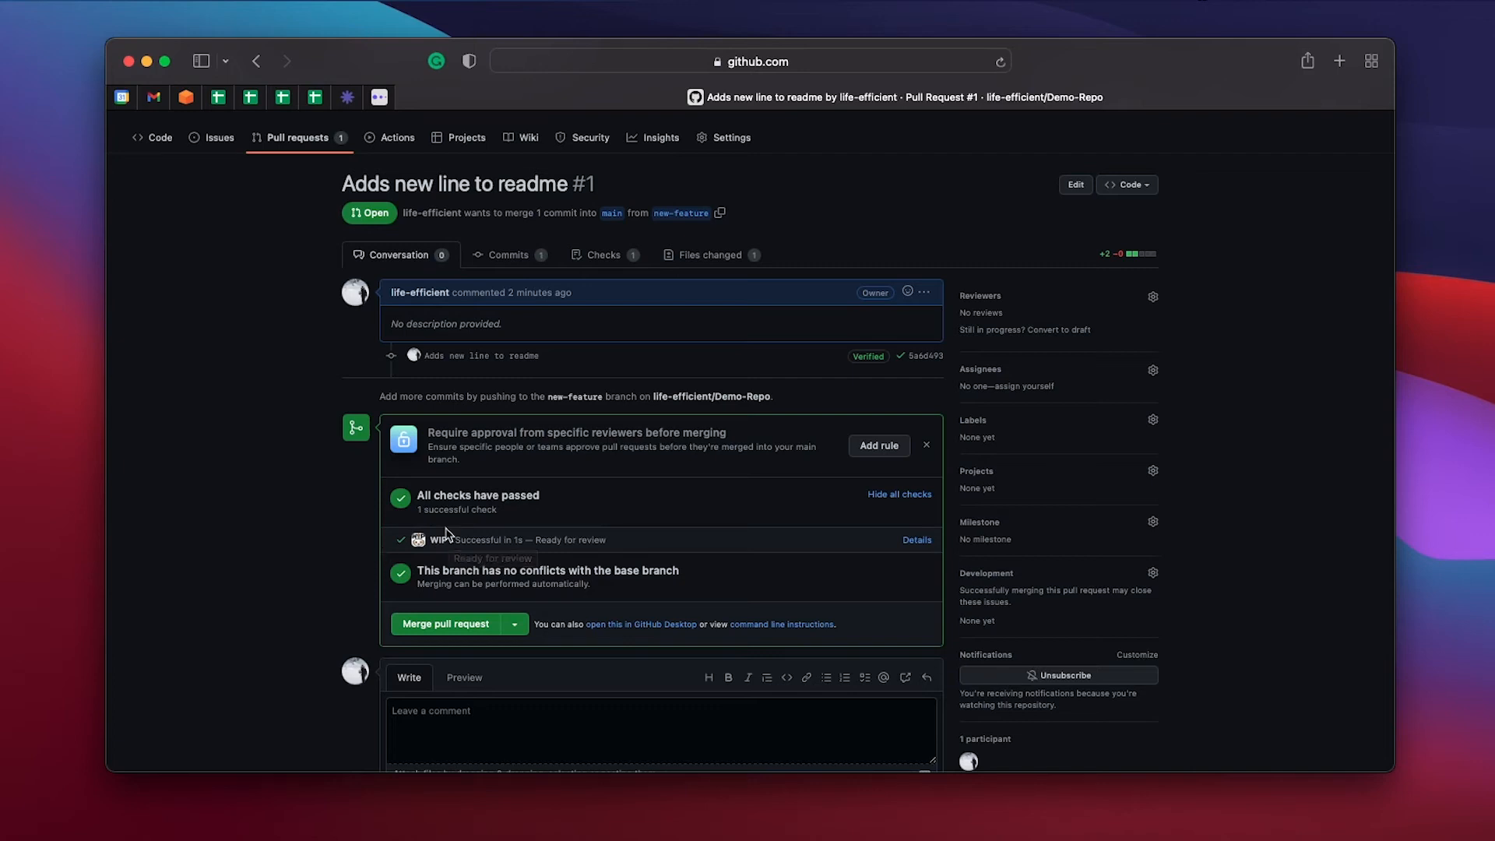
{"action": "mouse_move", "coordinate": [442, 534]}
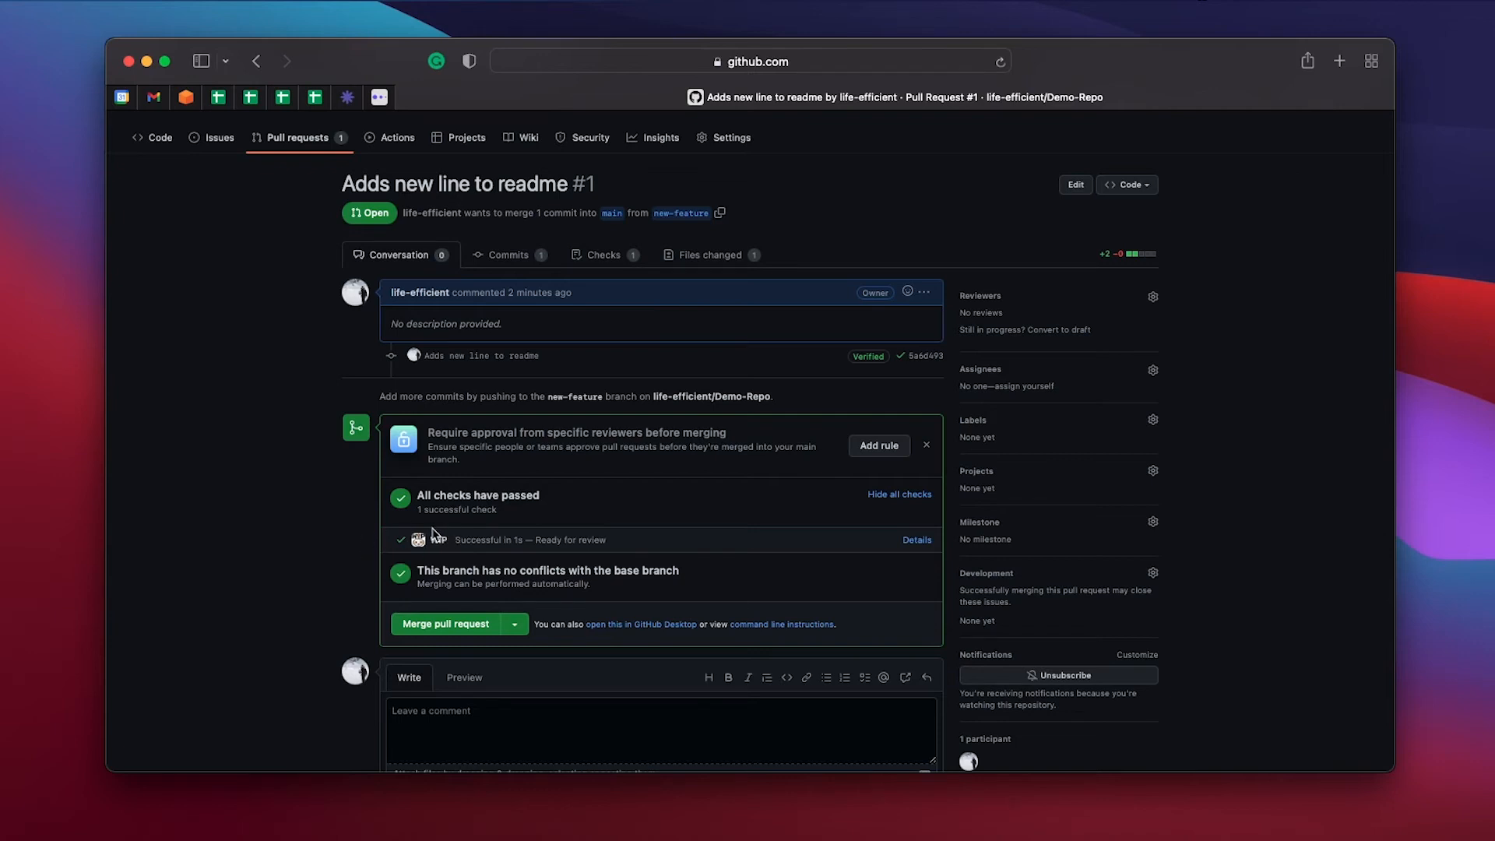
{"action": "mouse_move", "coordinate": [513, 208]}
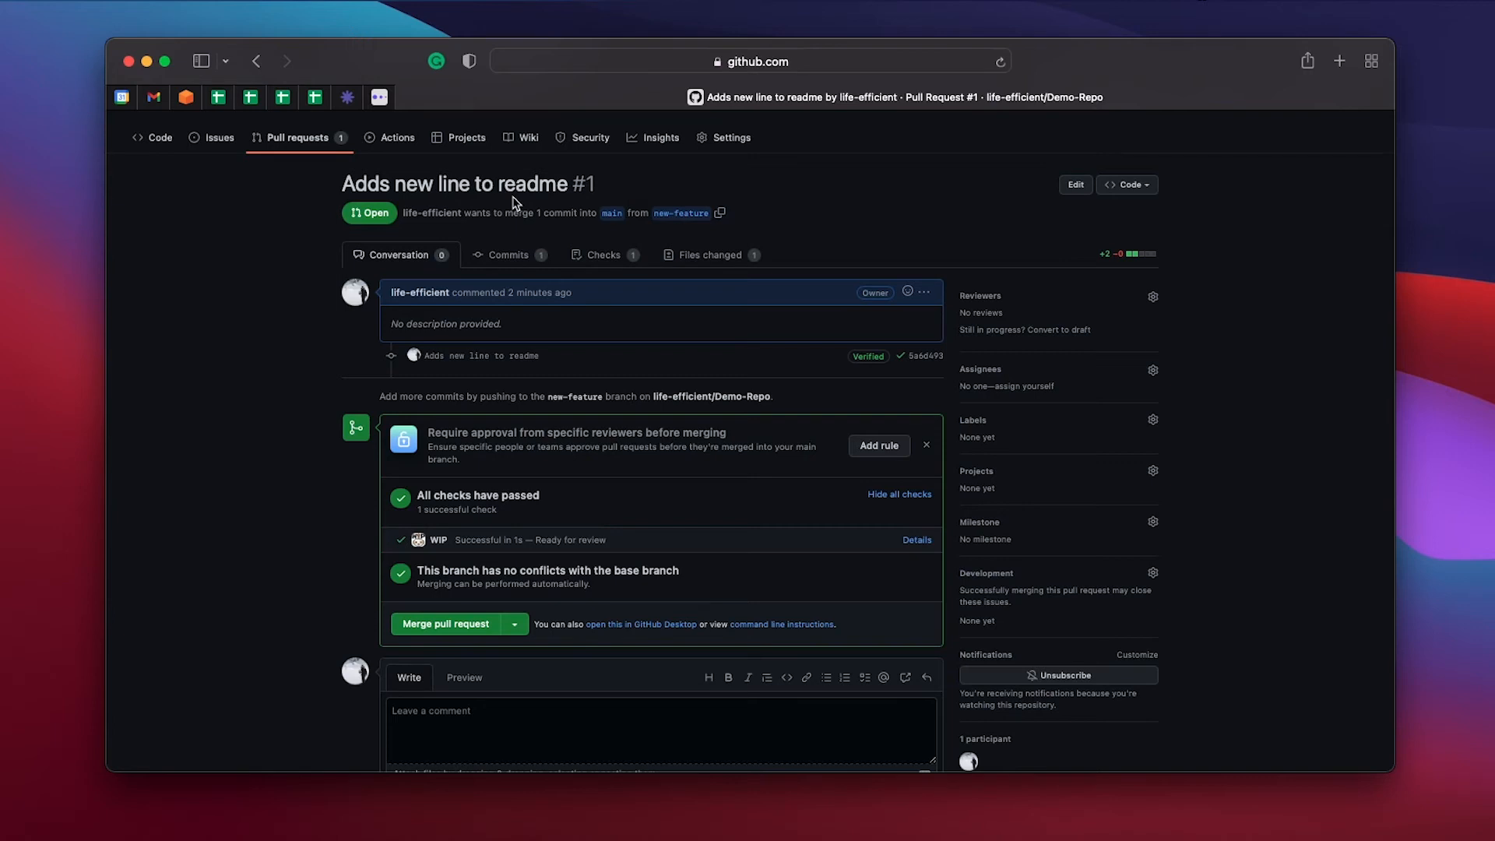
{"action": "mouse_move", "coordinate": [417, 539]}
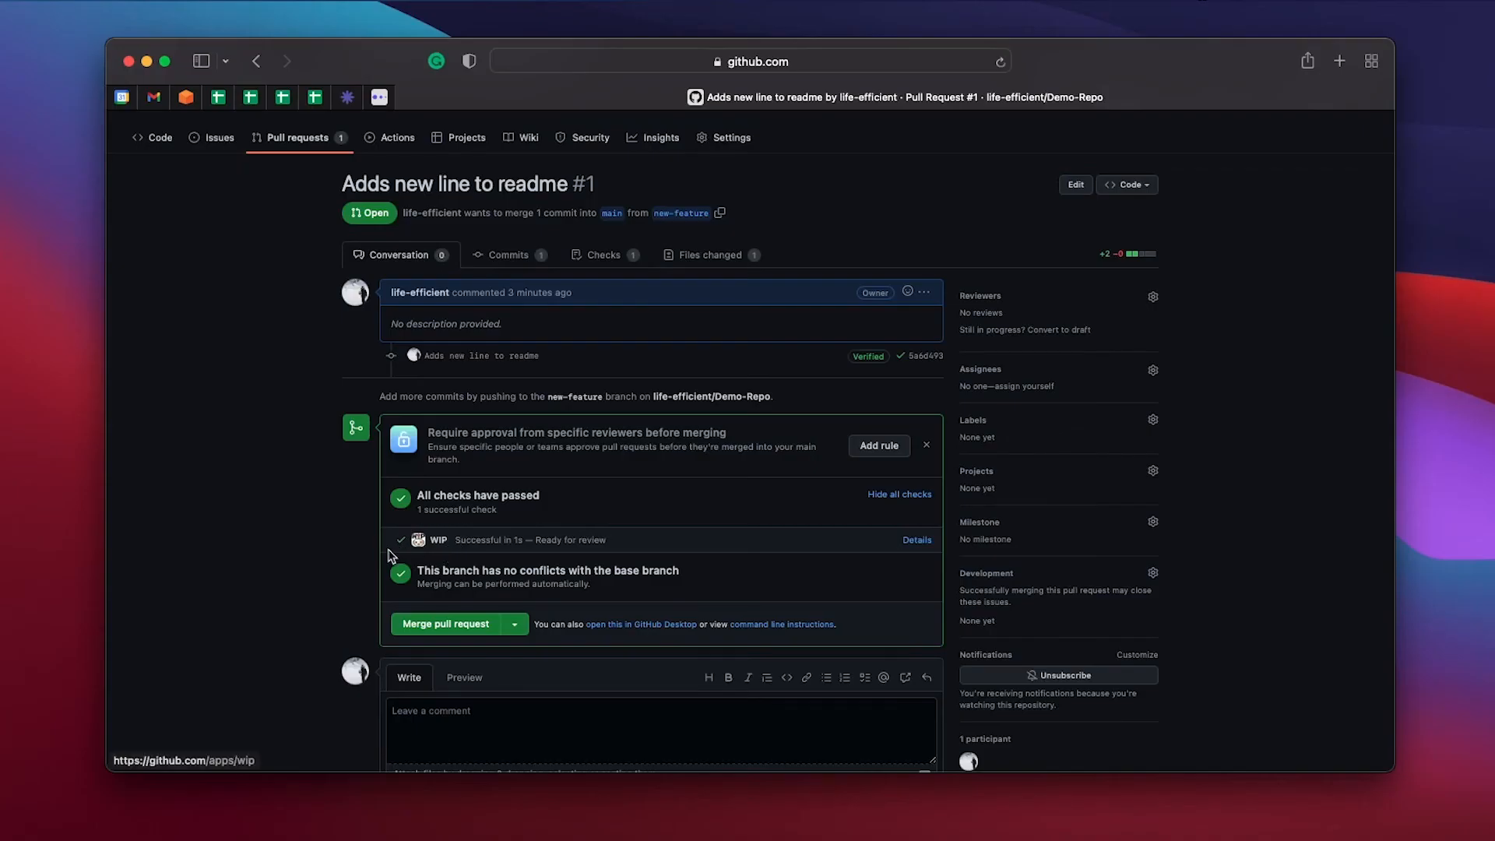
{"action": "mouse_move", "coordinate": [407, 557]}
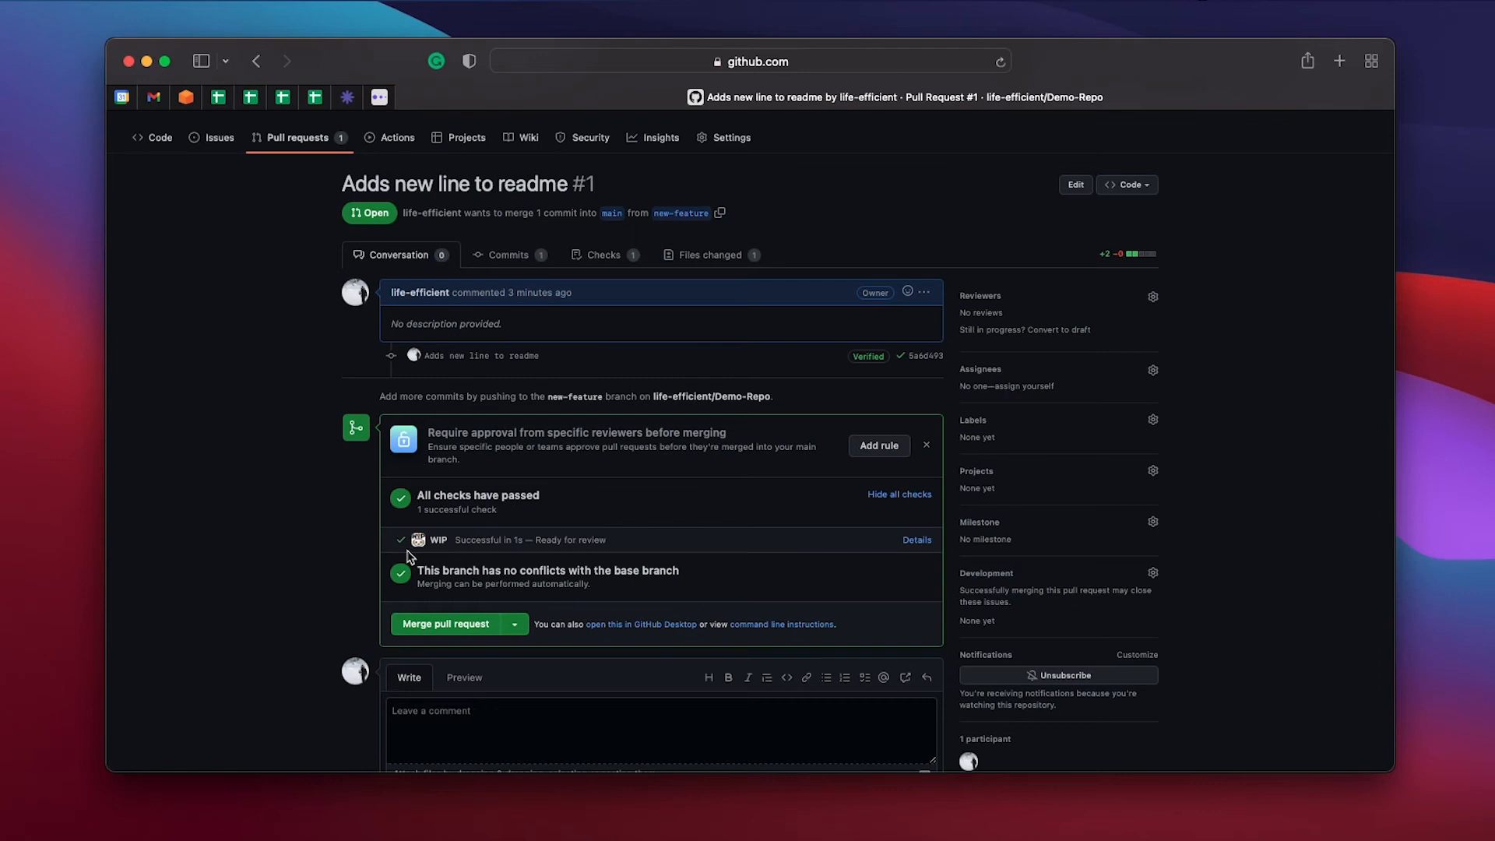
Step: Rename pull request #1 to 'WIP Adds new line to readme' and save
{"action": "left_click", "coordinate": [1074, 184]}
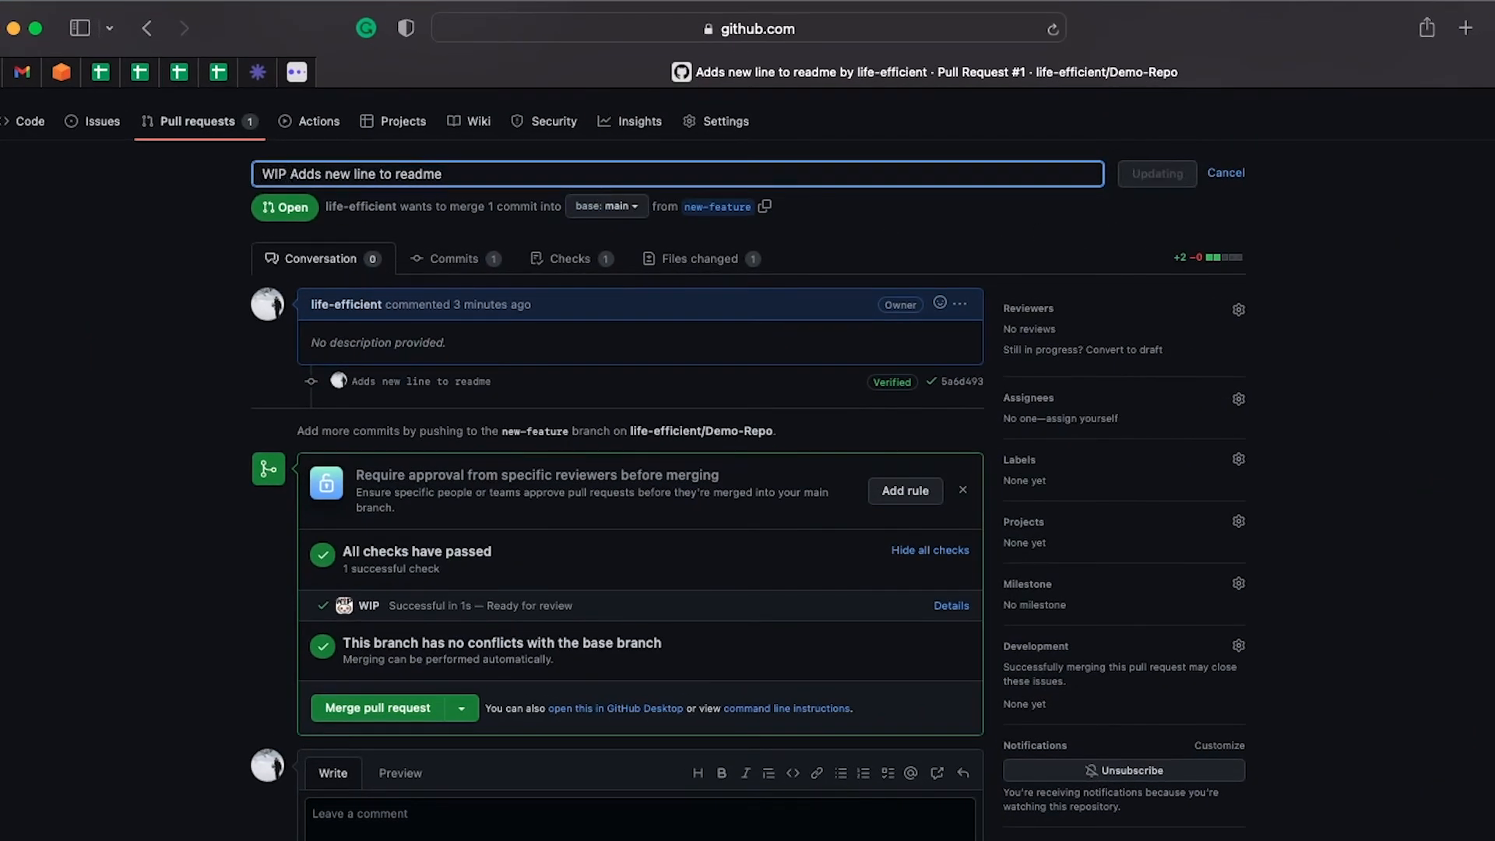
{"action": "left_click", "coordinate": [1158, 173]}
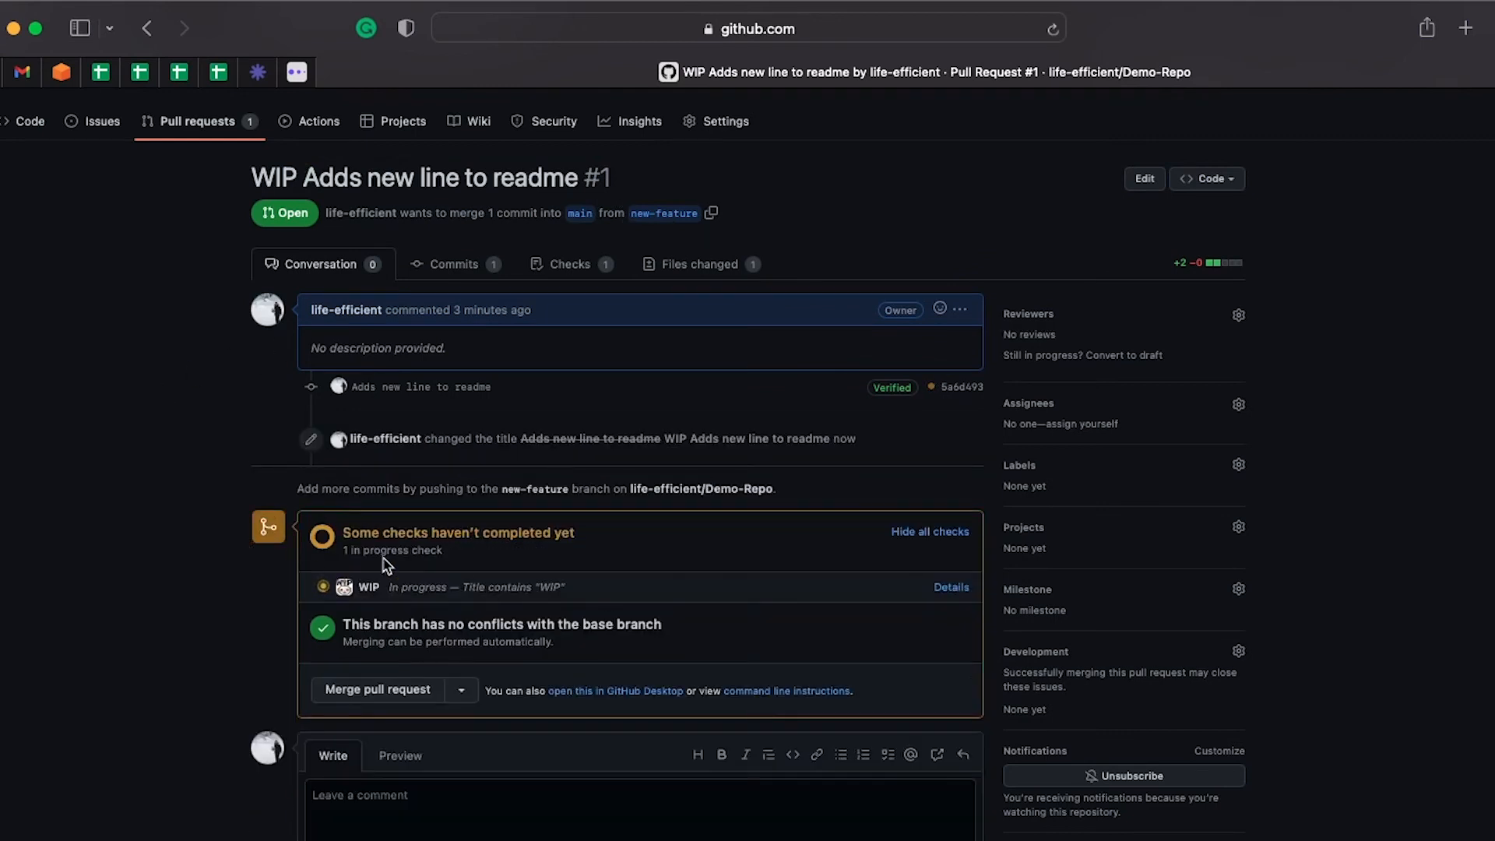
{"action": "mouse_move", "coordinate": [557, 589]}
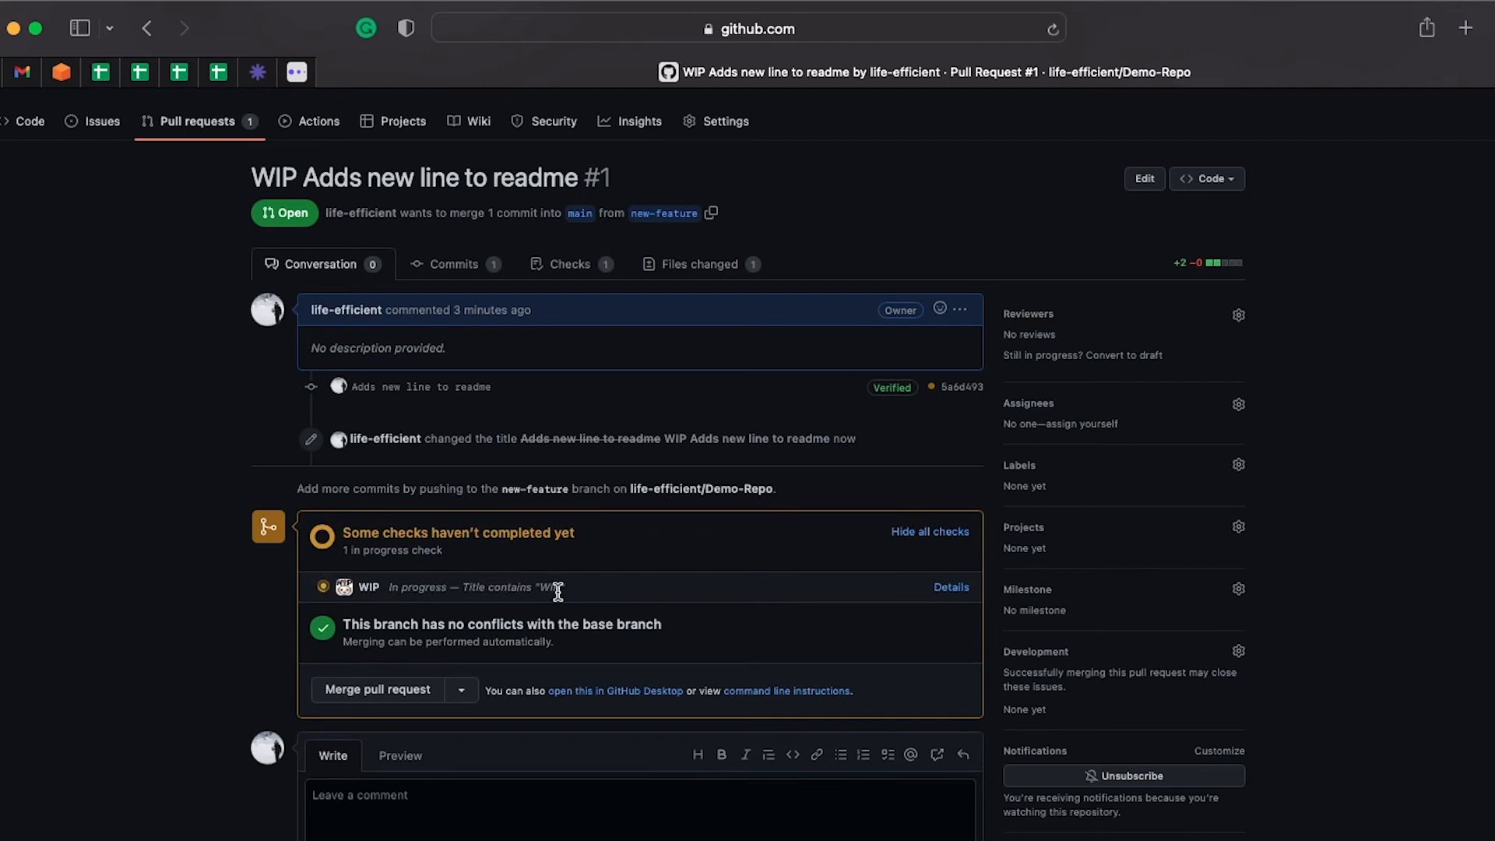
{"action": "mouse_move", "coordinate": [551, 553]}
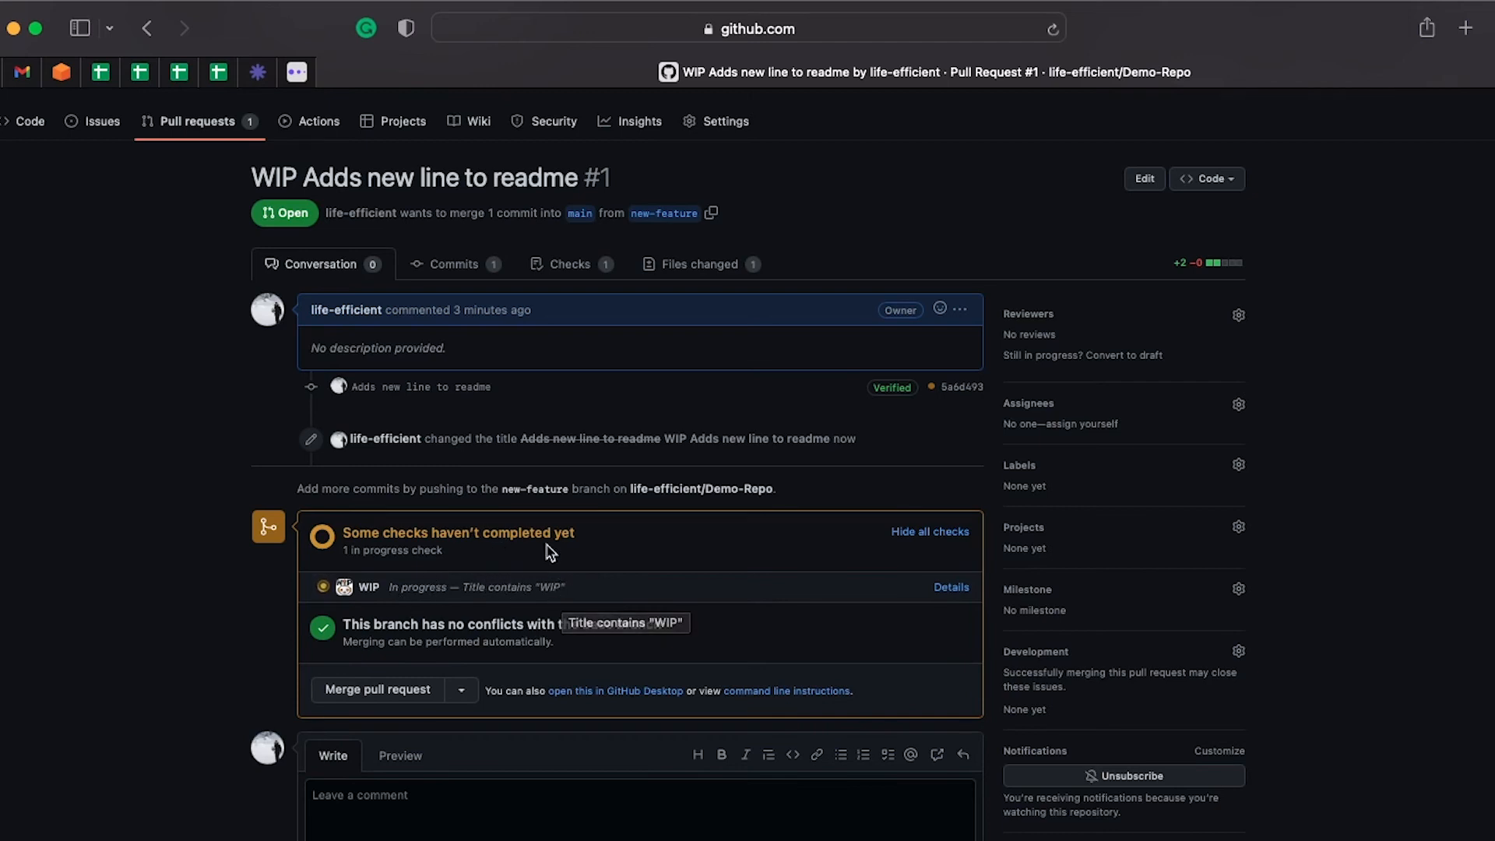
{"action": "mouse_move", "coordinate": [460, 579]}
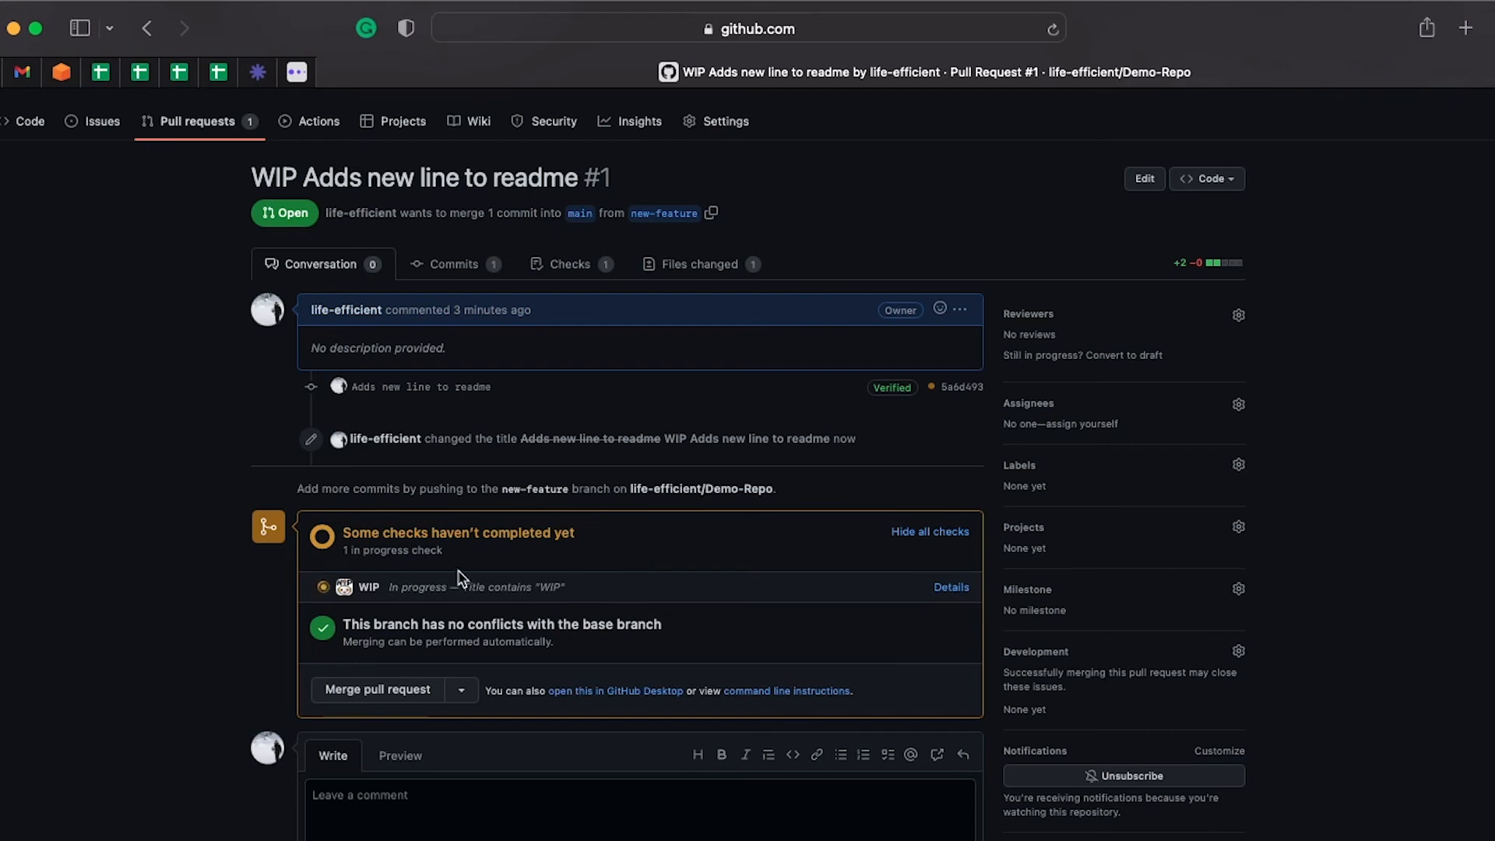
{"action": "mouse_move", "coordinate": [405, 702]}
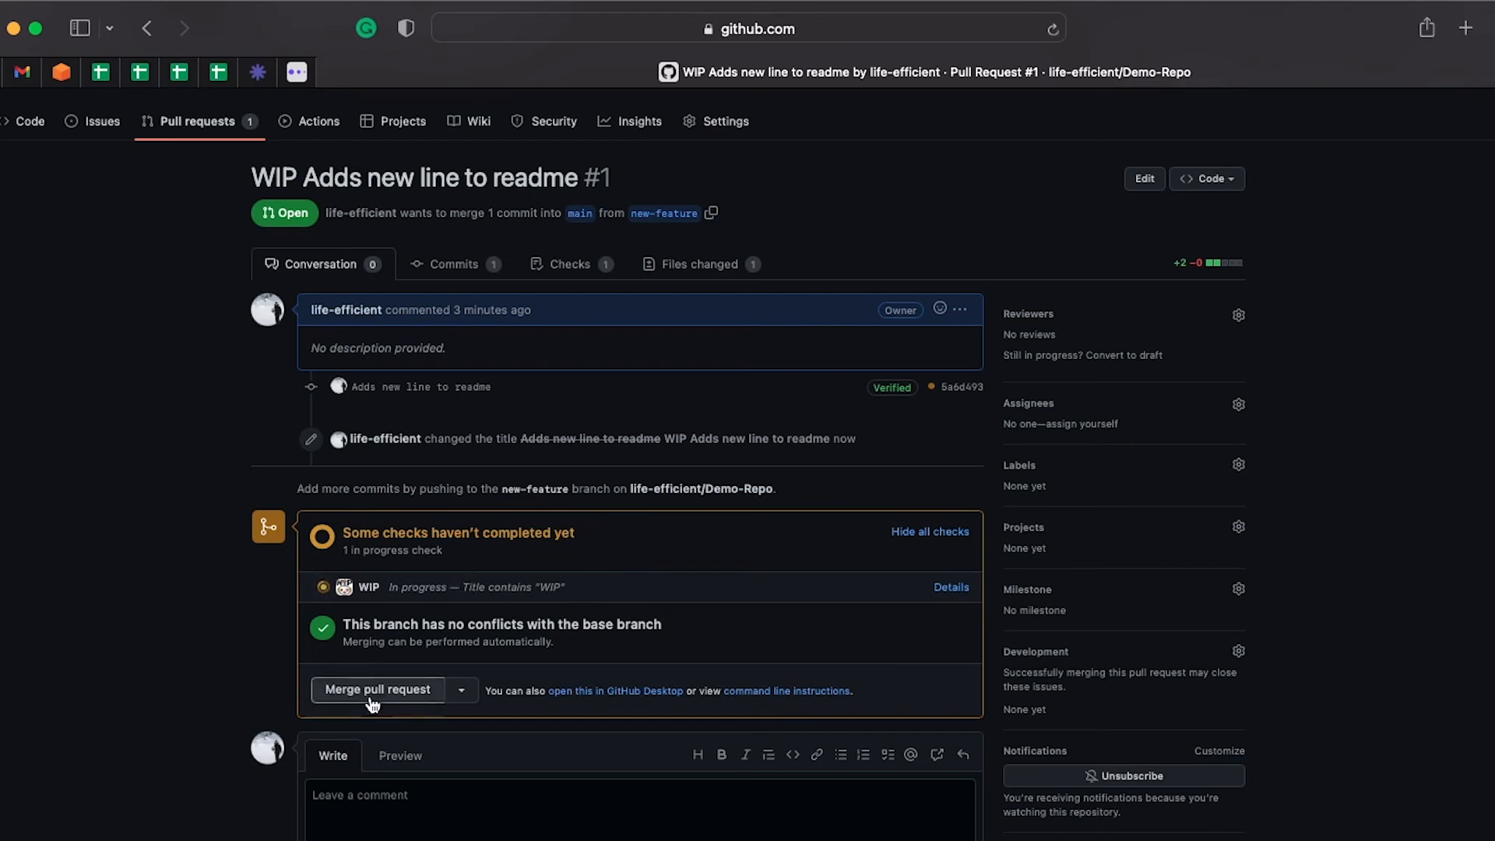
{"action": "mouse_move", "coordinate": [725, 121]}
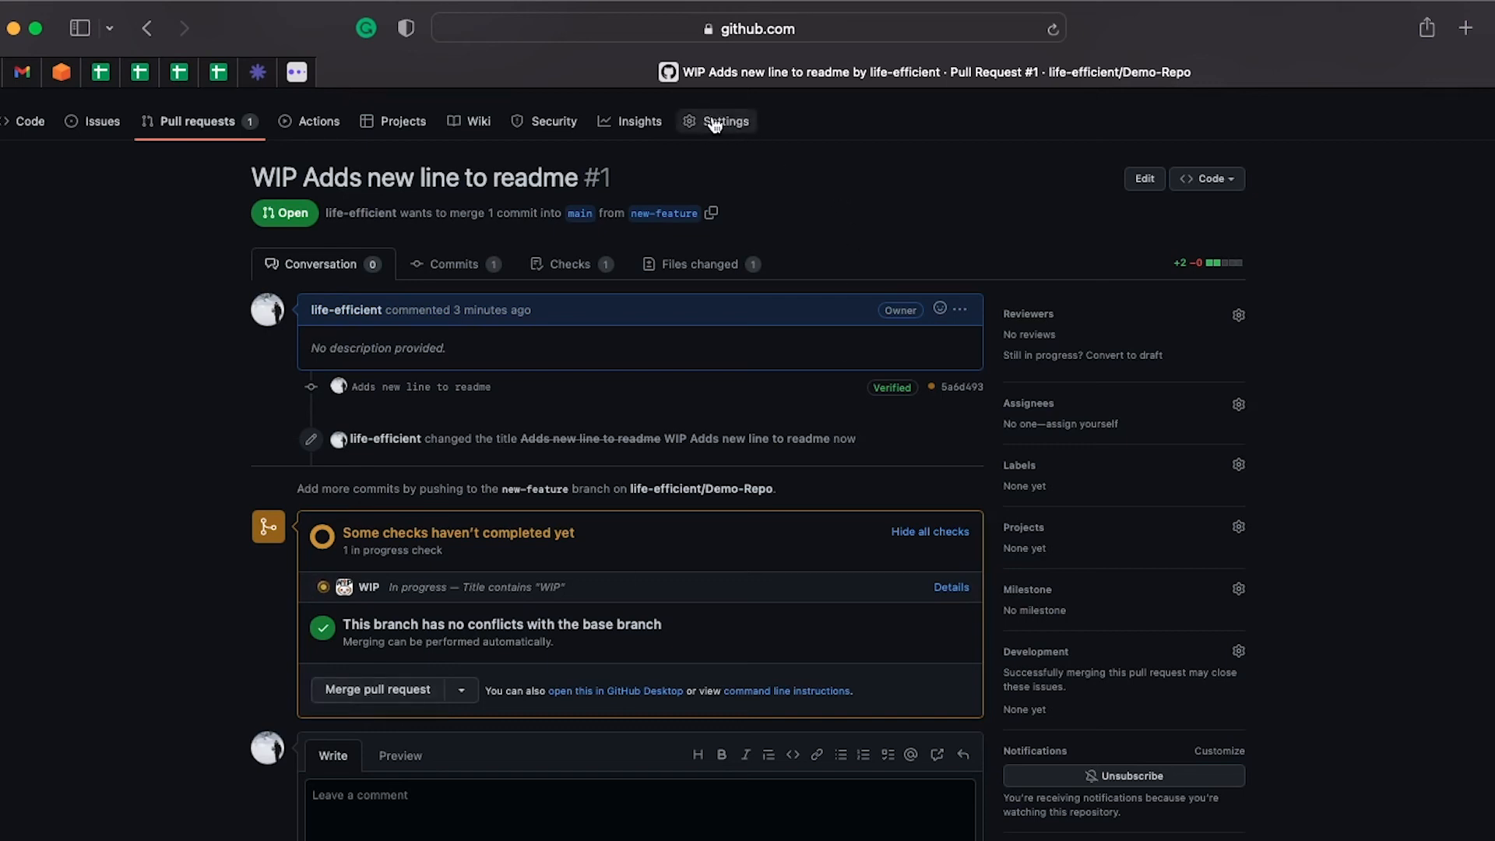
{"action": "mouse_move", "coordinate": [848, 226]}
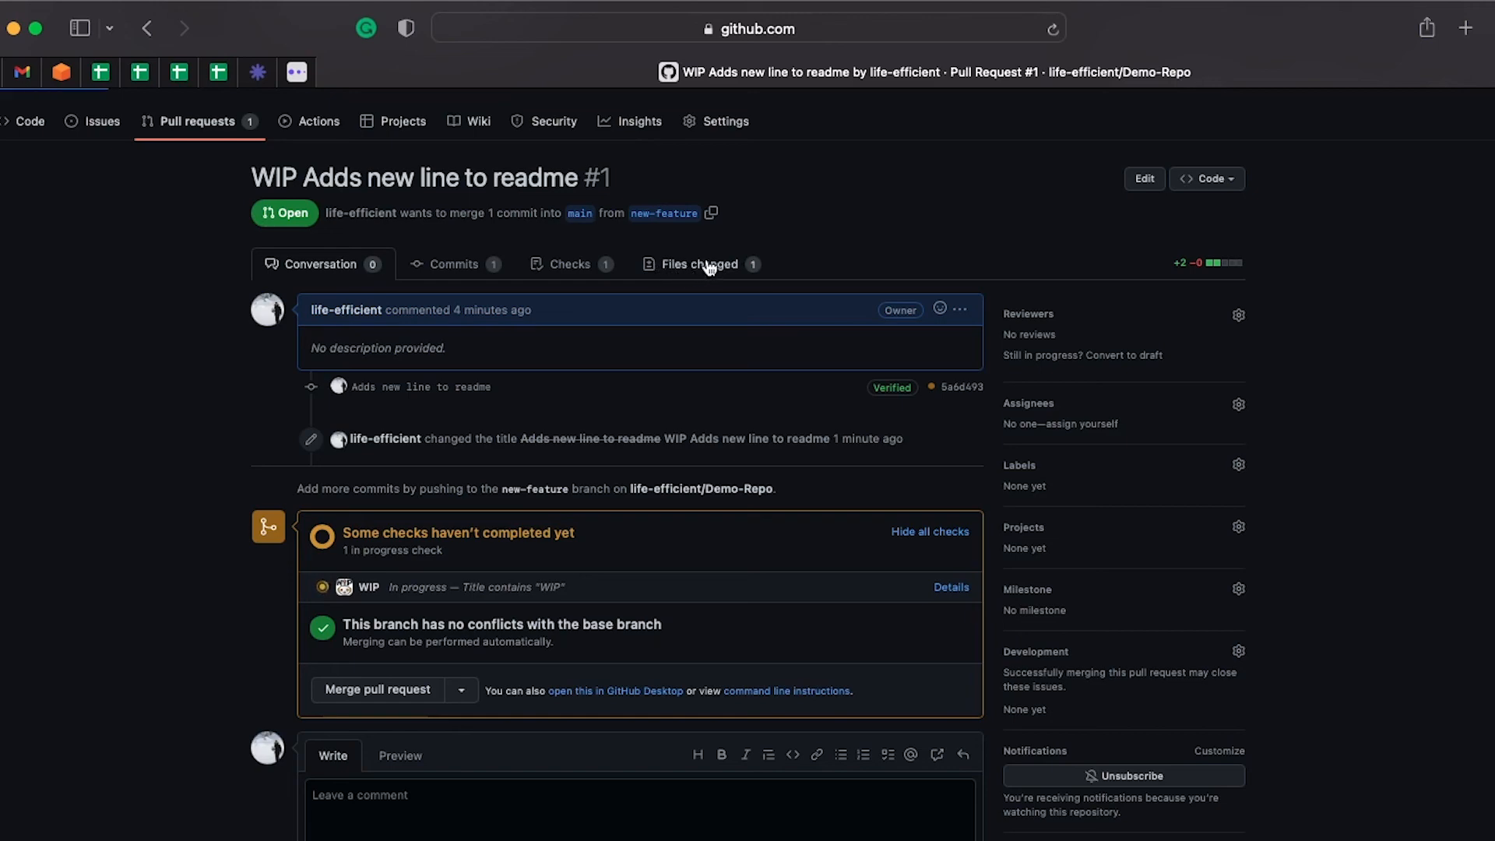
Step: Comment 'Add full stop' on the new README line in Files changed as a pending review
{"action": "left_click", "coordinate": [699, 264]}
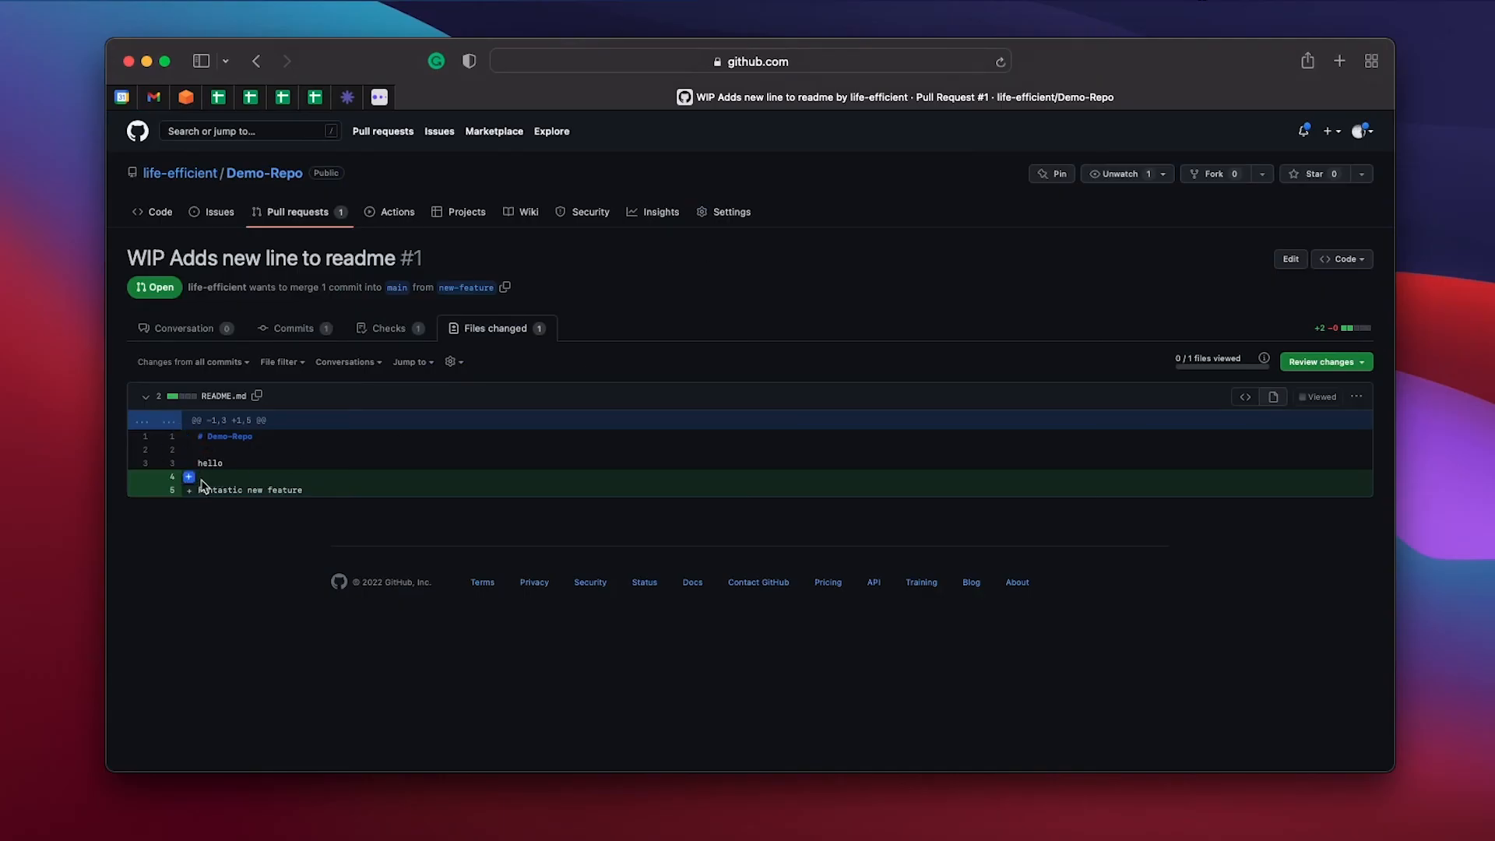
{"action": "left_click", "coordinate": [189, 476]}
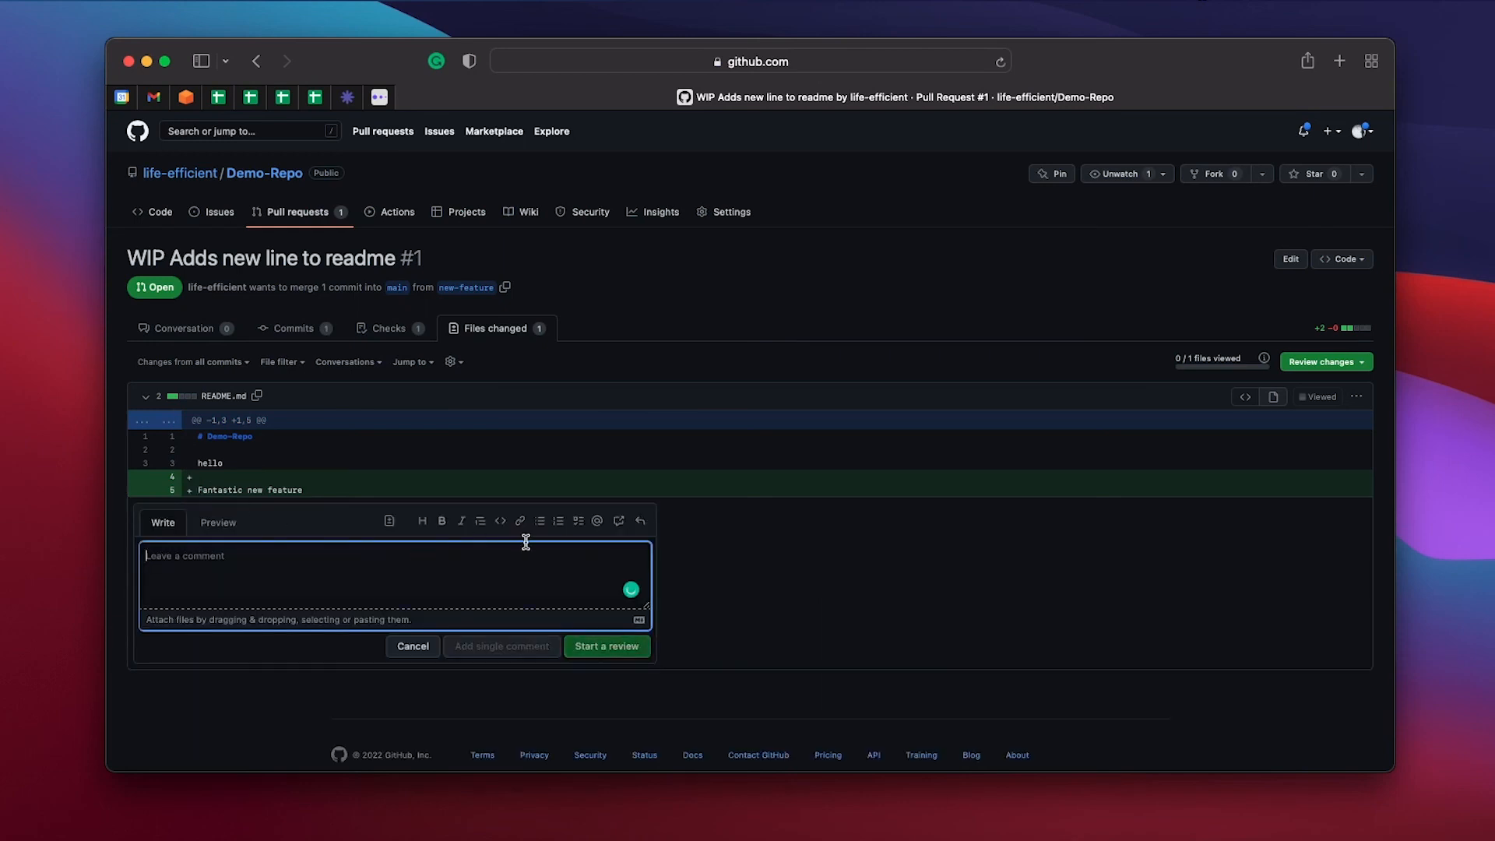
{"action": "type", "text": "A"}
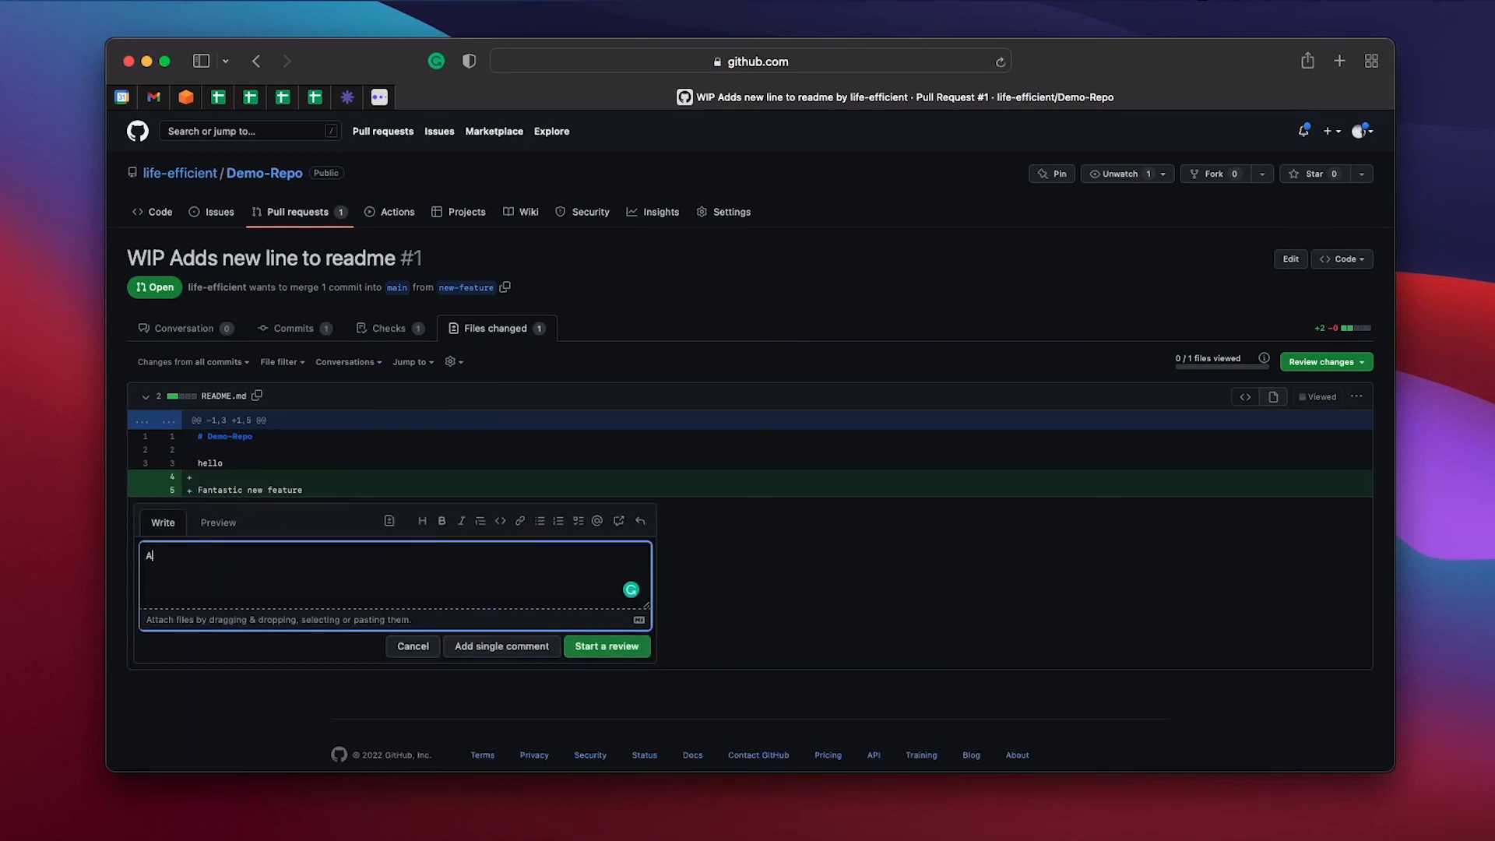
{"action": "type", "text": "Add full s"}
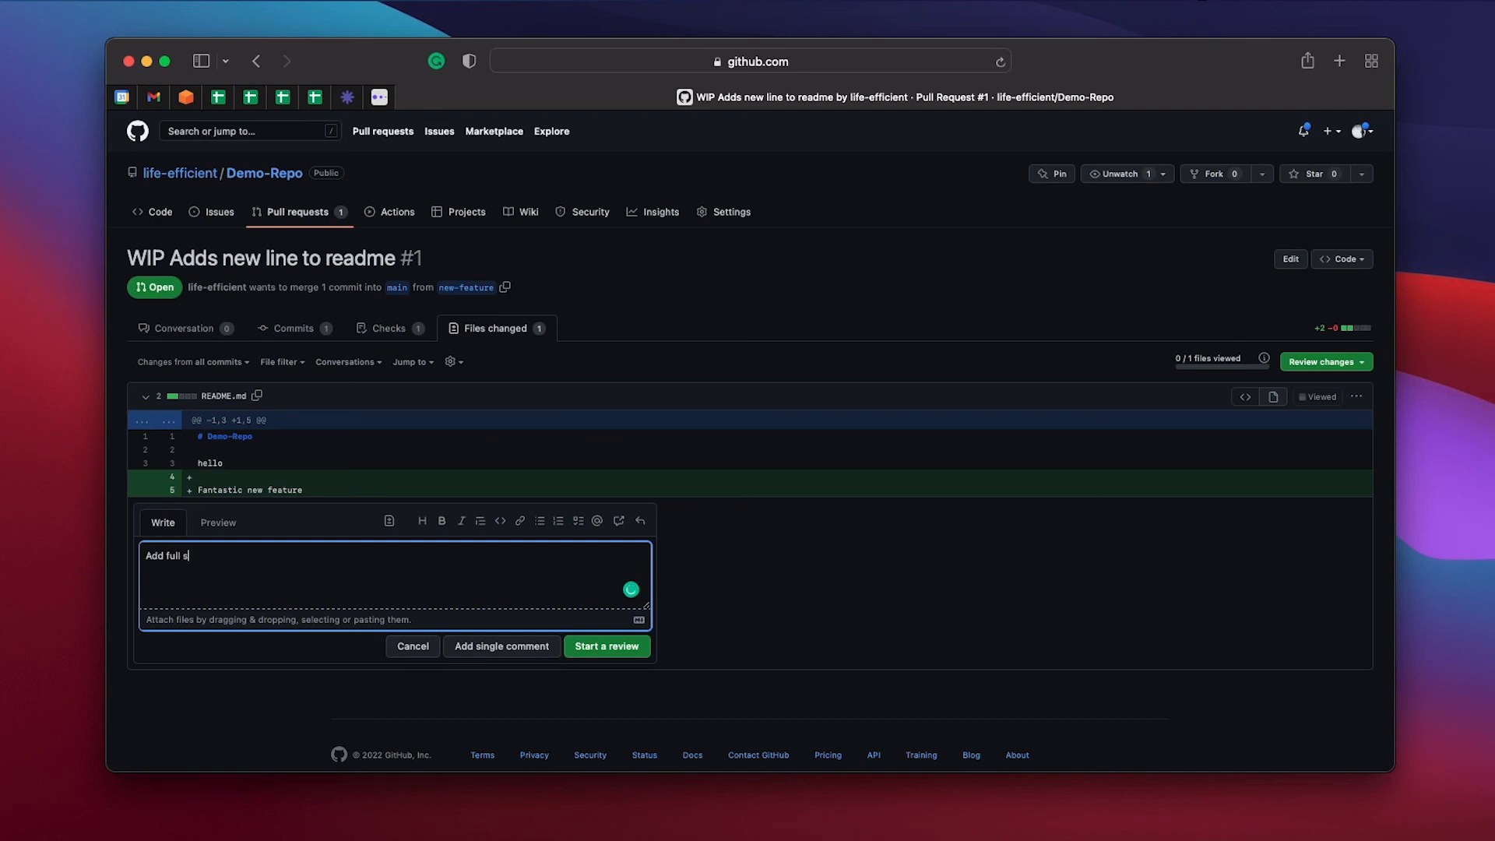
{"action": "left_click", "coordinate": [606, 645]}
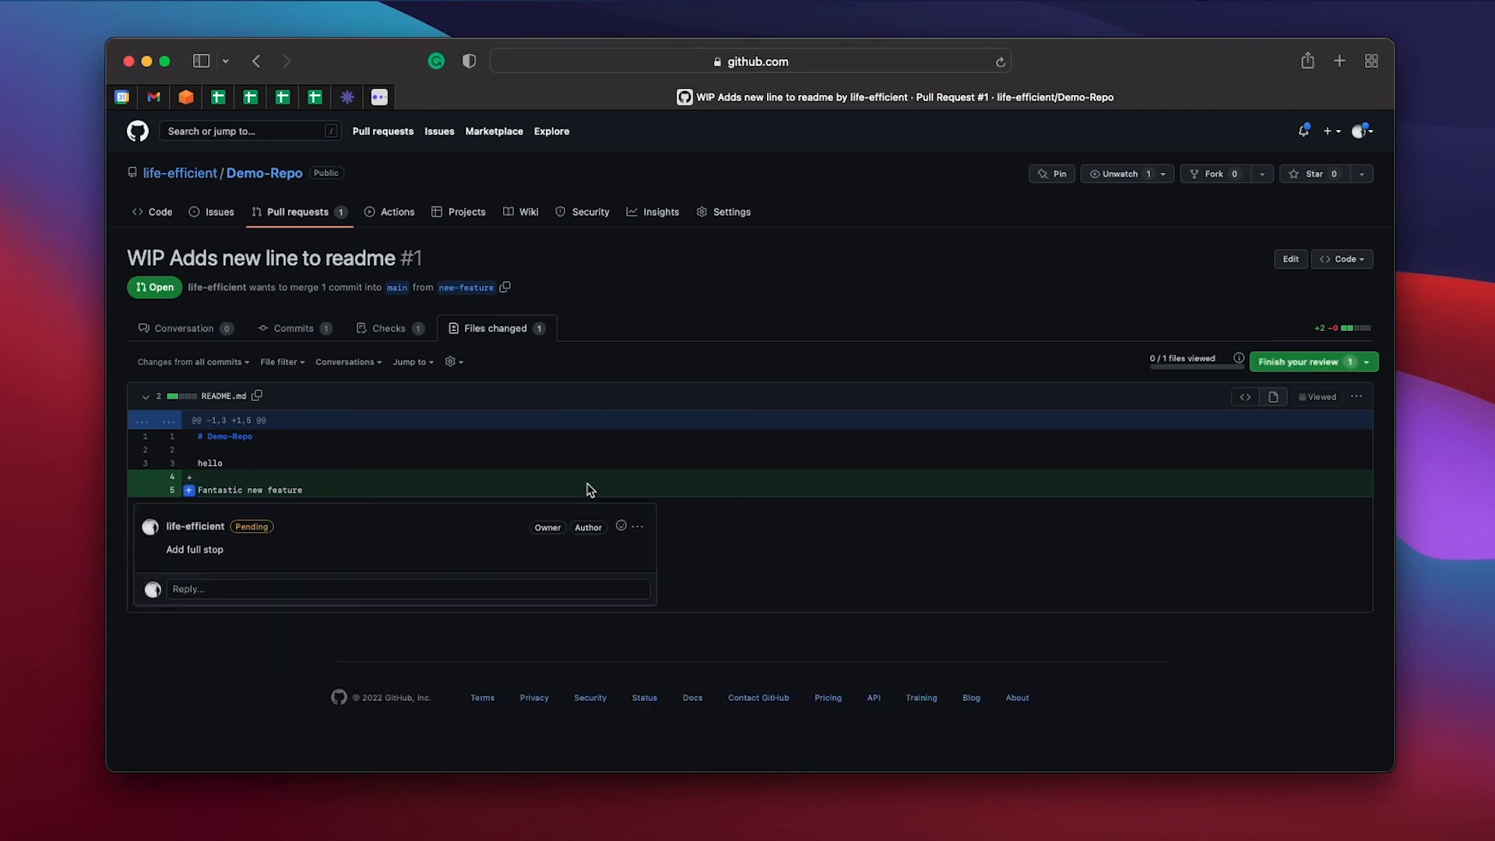
{"action": "mouse_move", "coordinate": [1323, 361]}
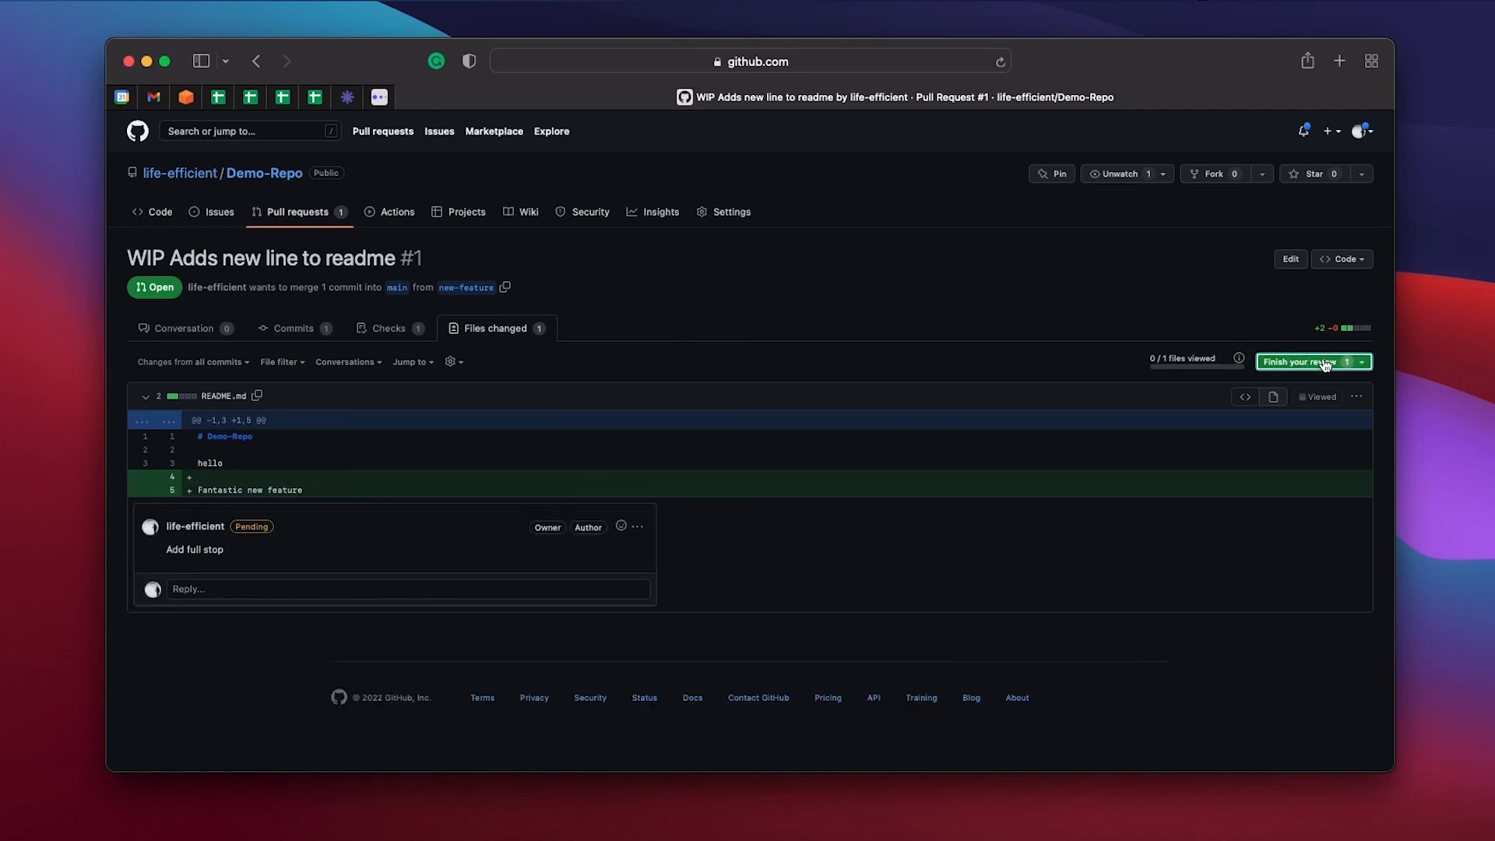
{"action": "left_click", "coordinate": [1307, 361]}
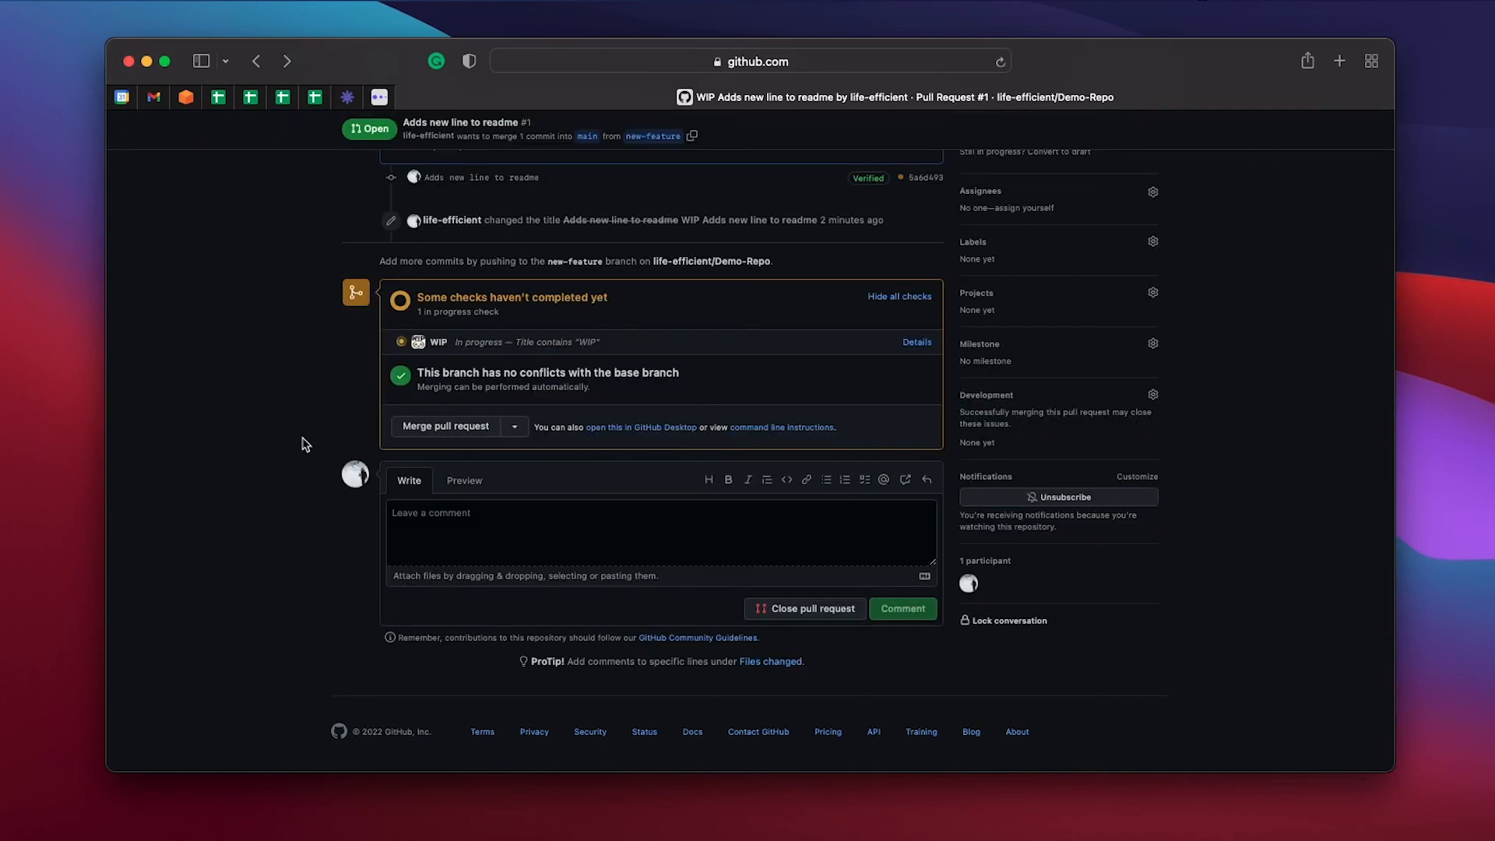
{"action": "mouse_move", "coordinate": [357, 453]}
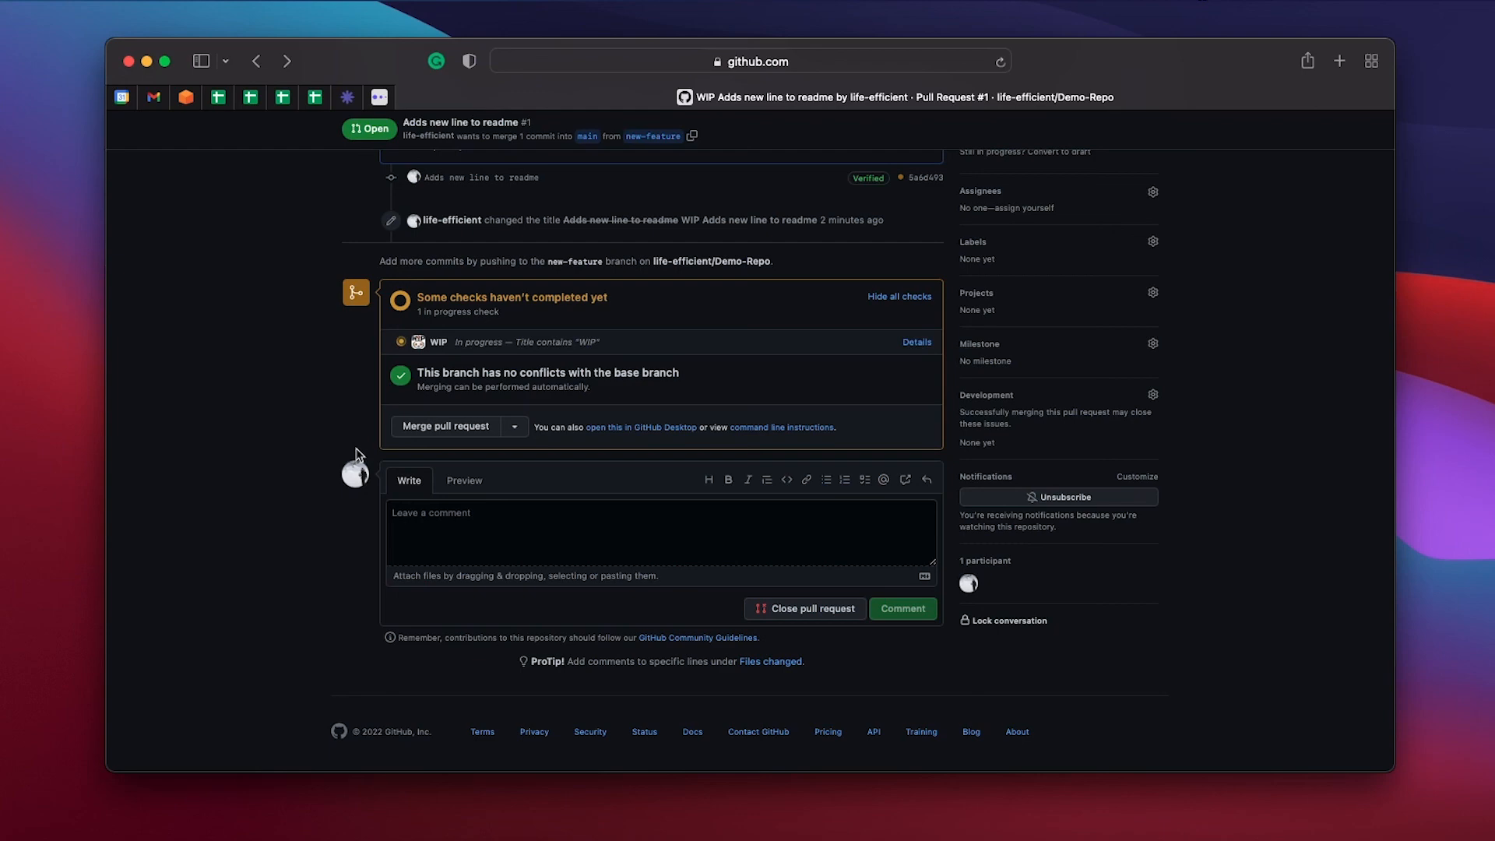